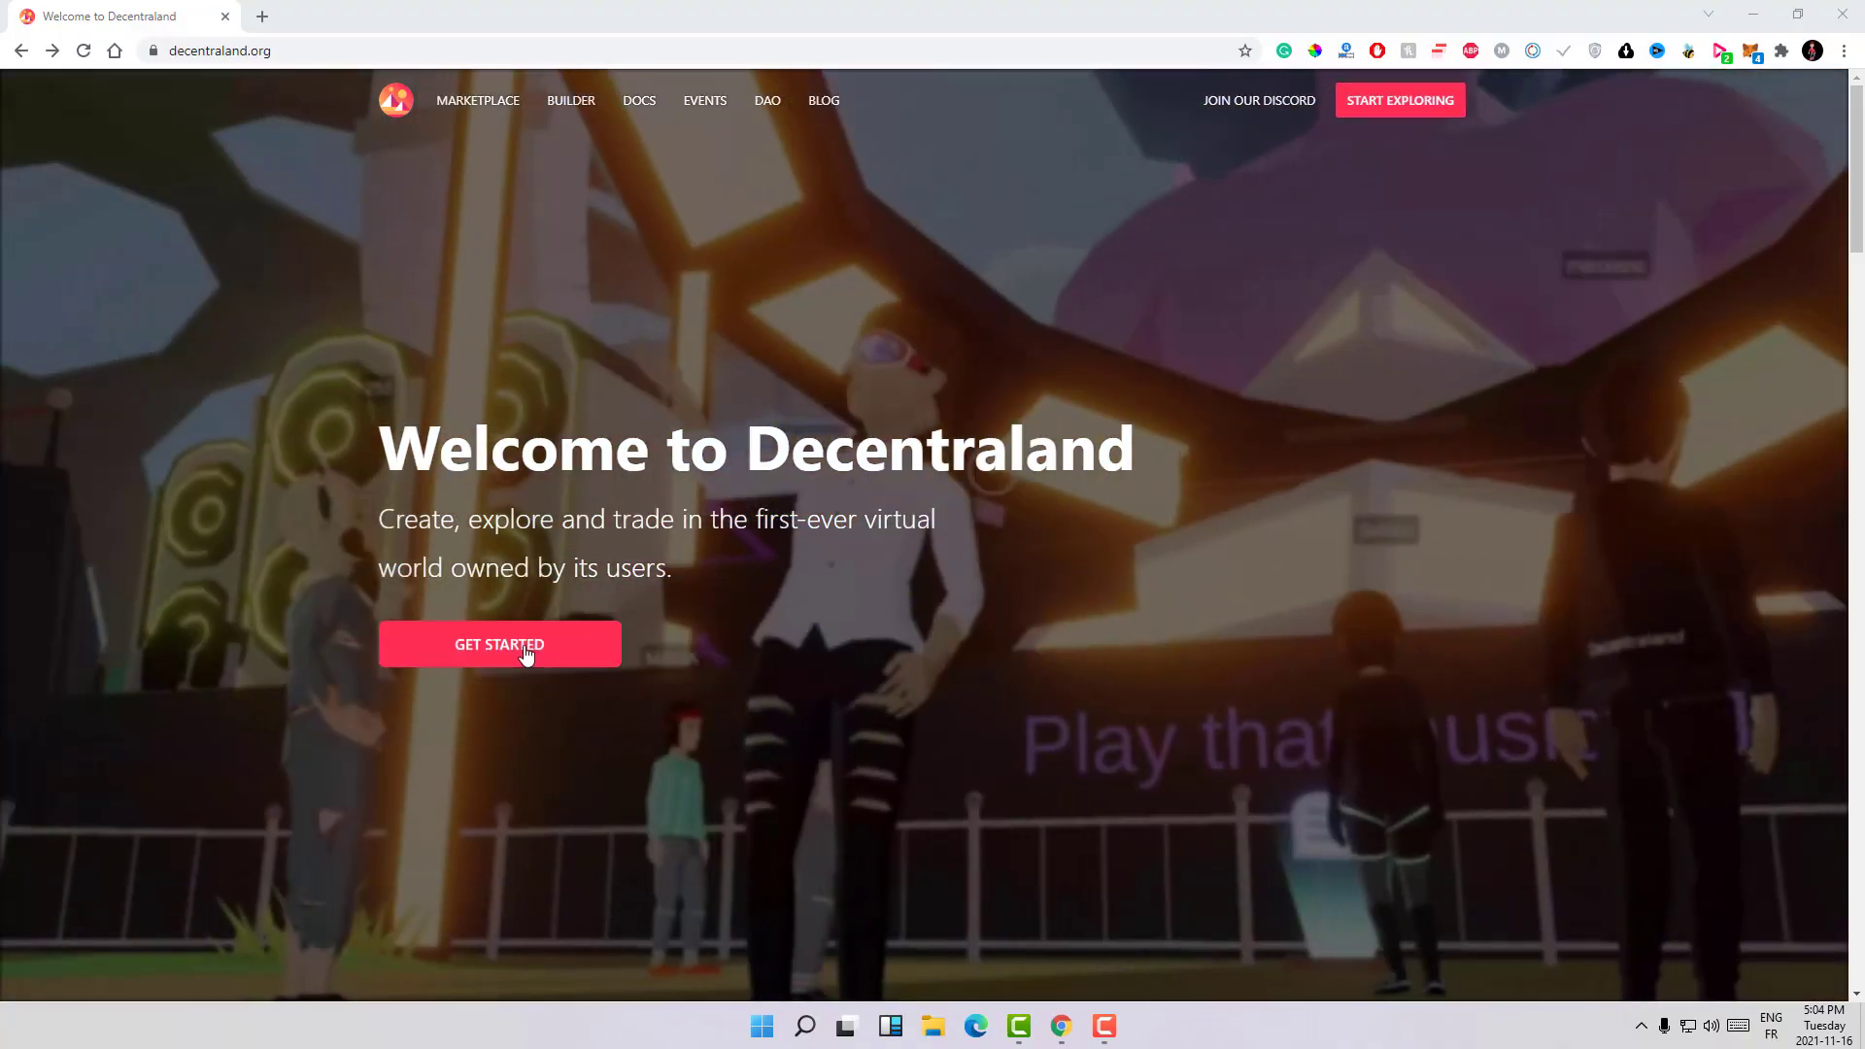
Step: Start Decentraland from decentraland.org with GET STARTED, reaching the WebGL2 error and MetaMask prompt
click(498, 643)
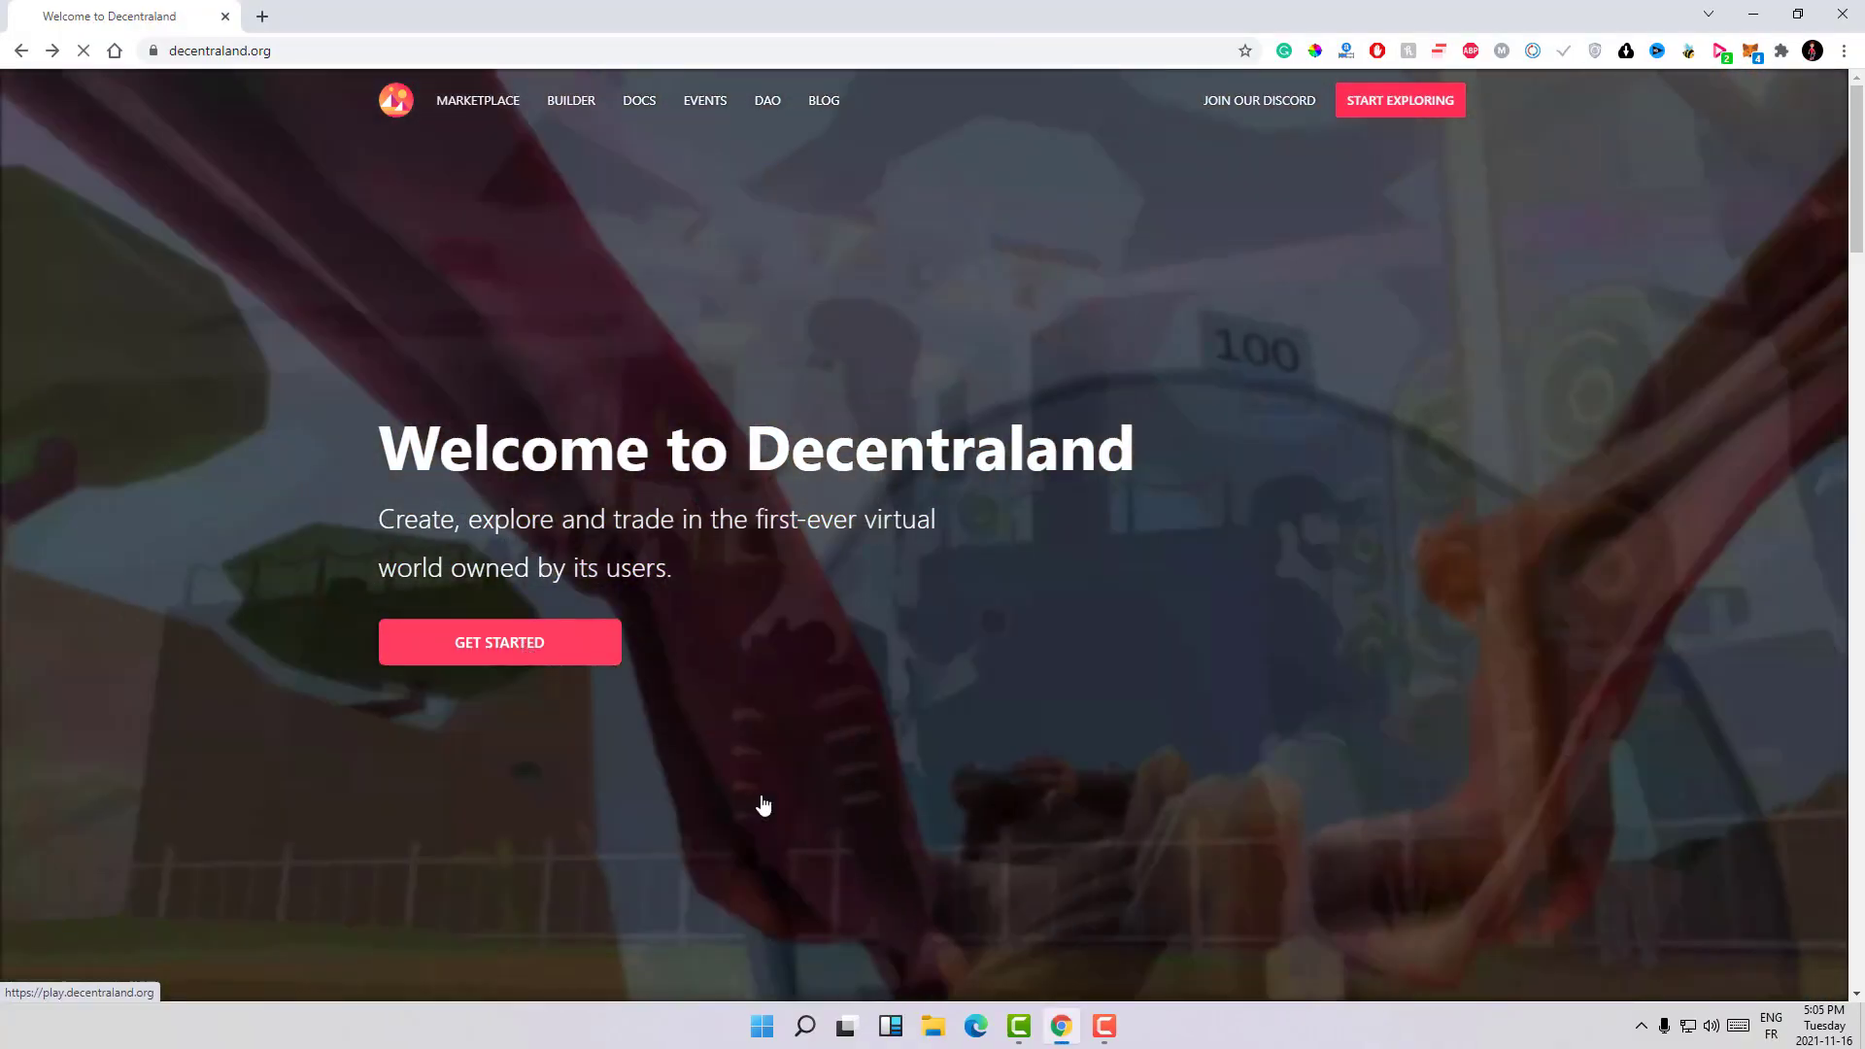
click(499, 642)
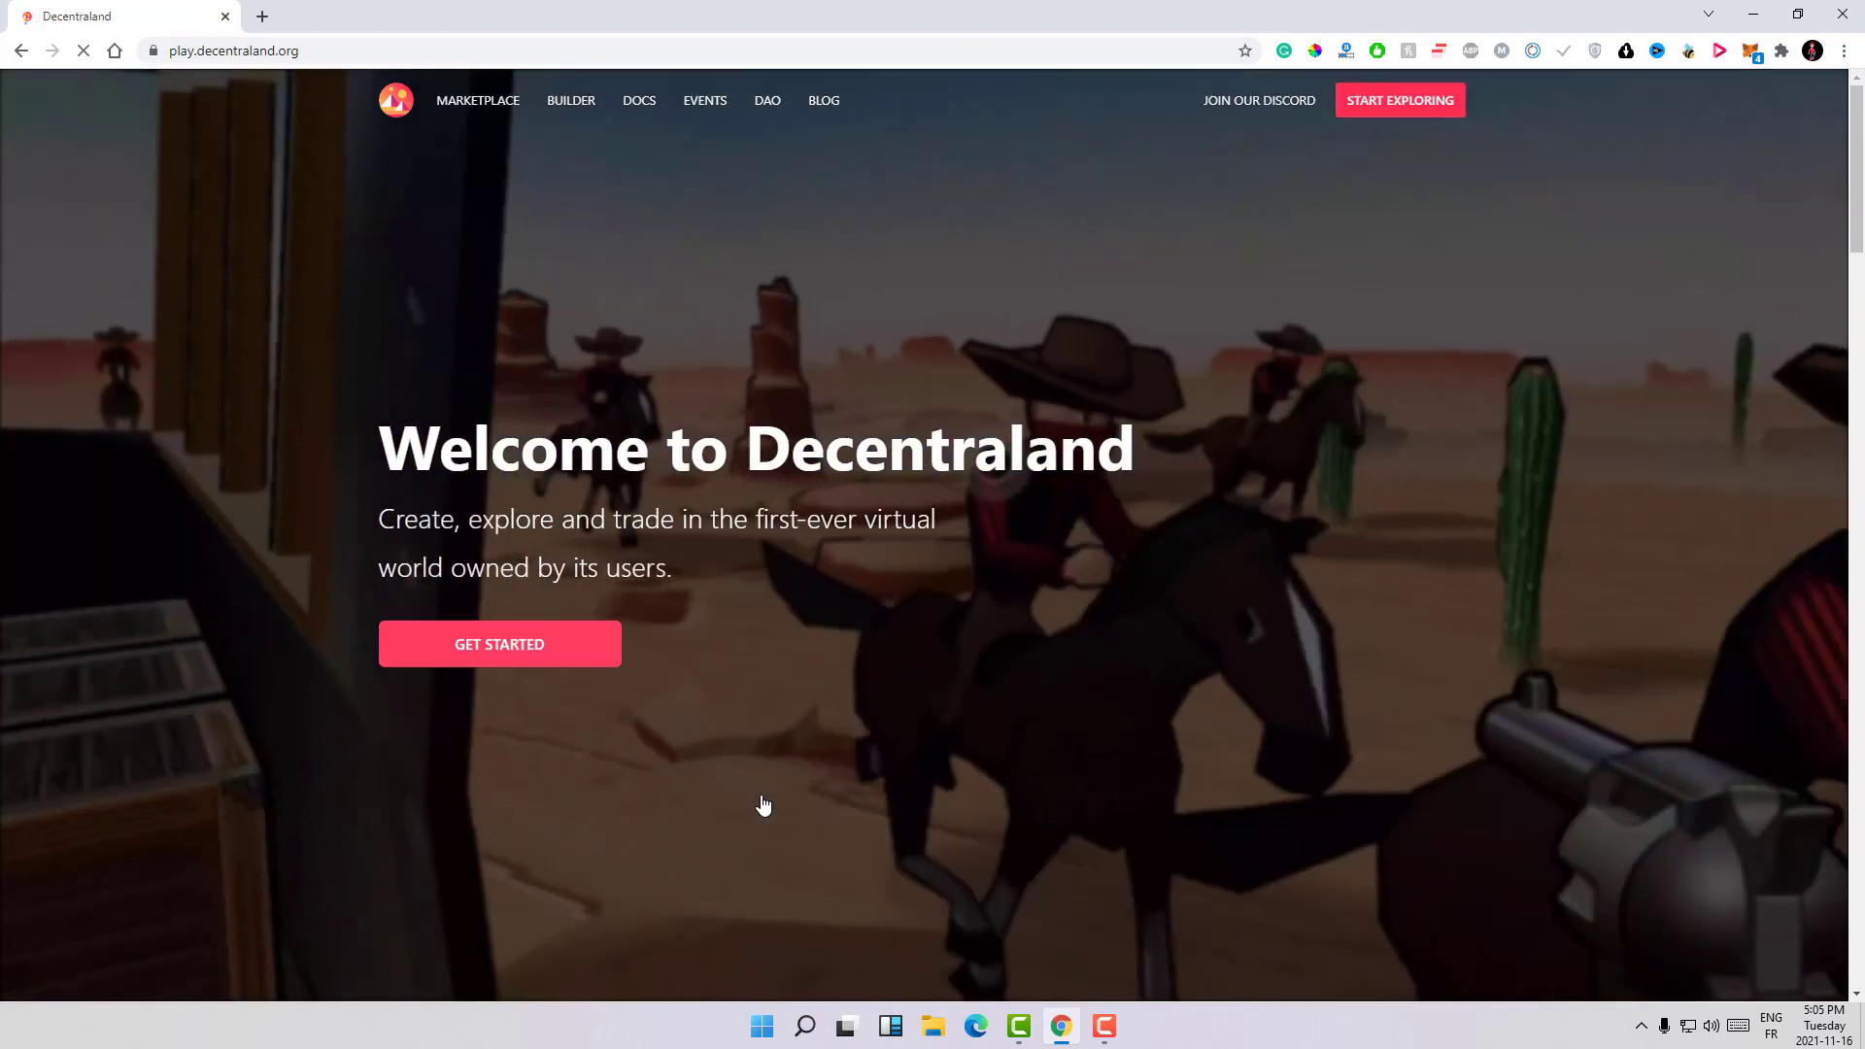
click(499, 643)
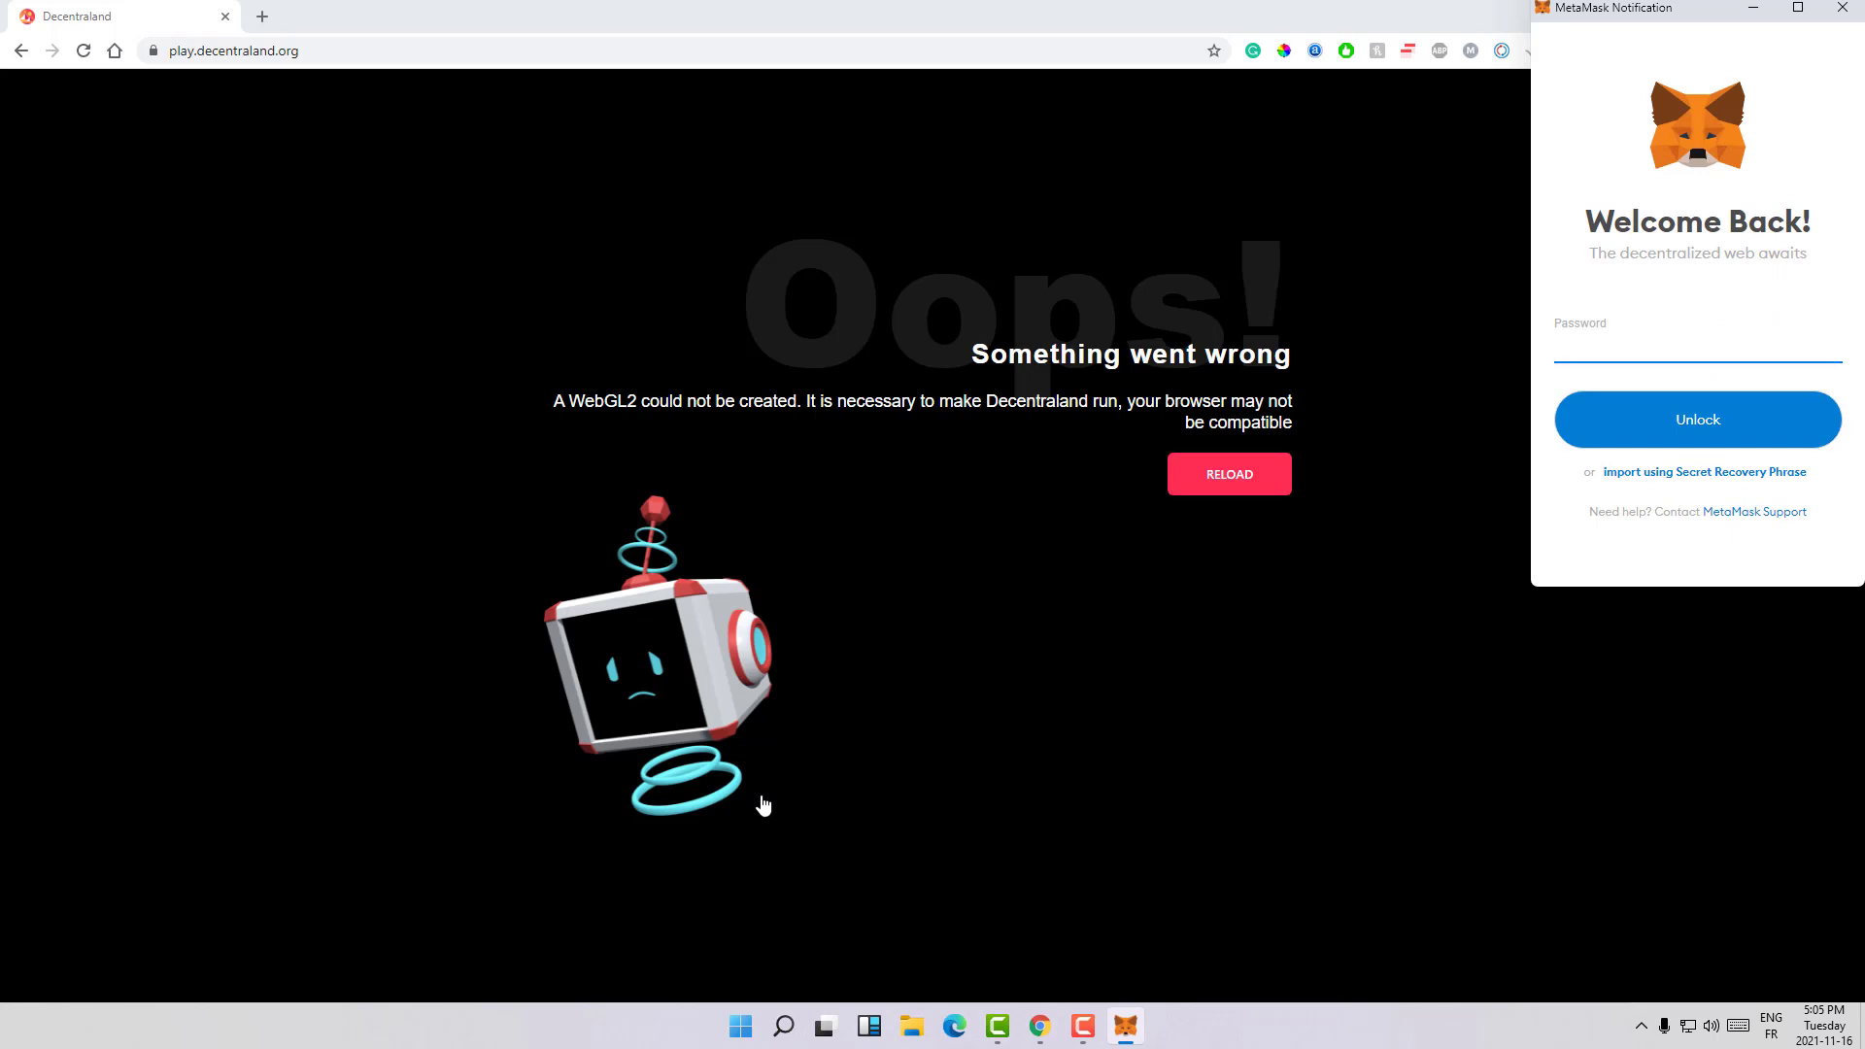
Step: Dismiss the MetaMask unlock window and reload the Decentraland error page
click(1698, 348)
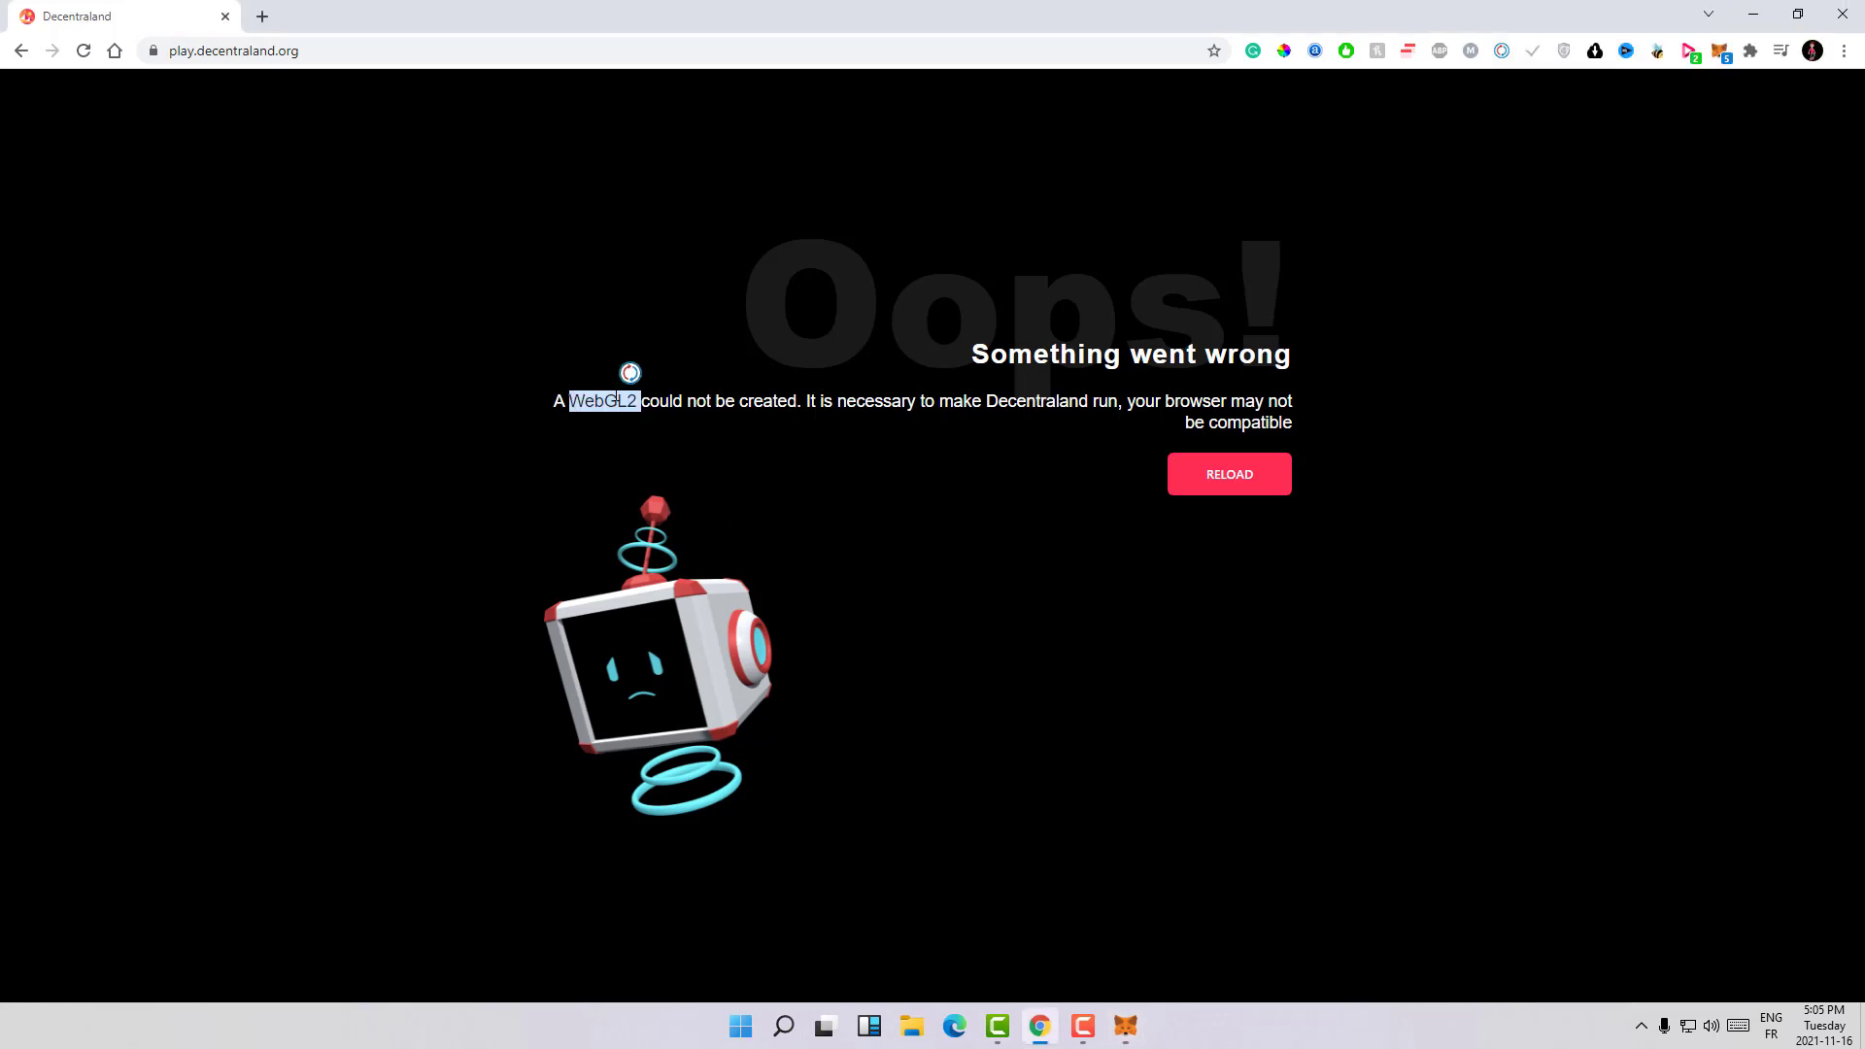
mouse_move(668, 419)
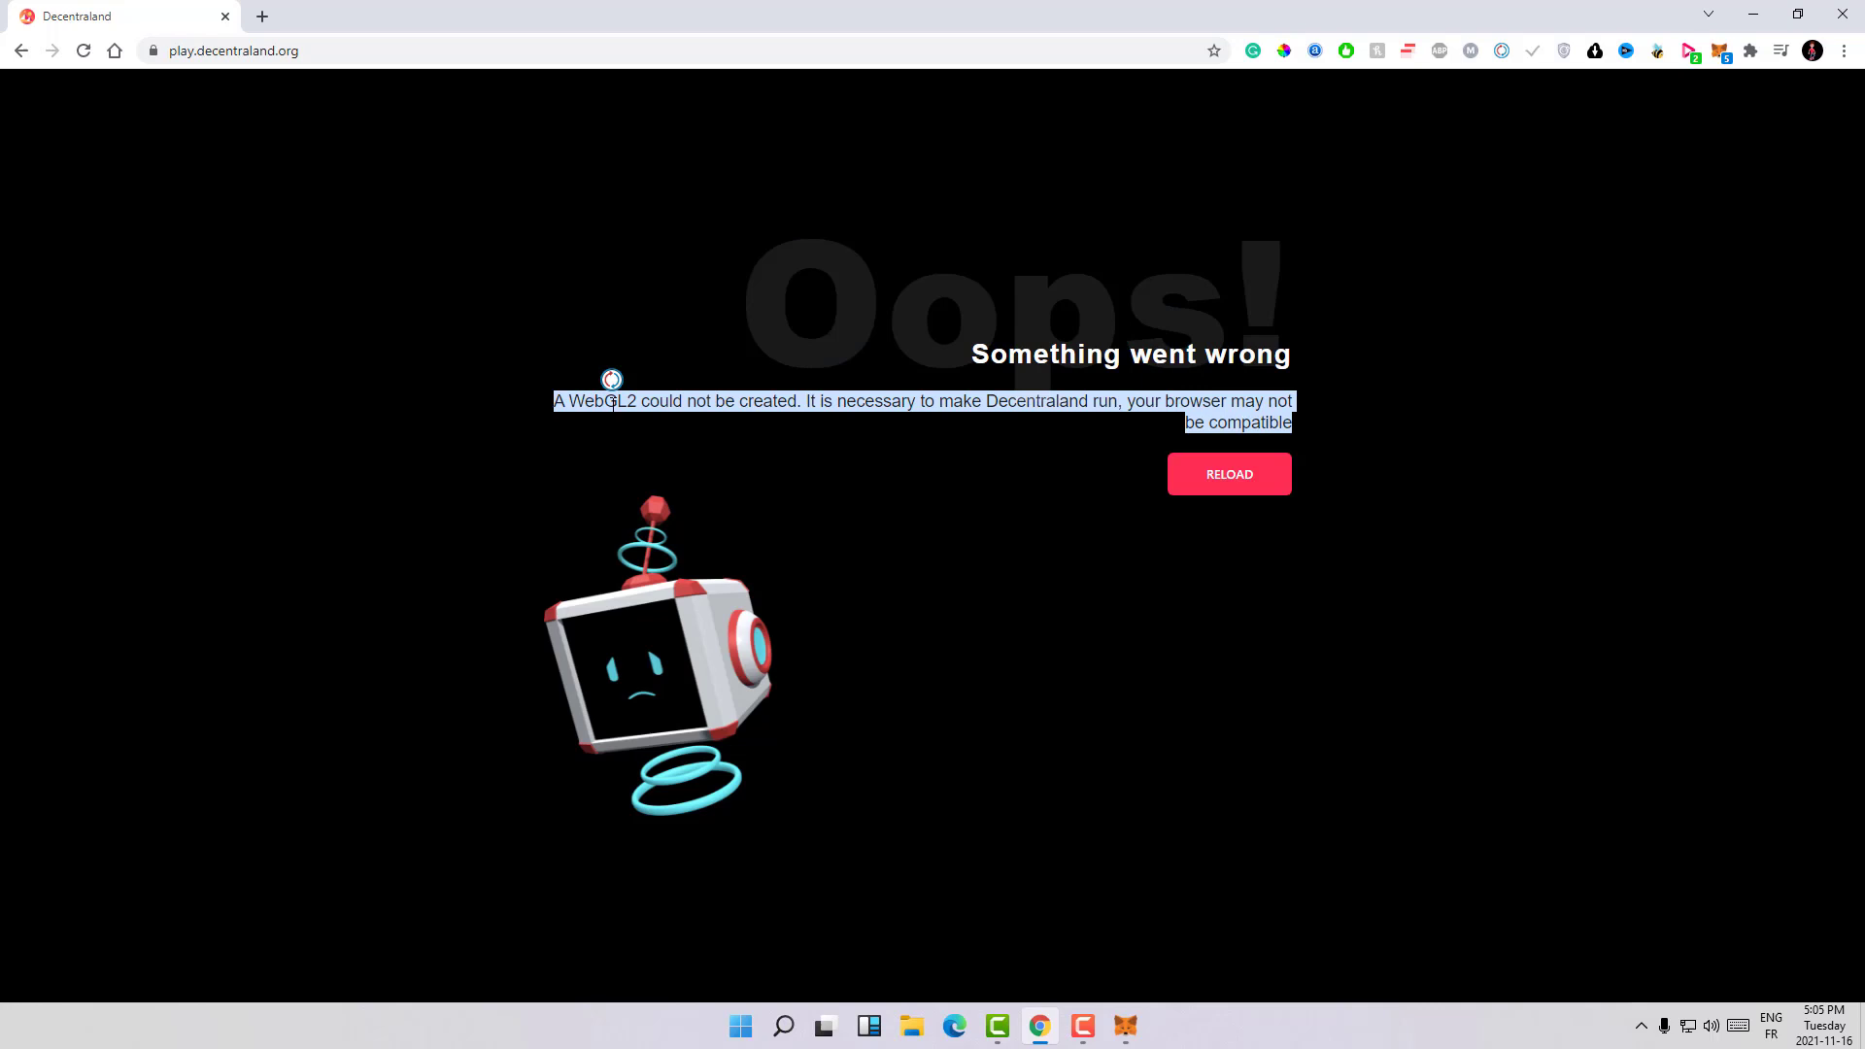
mouse_move(1080, 480)
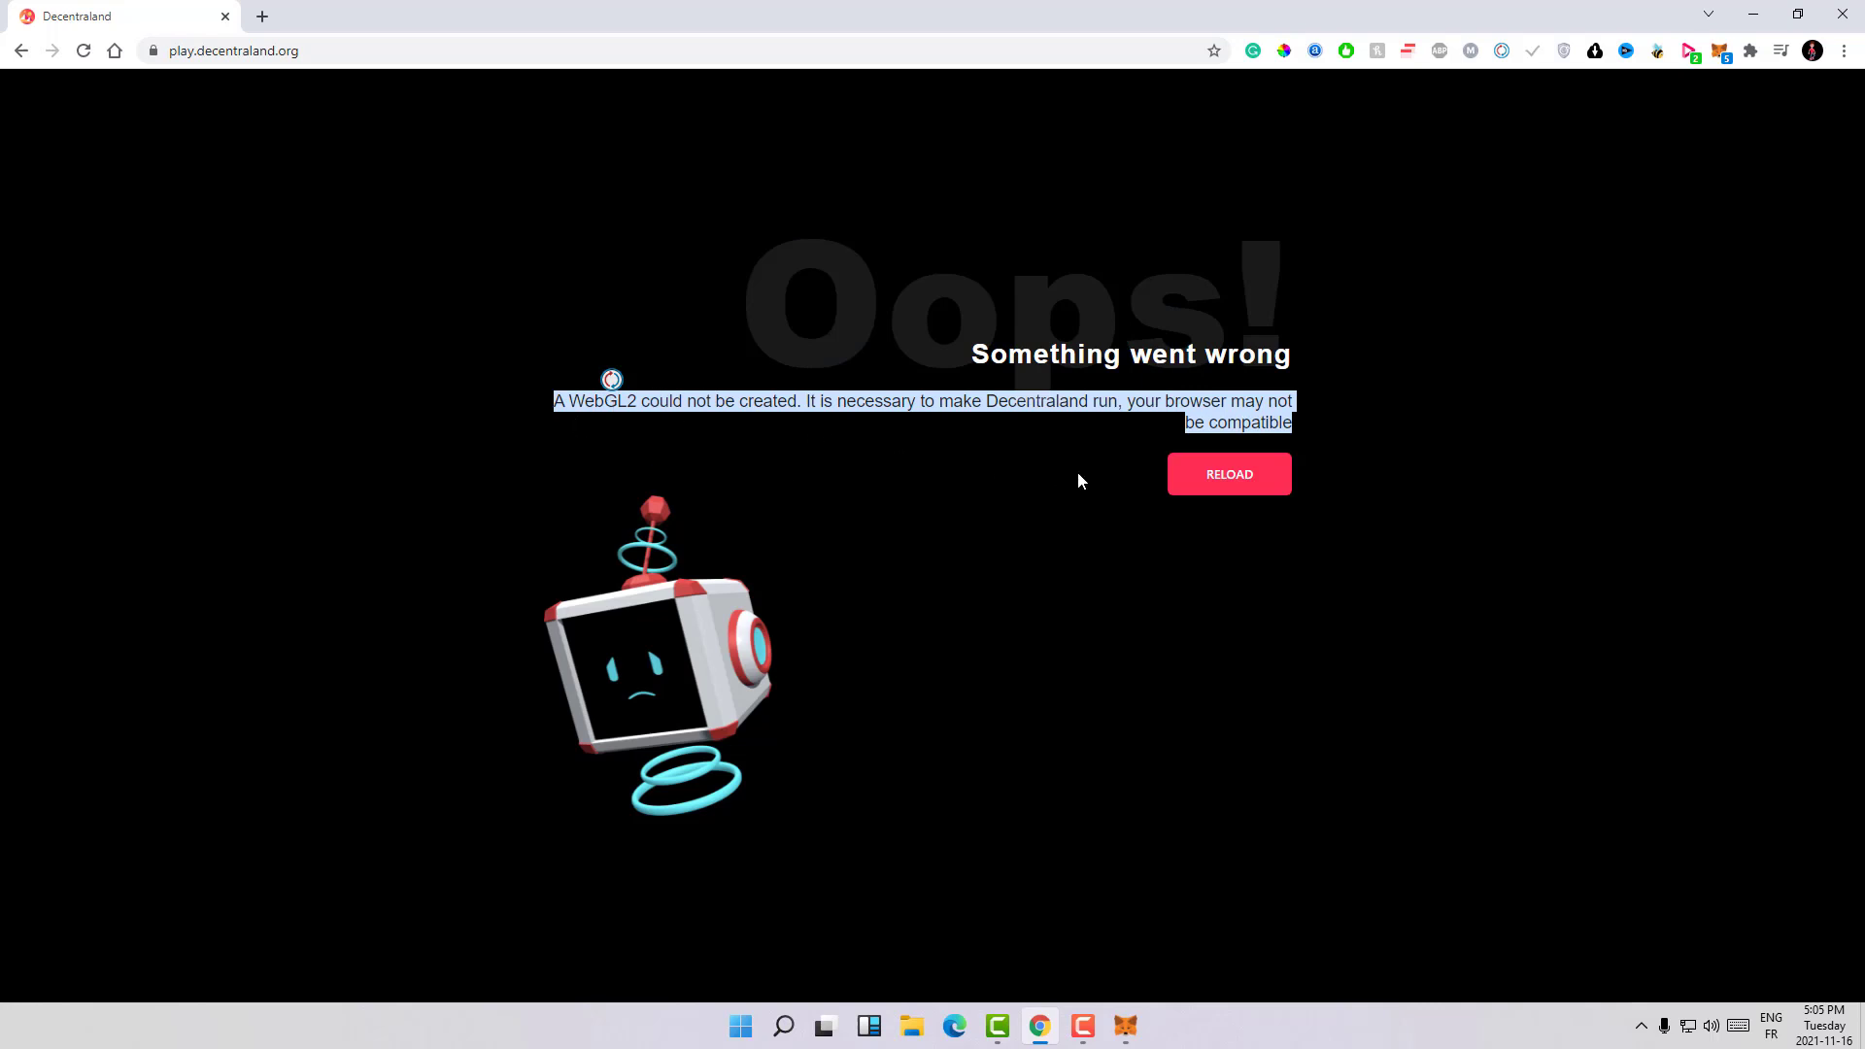
mouse_move(1202, 487)
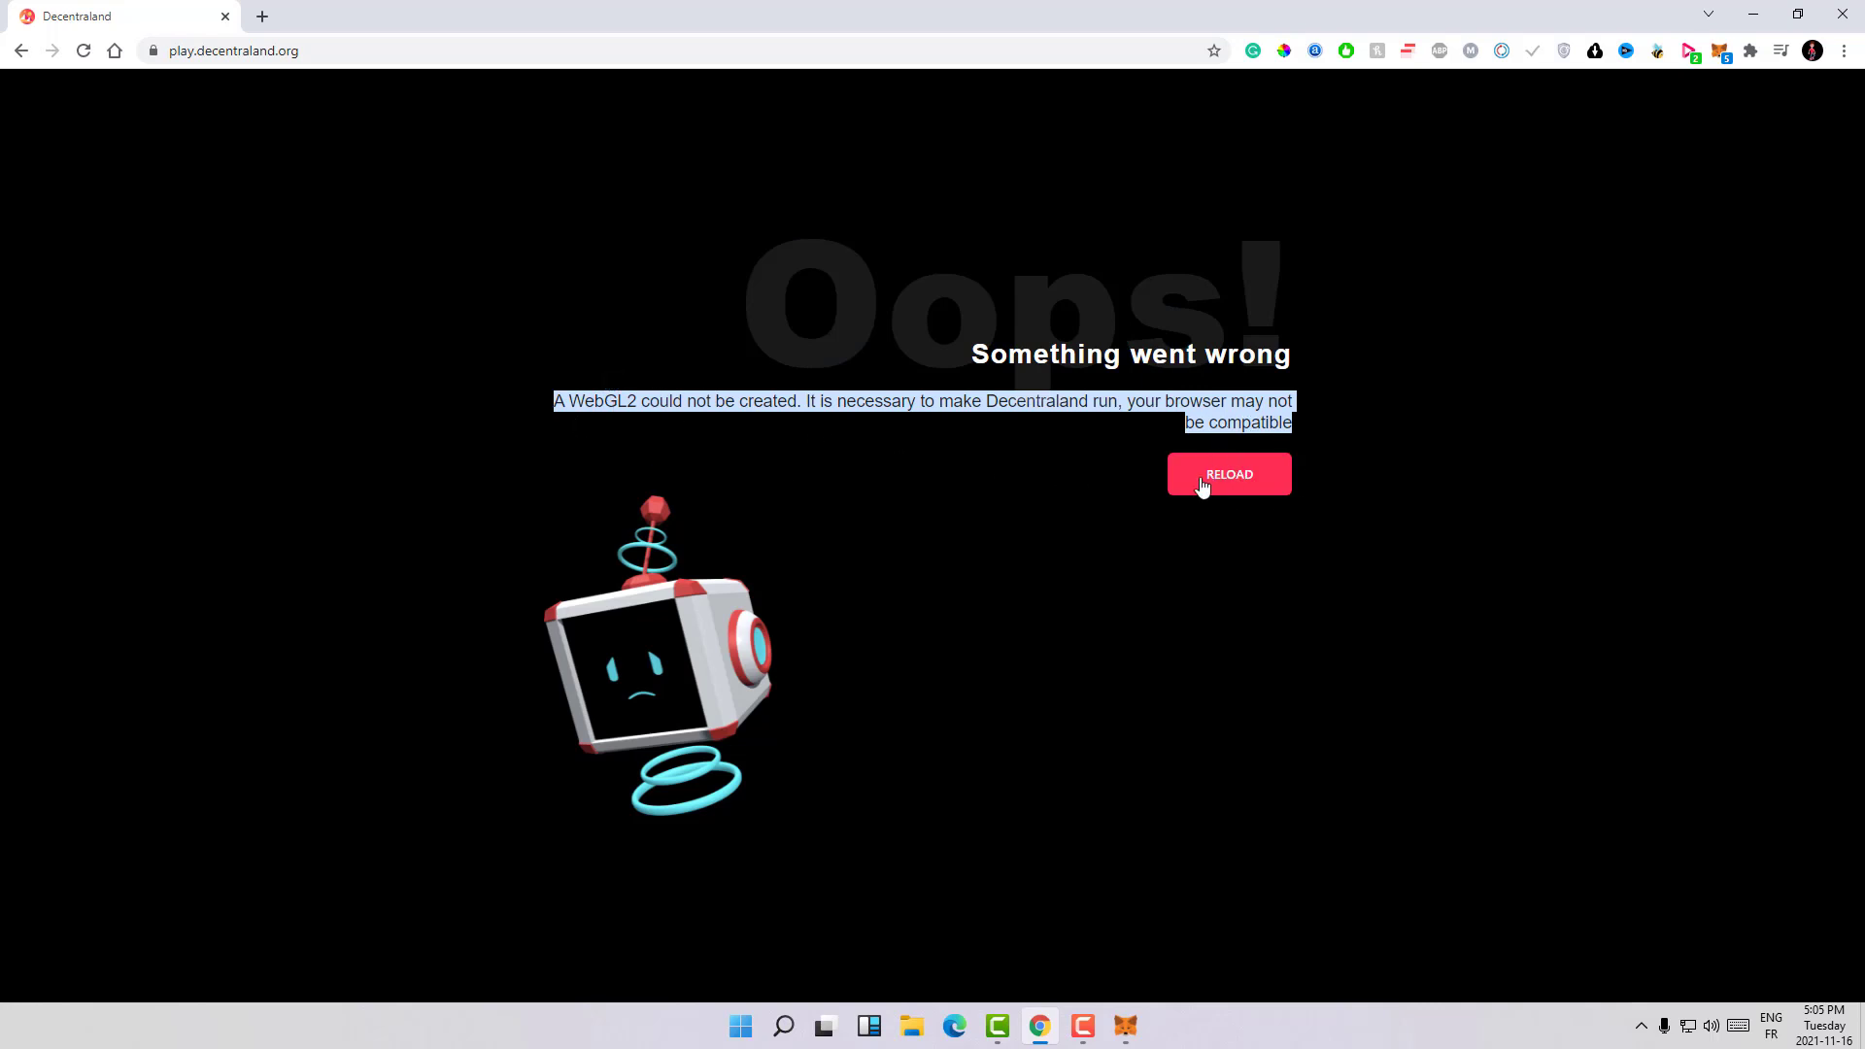
click(1228, 473)
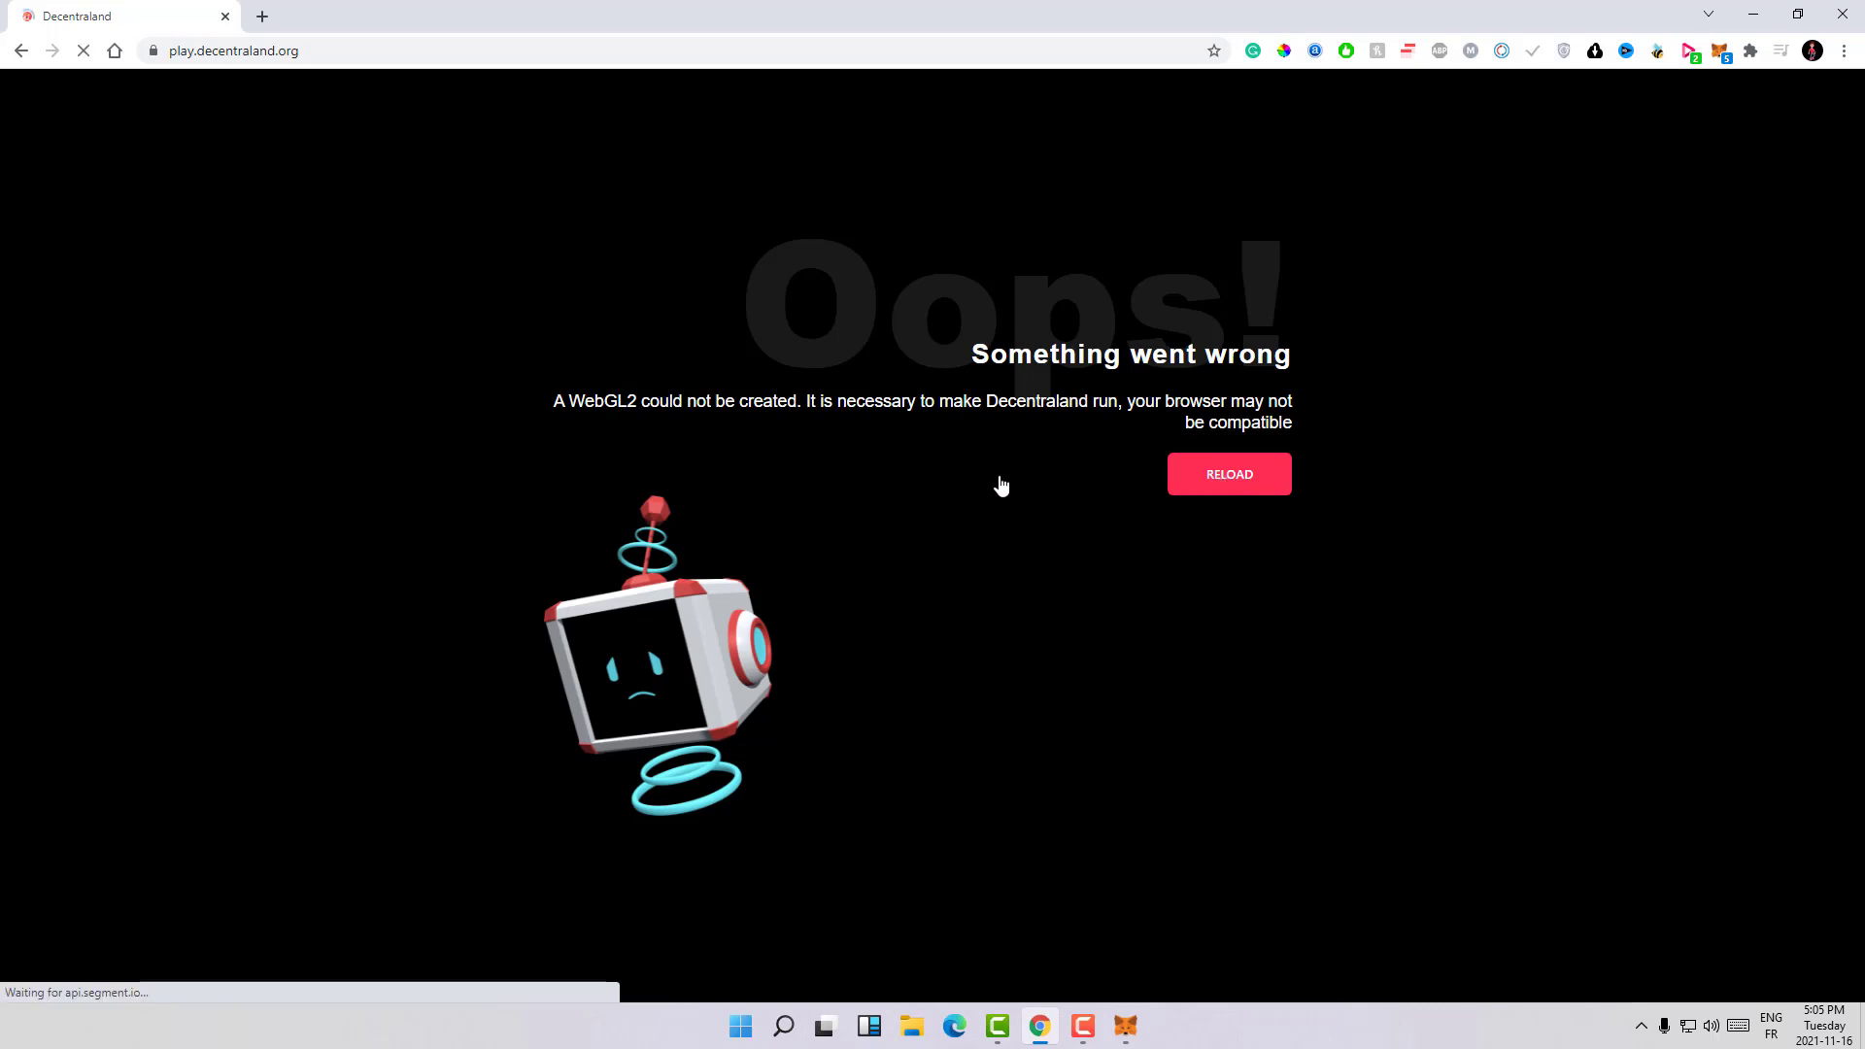
mouse_move(1360, 579)
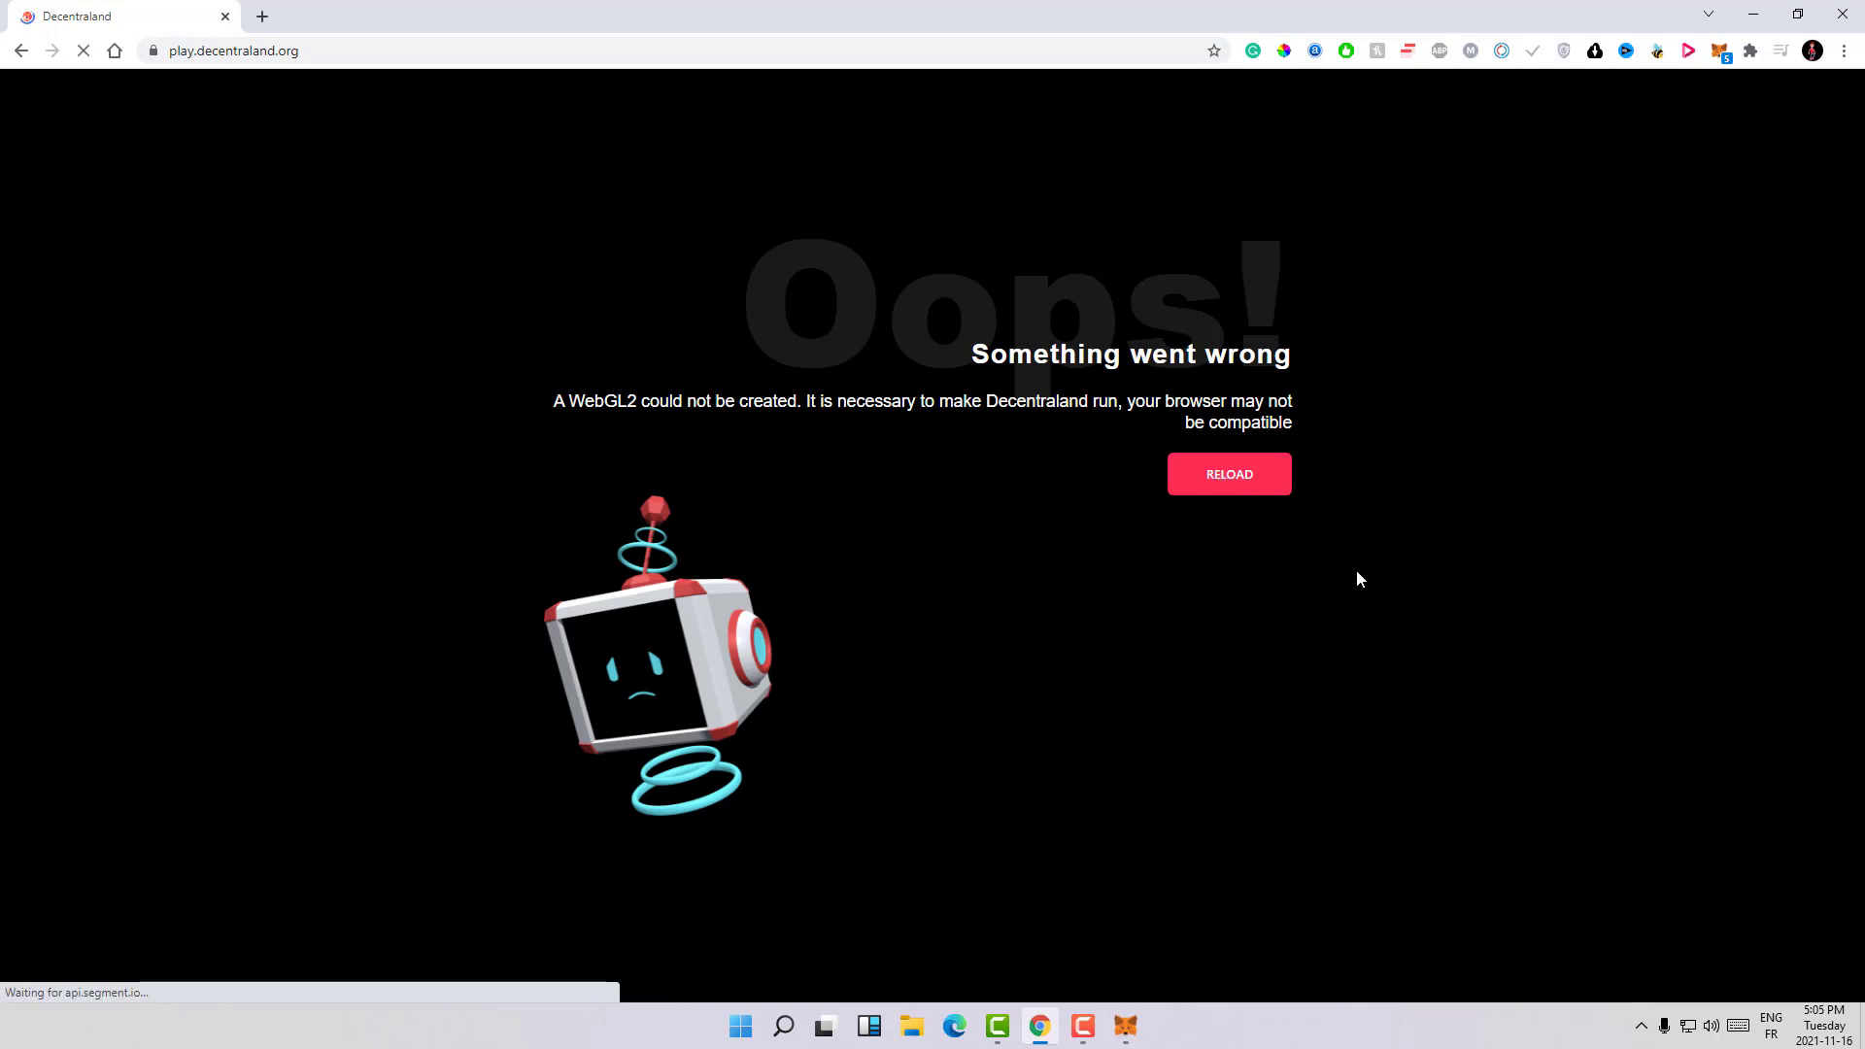
mouse_move(515, 337)
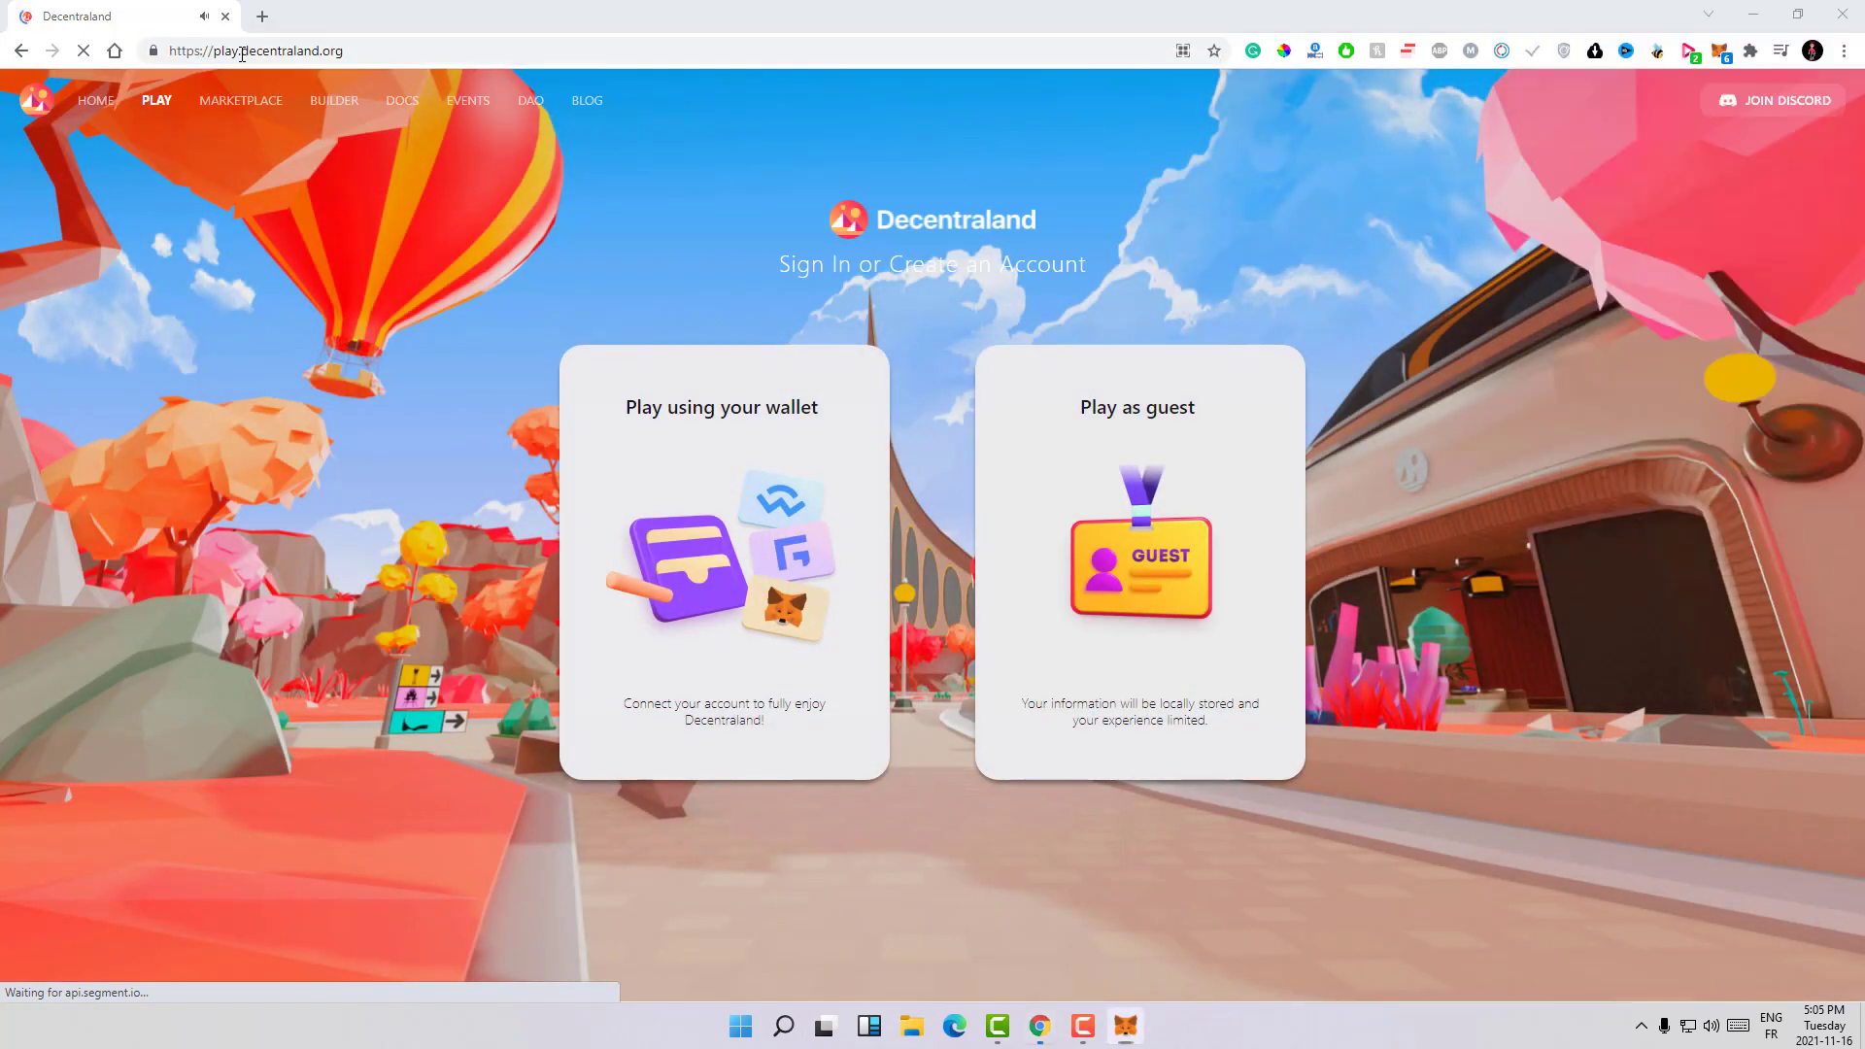
Step: Re-enter Decentraland via GET STARTED, choose Play using your wallet, and close MetaMask
click(1136, 565)
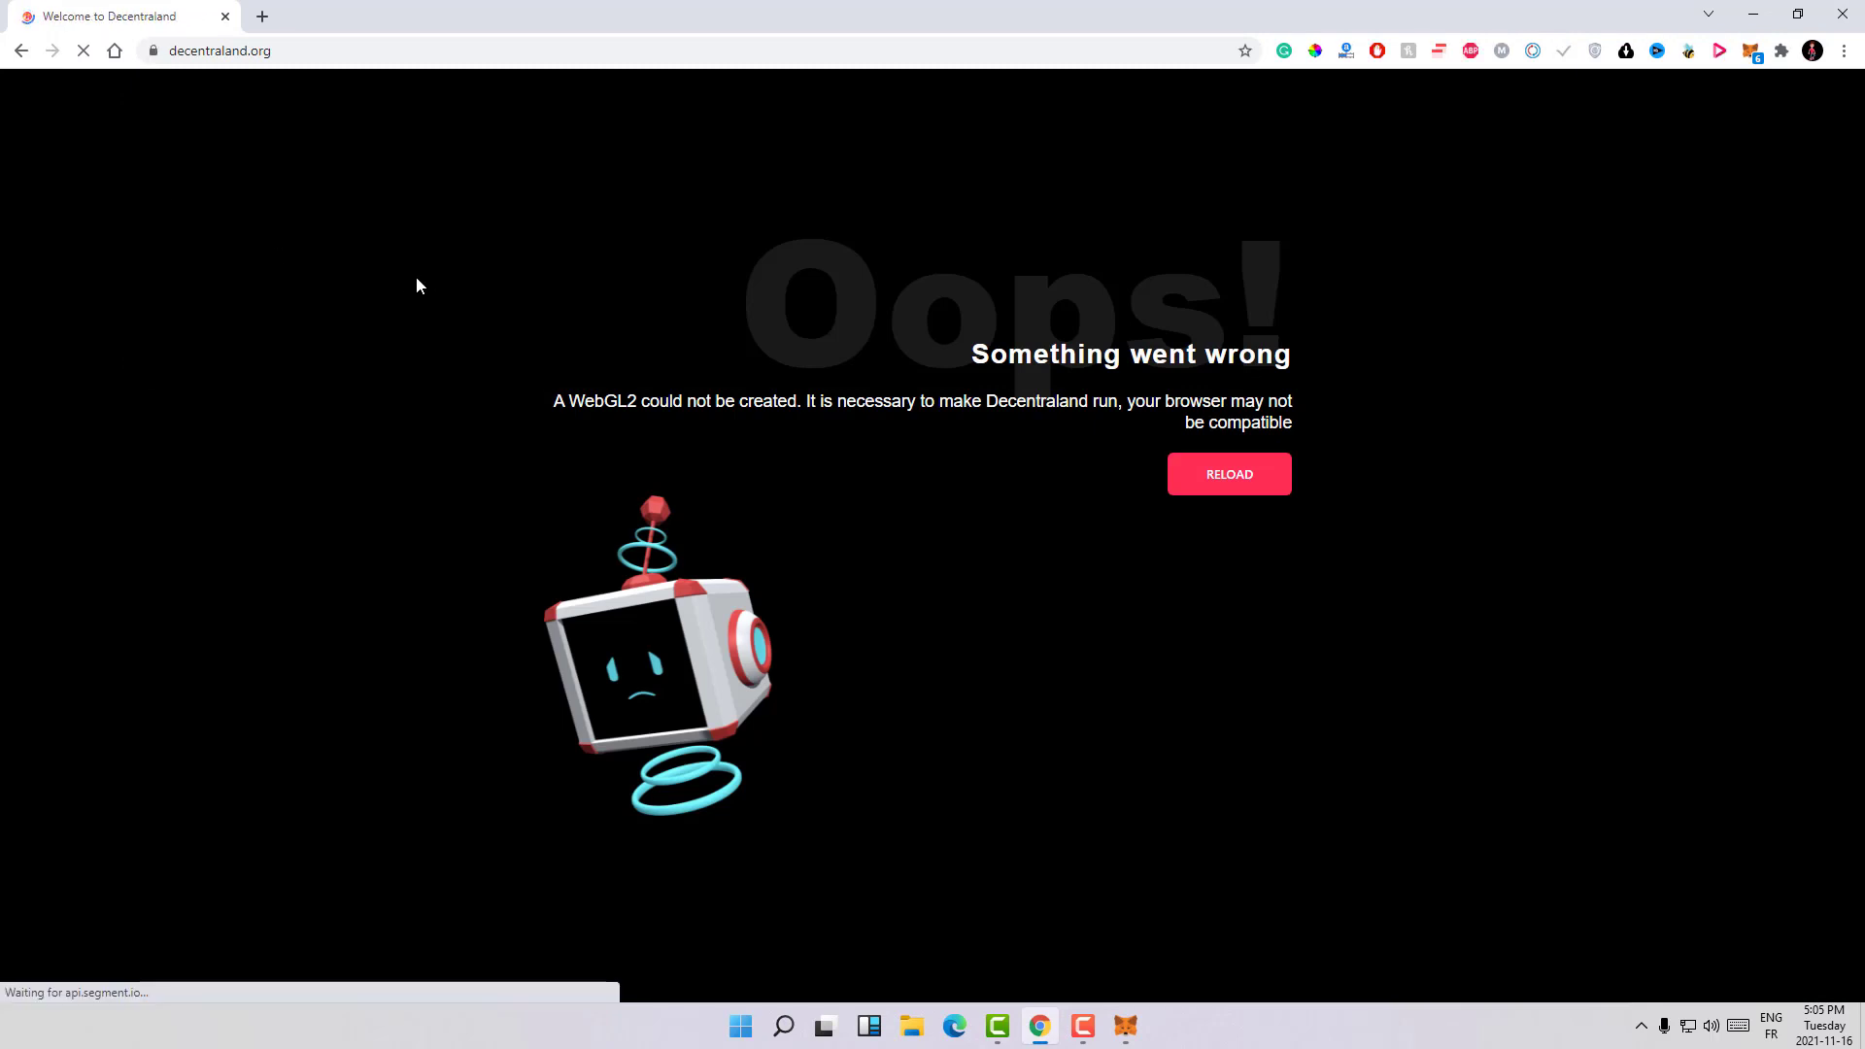
click(1228, 473)
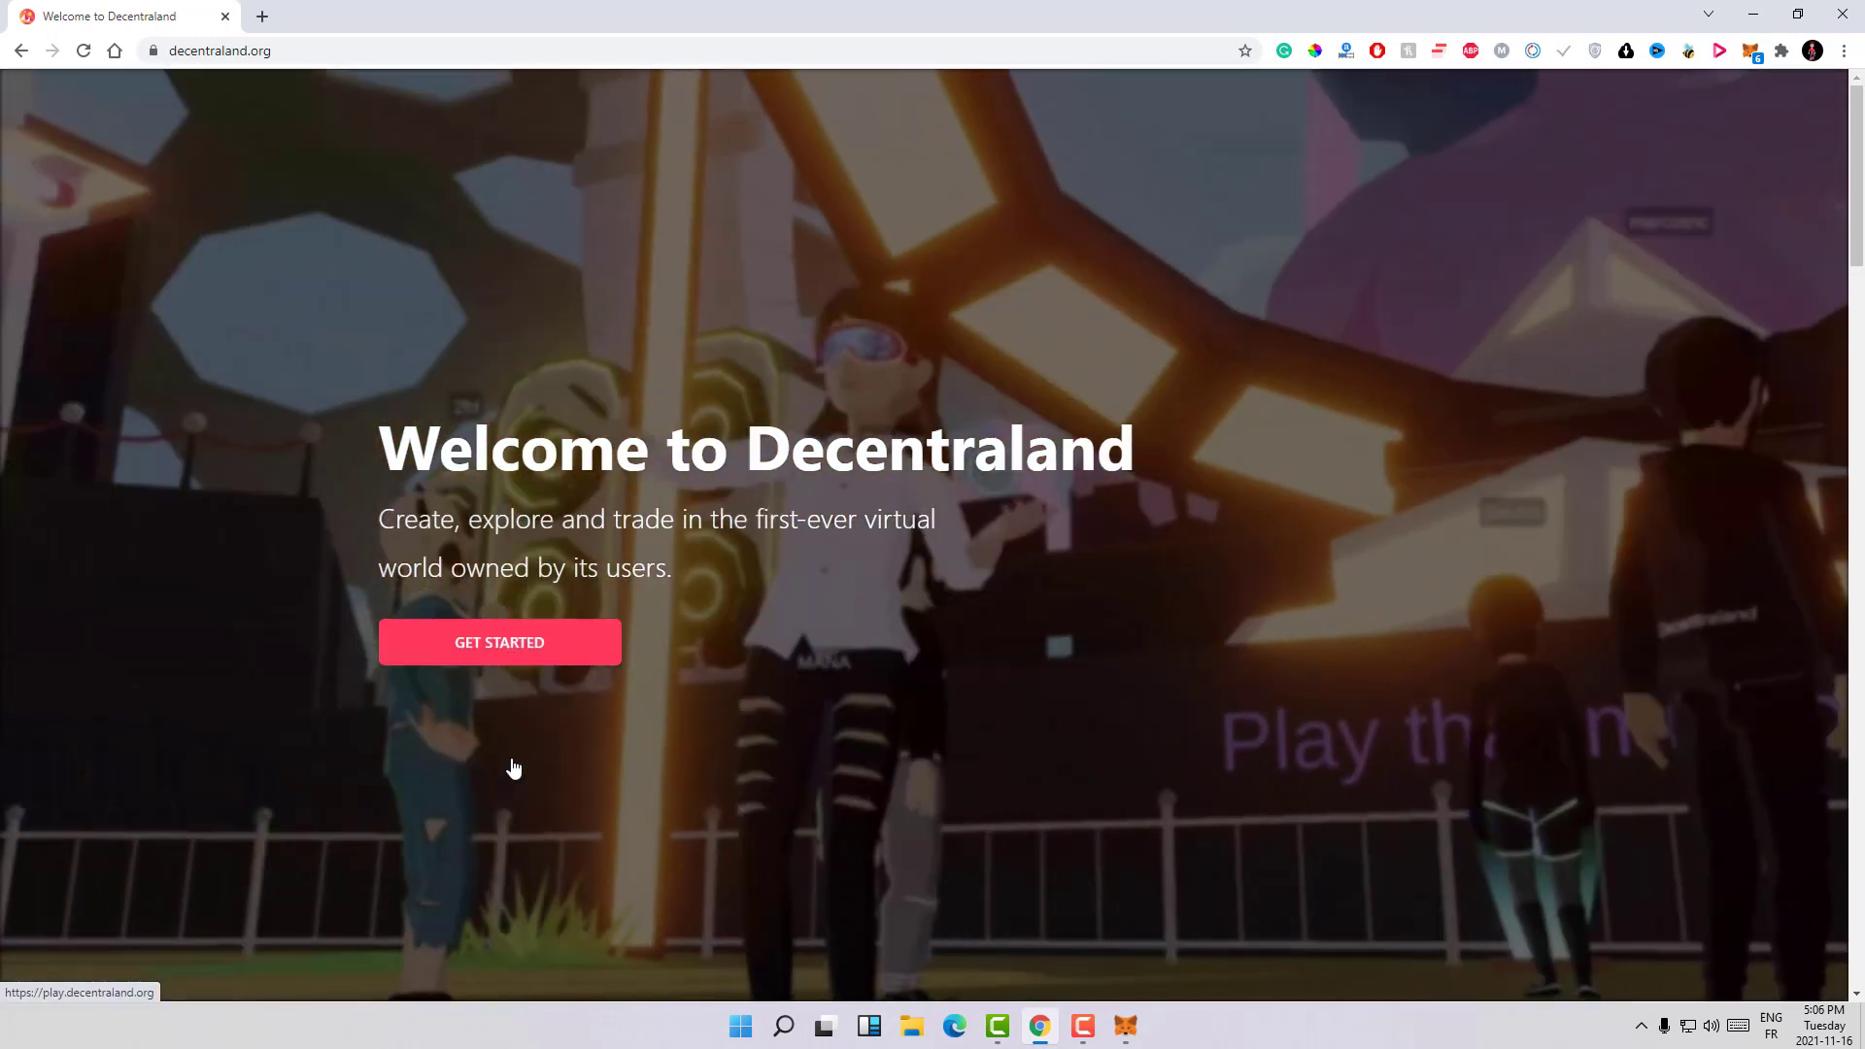
click(499, 642)
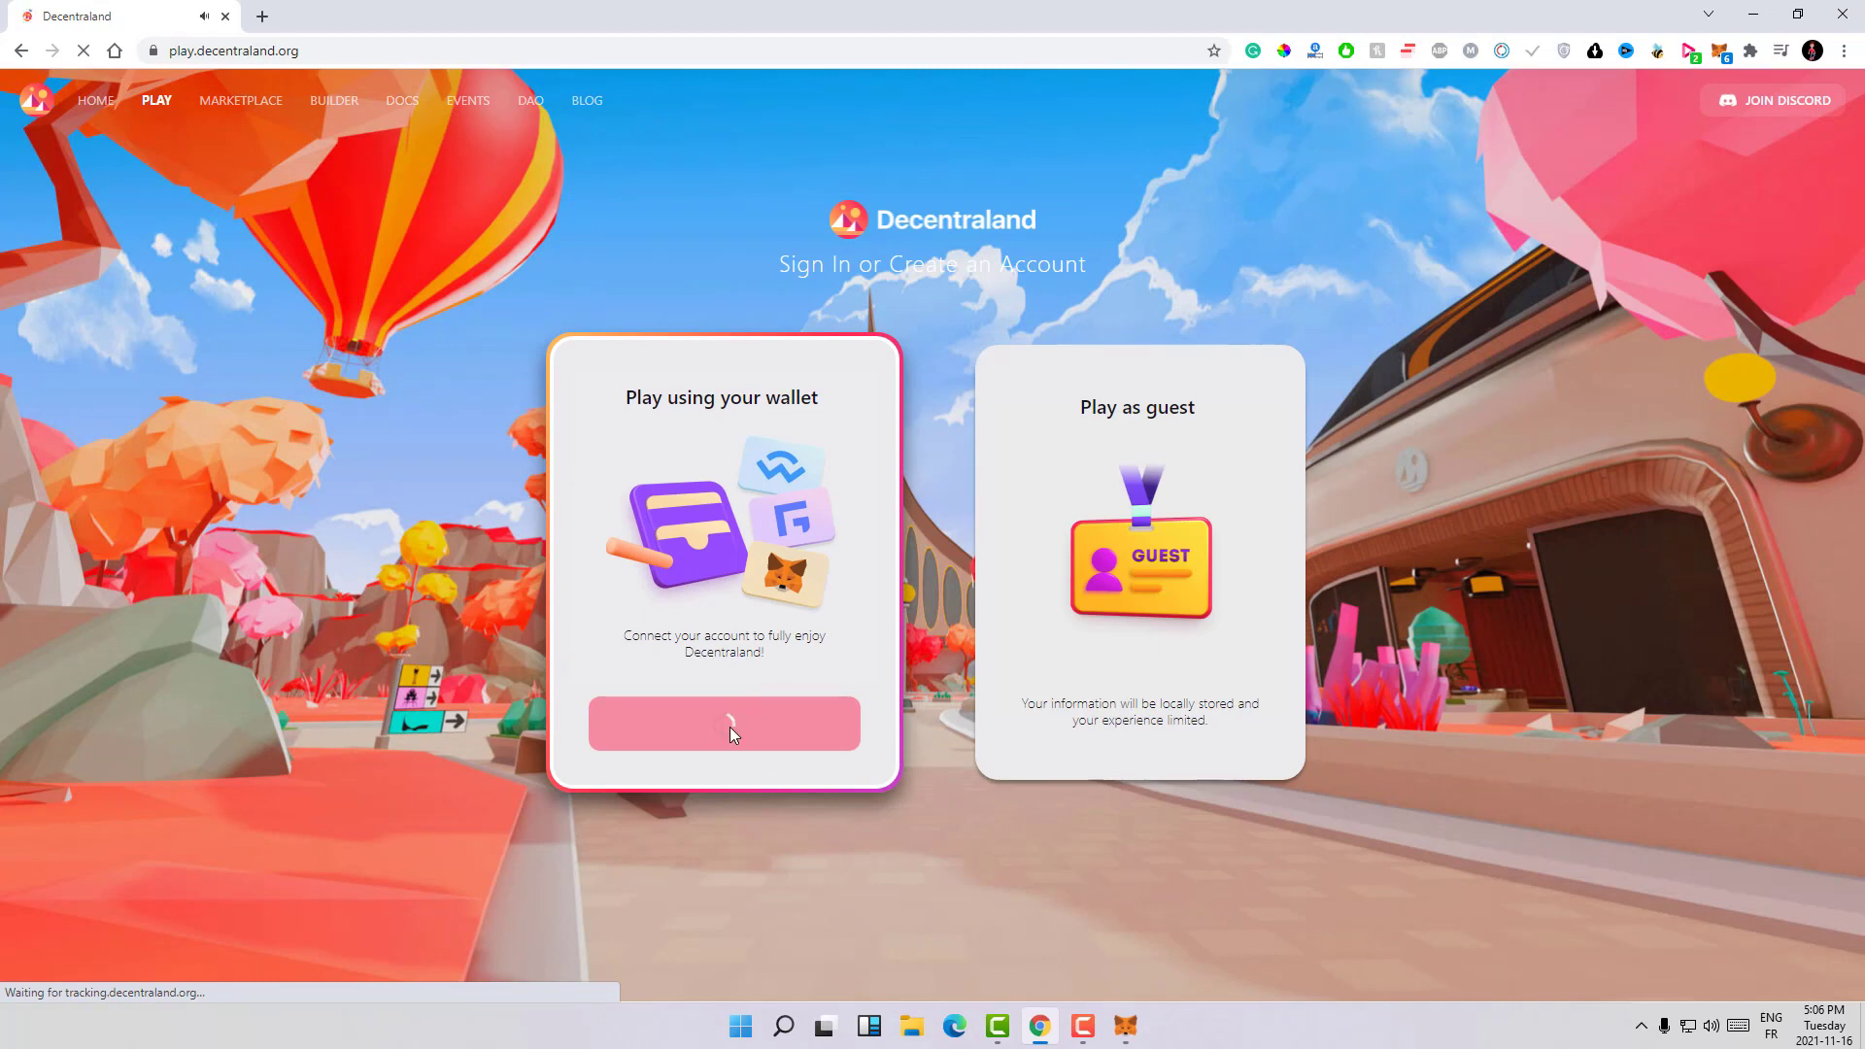
click(722, 723)
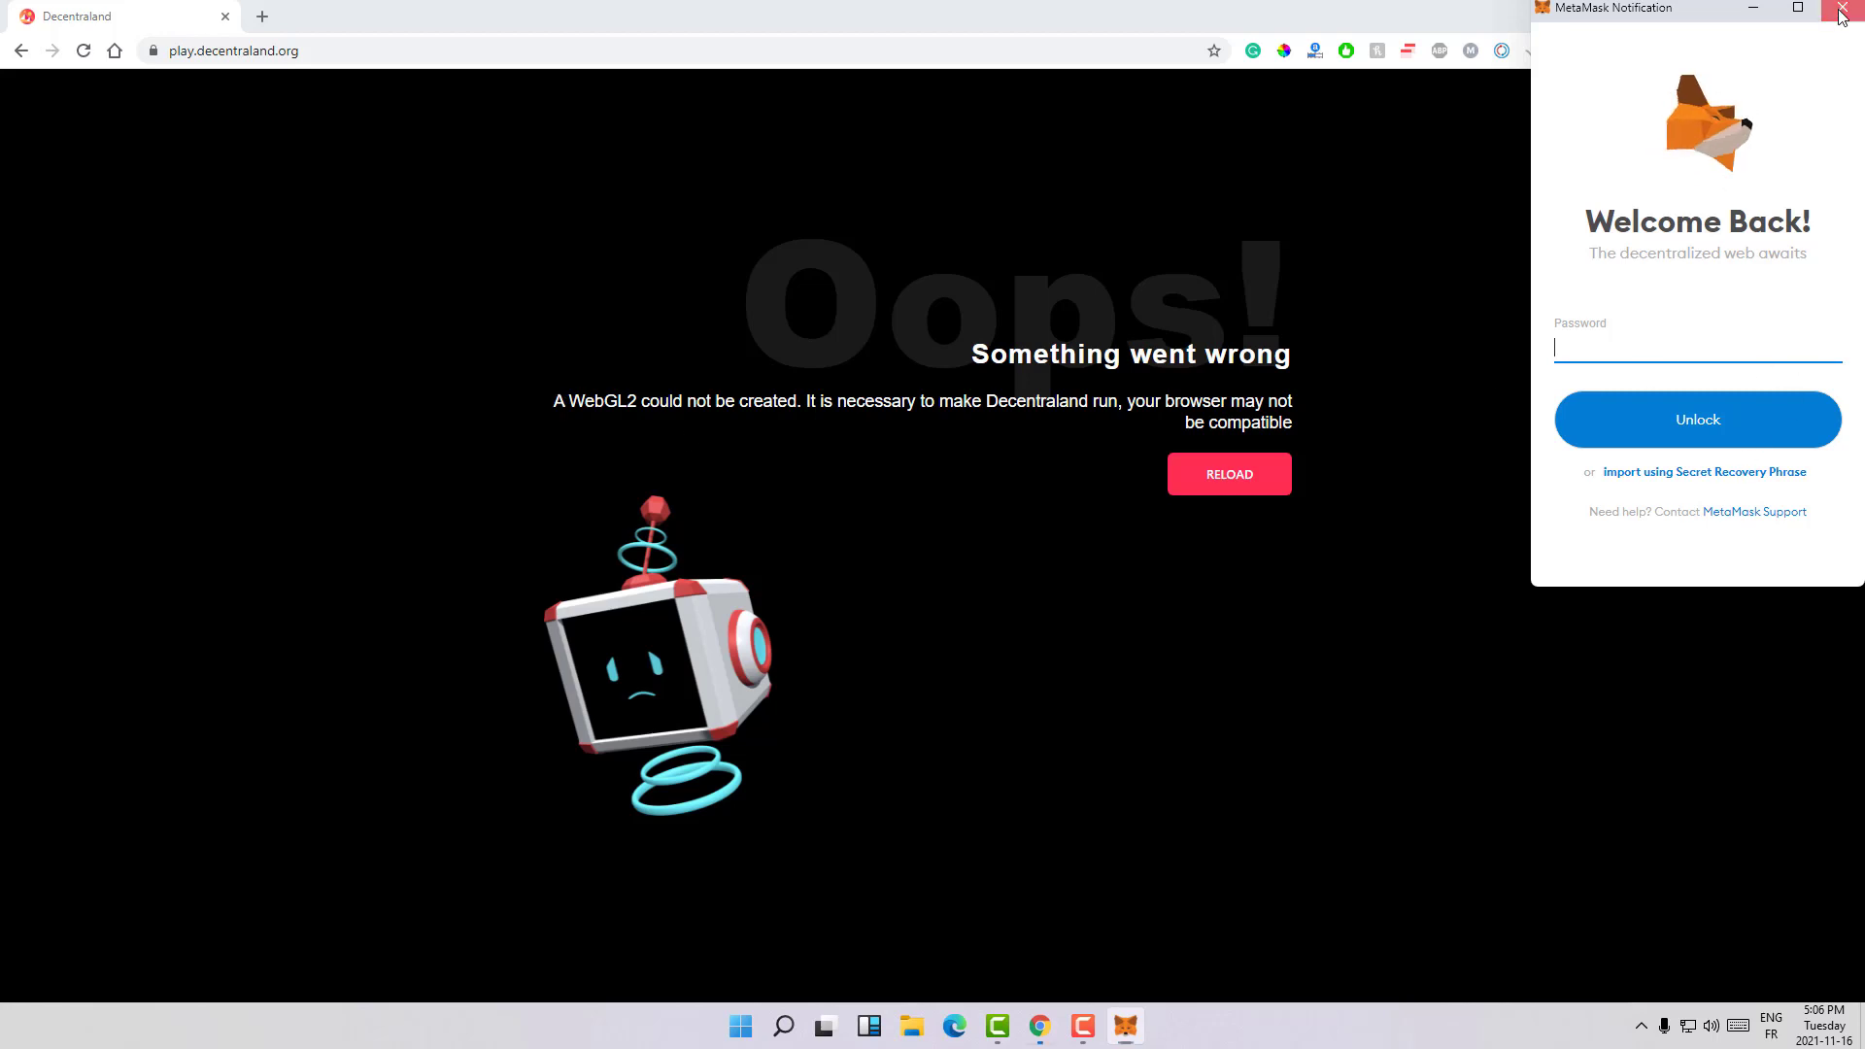
click(1842, 10)
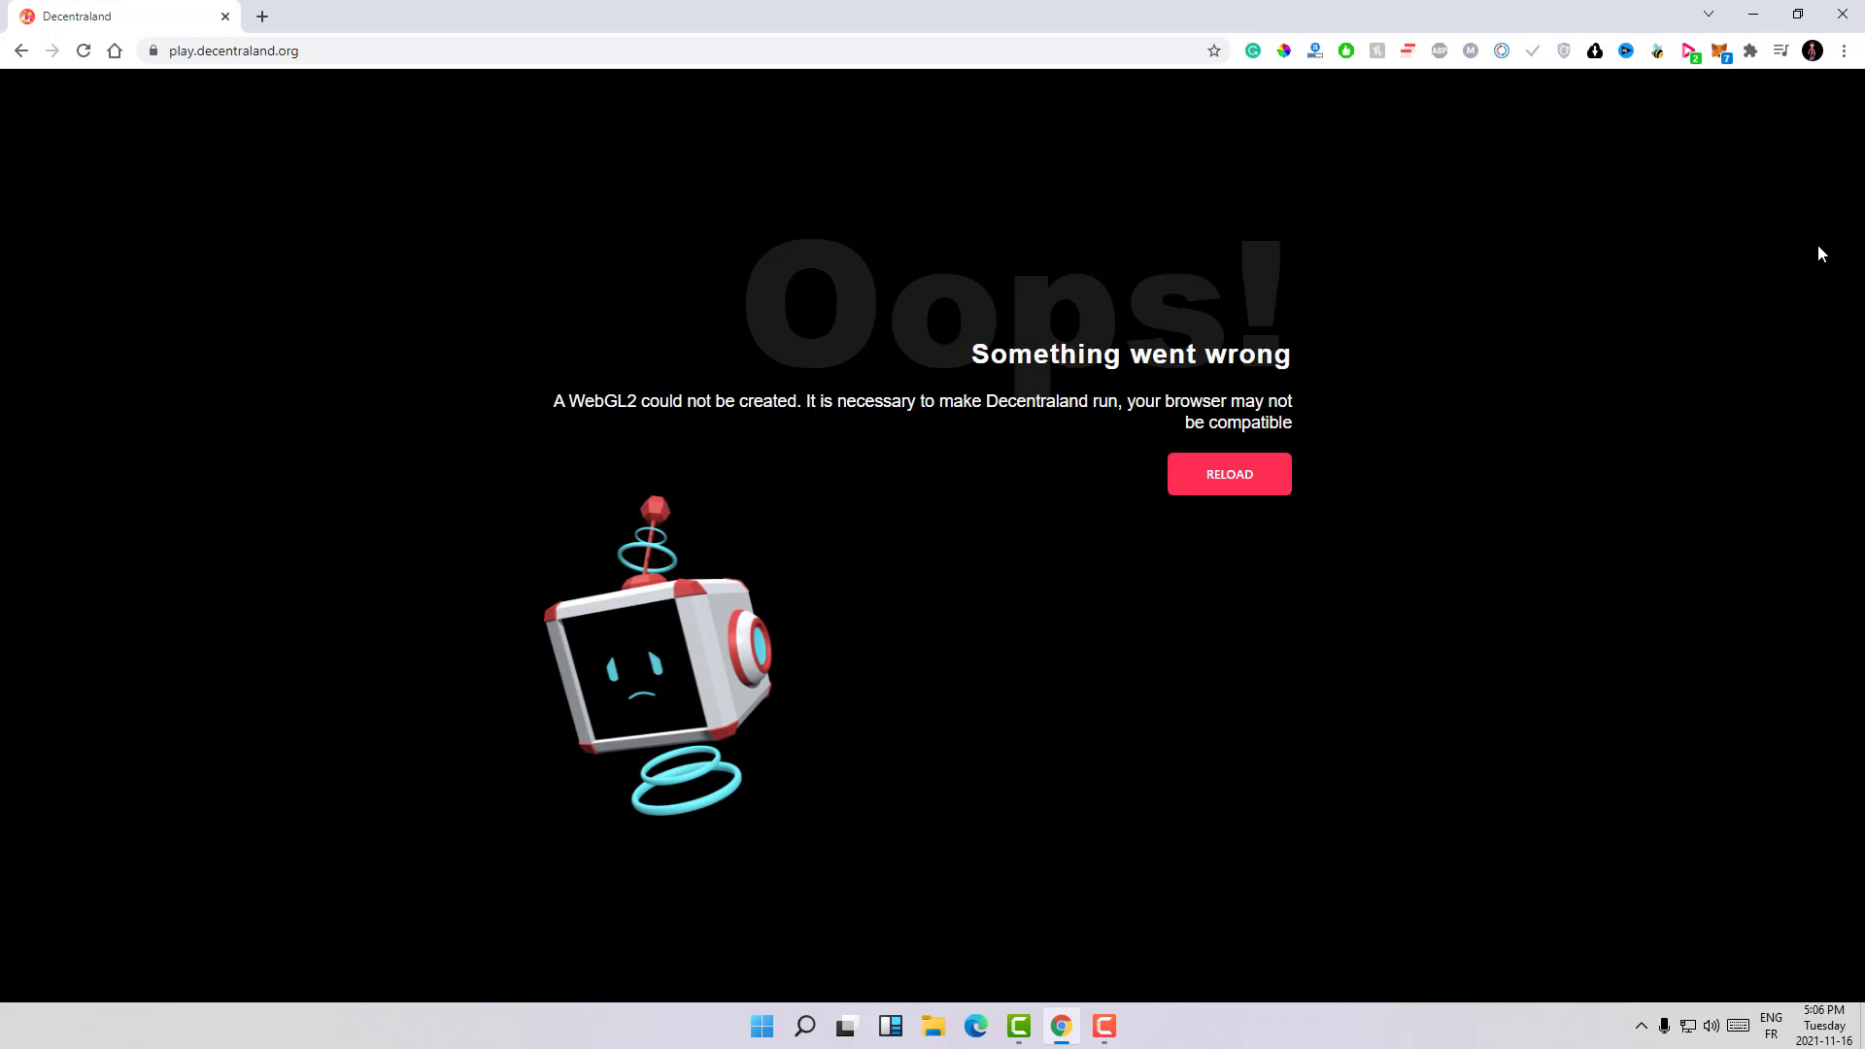
Step: Open Chrome Settings from the three-dot menu
click(1844, 49)
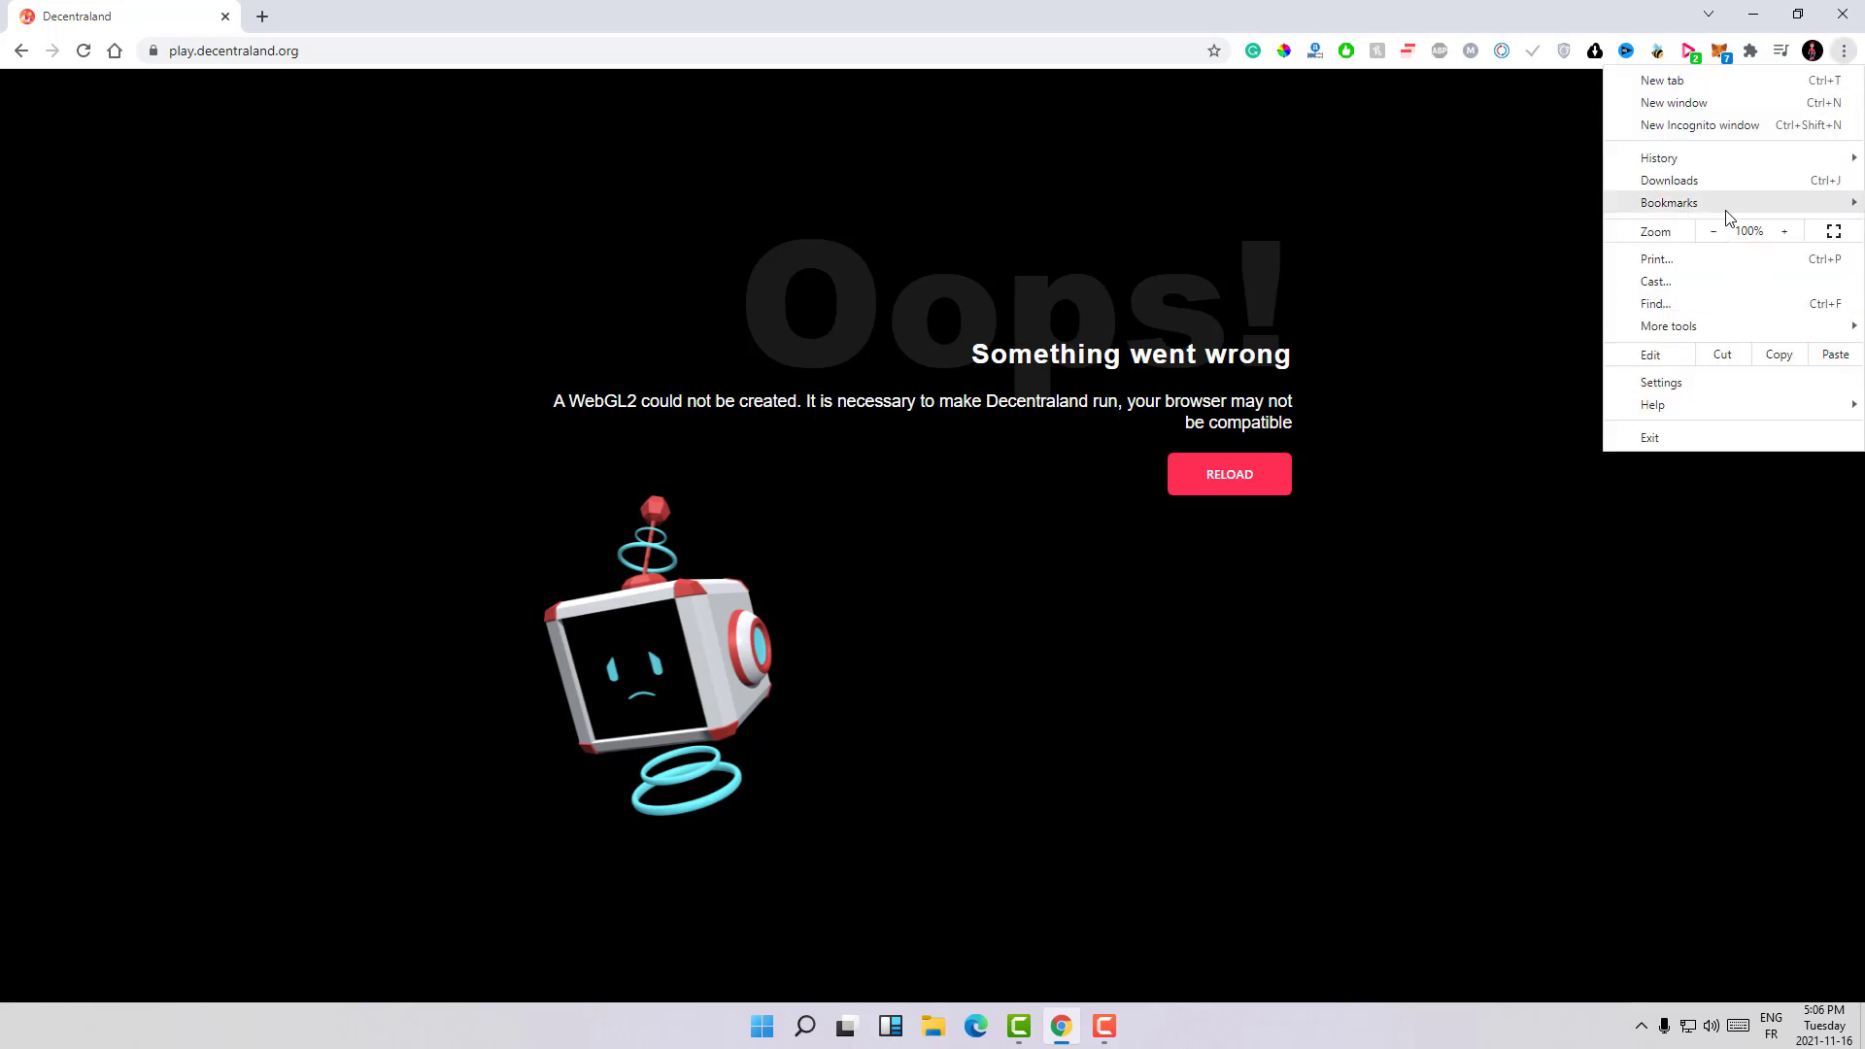
mouse_move(1703, 333)
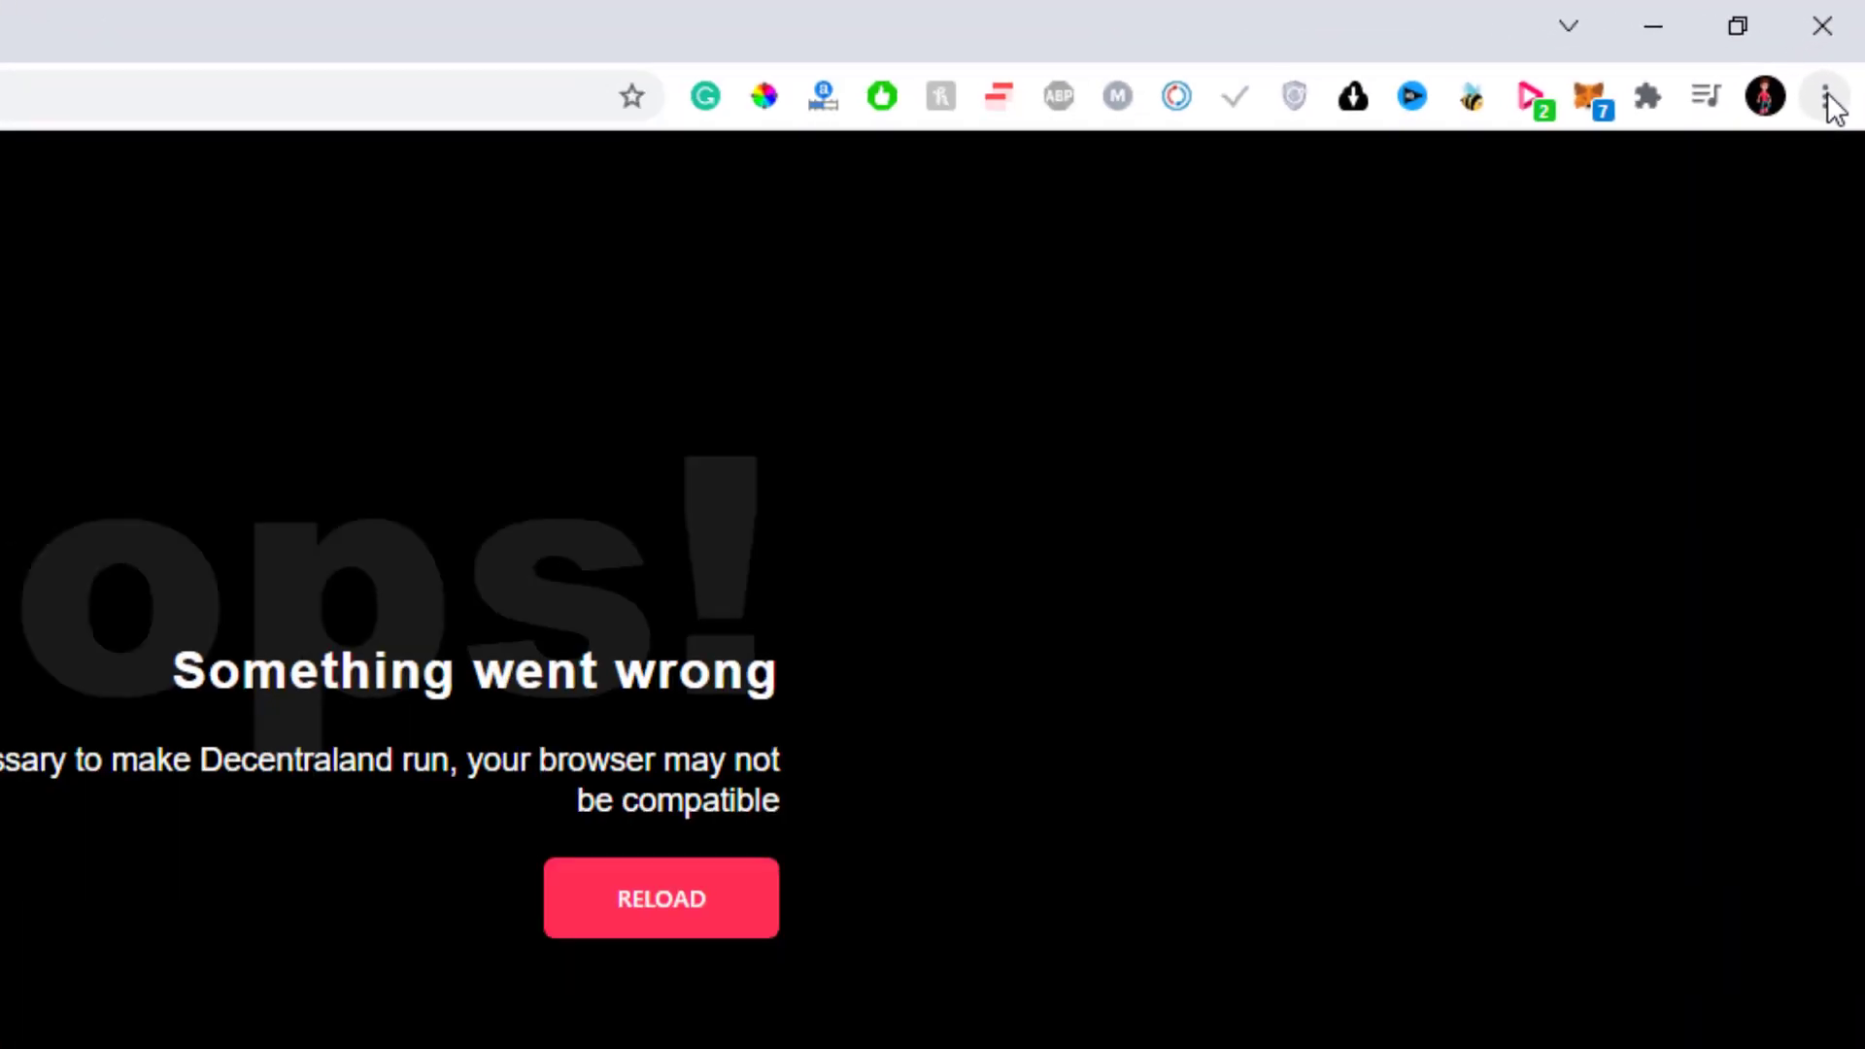
click(1827, 95)
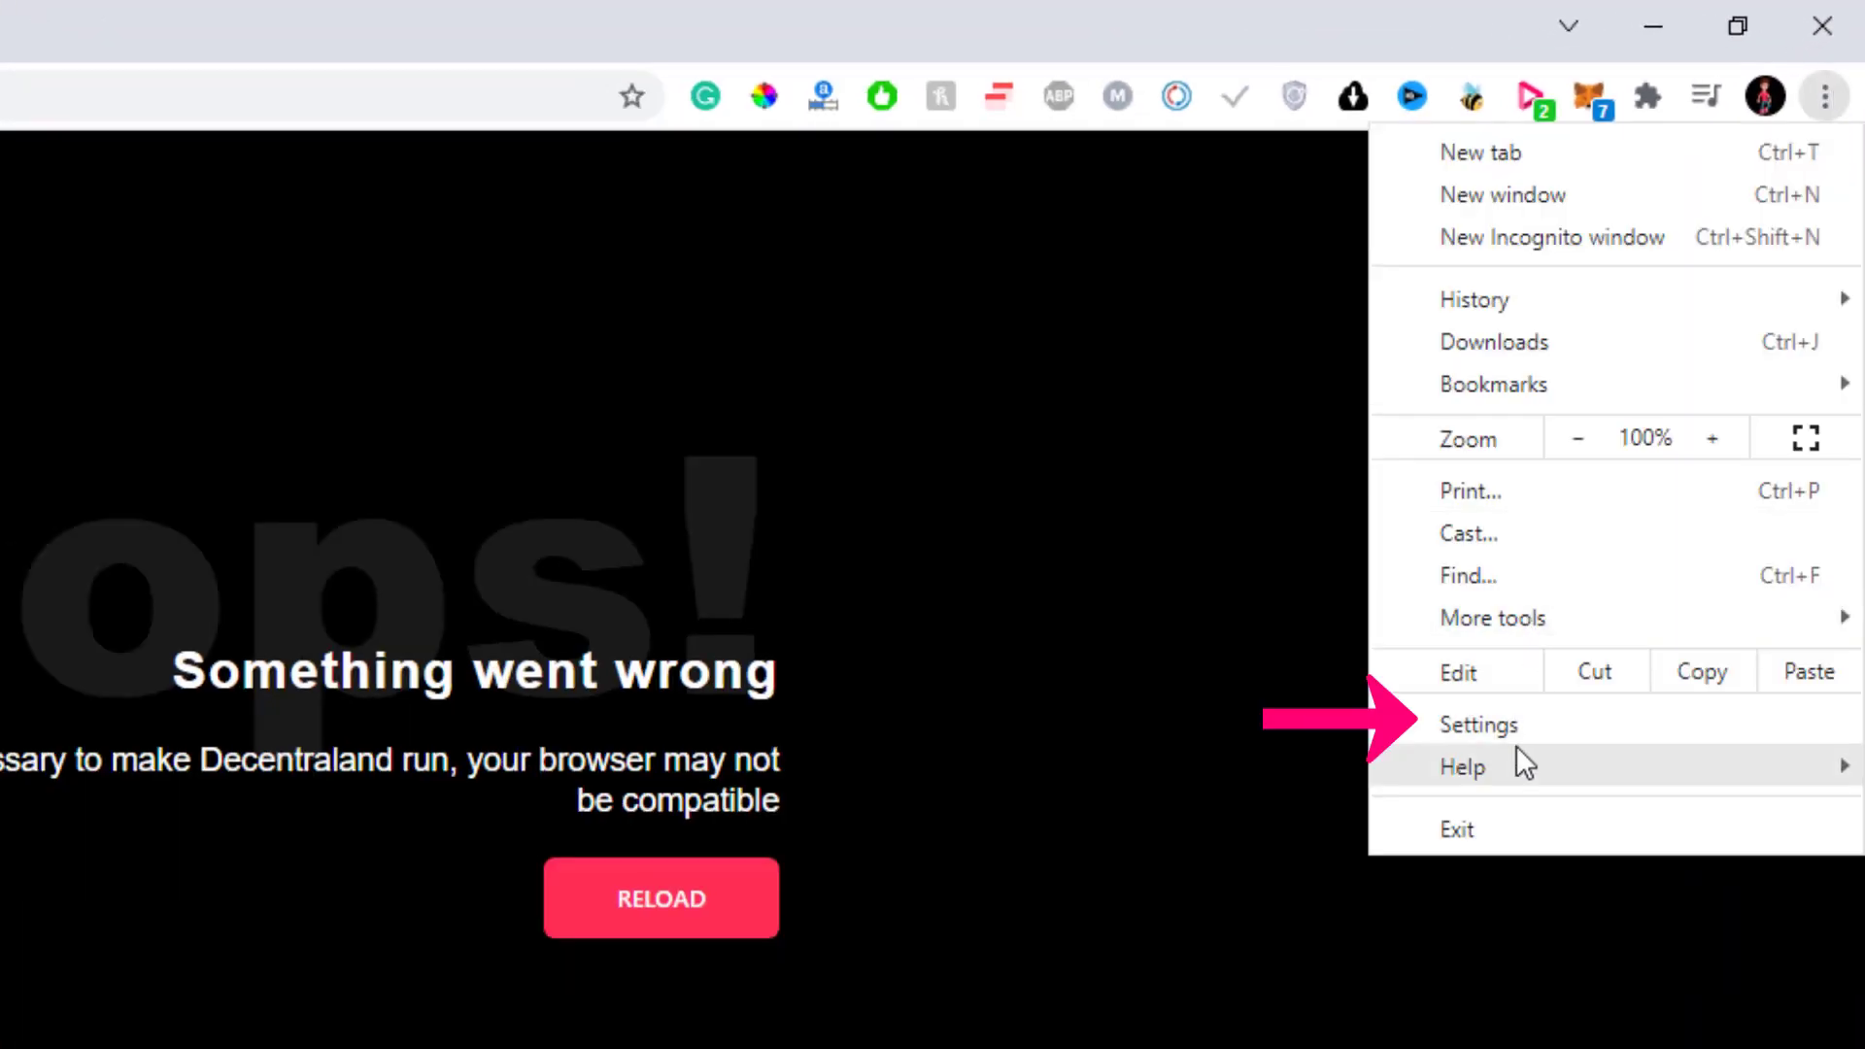
mouse_move(1479, 724)
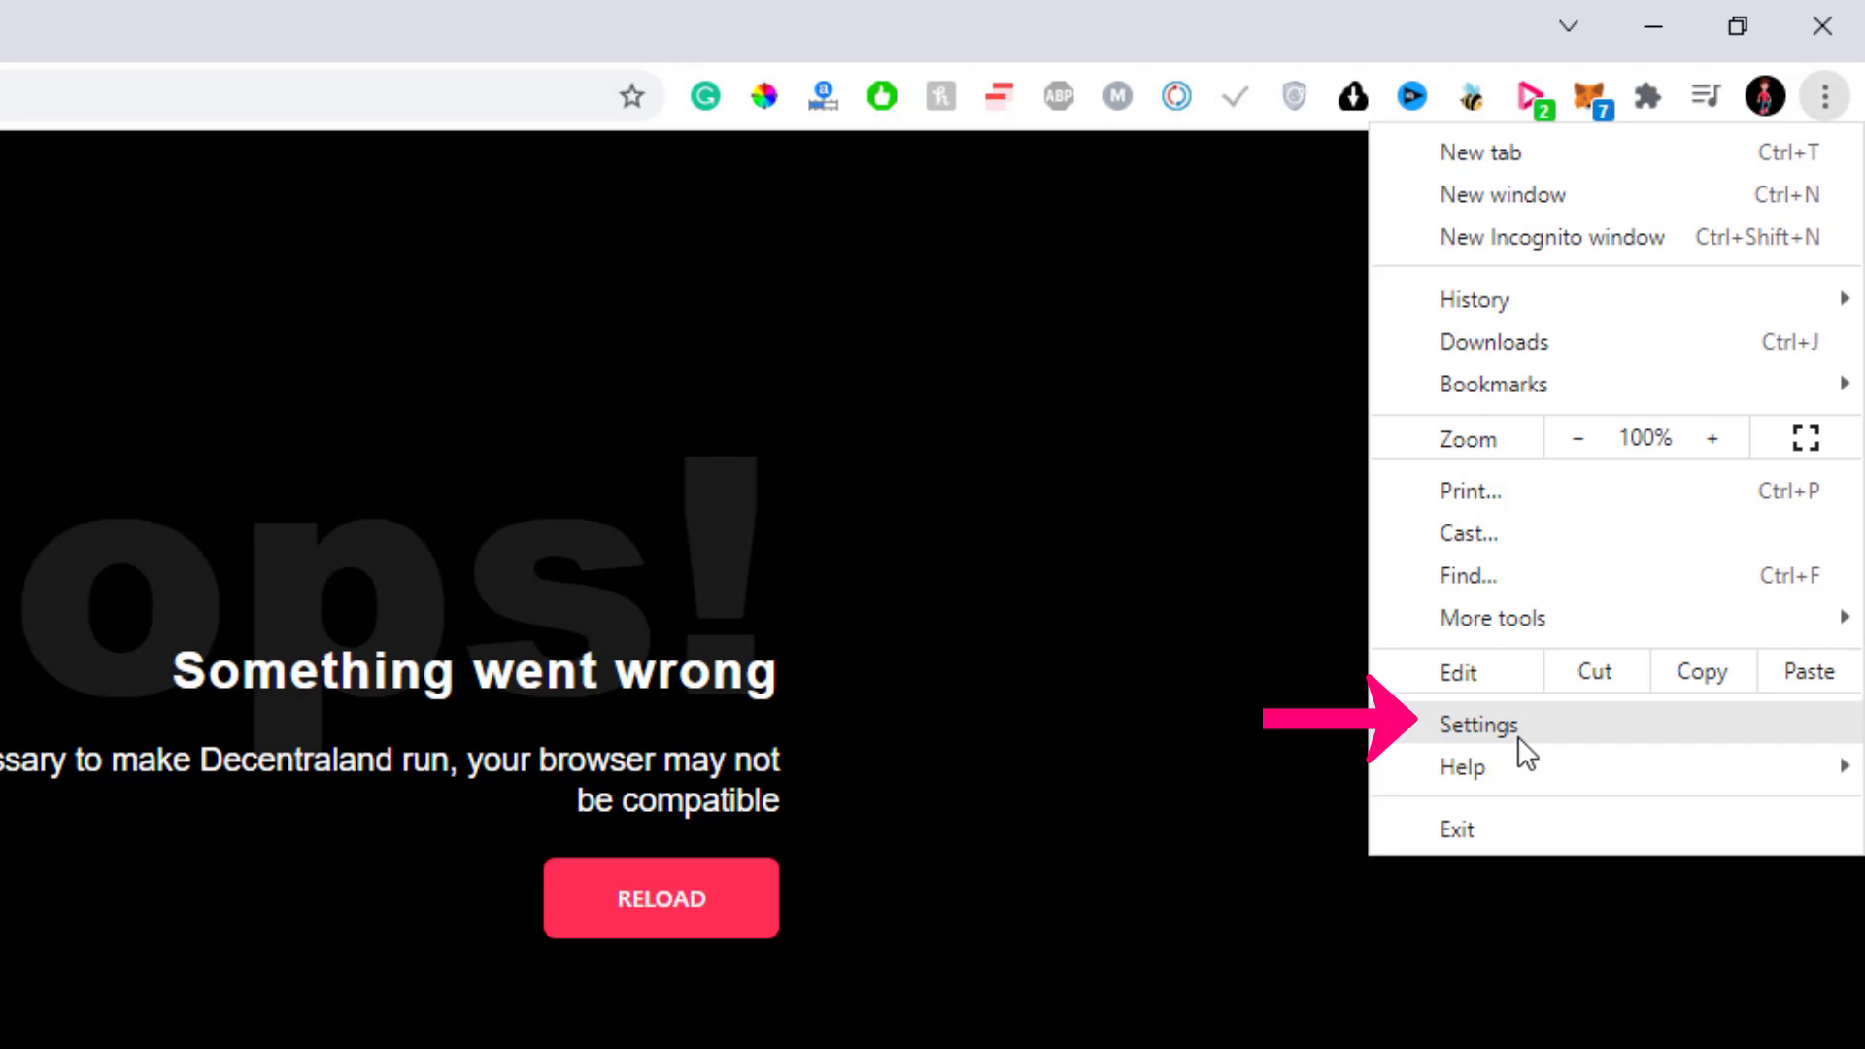
click(1479, 724)
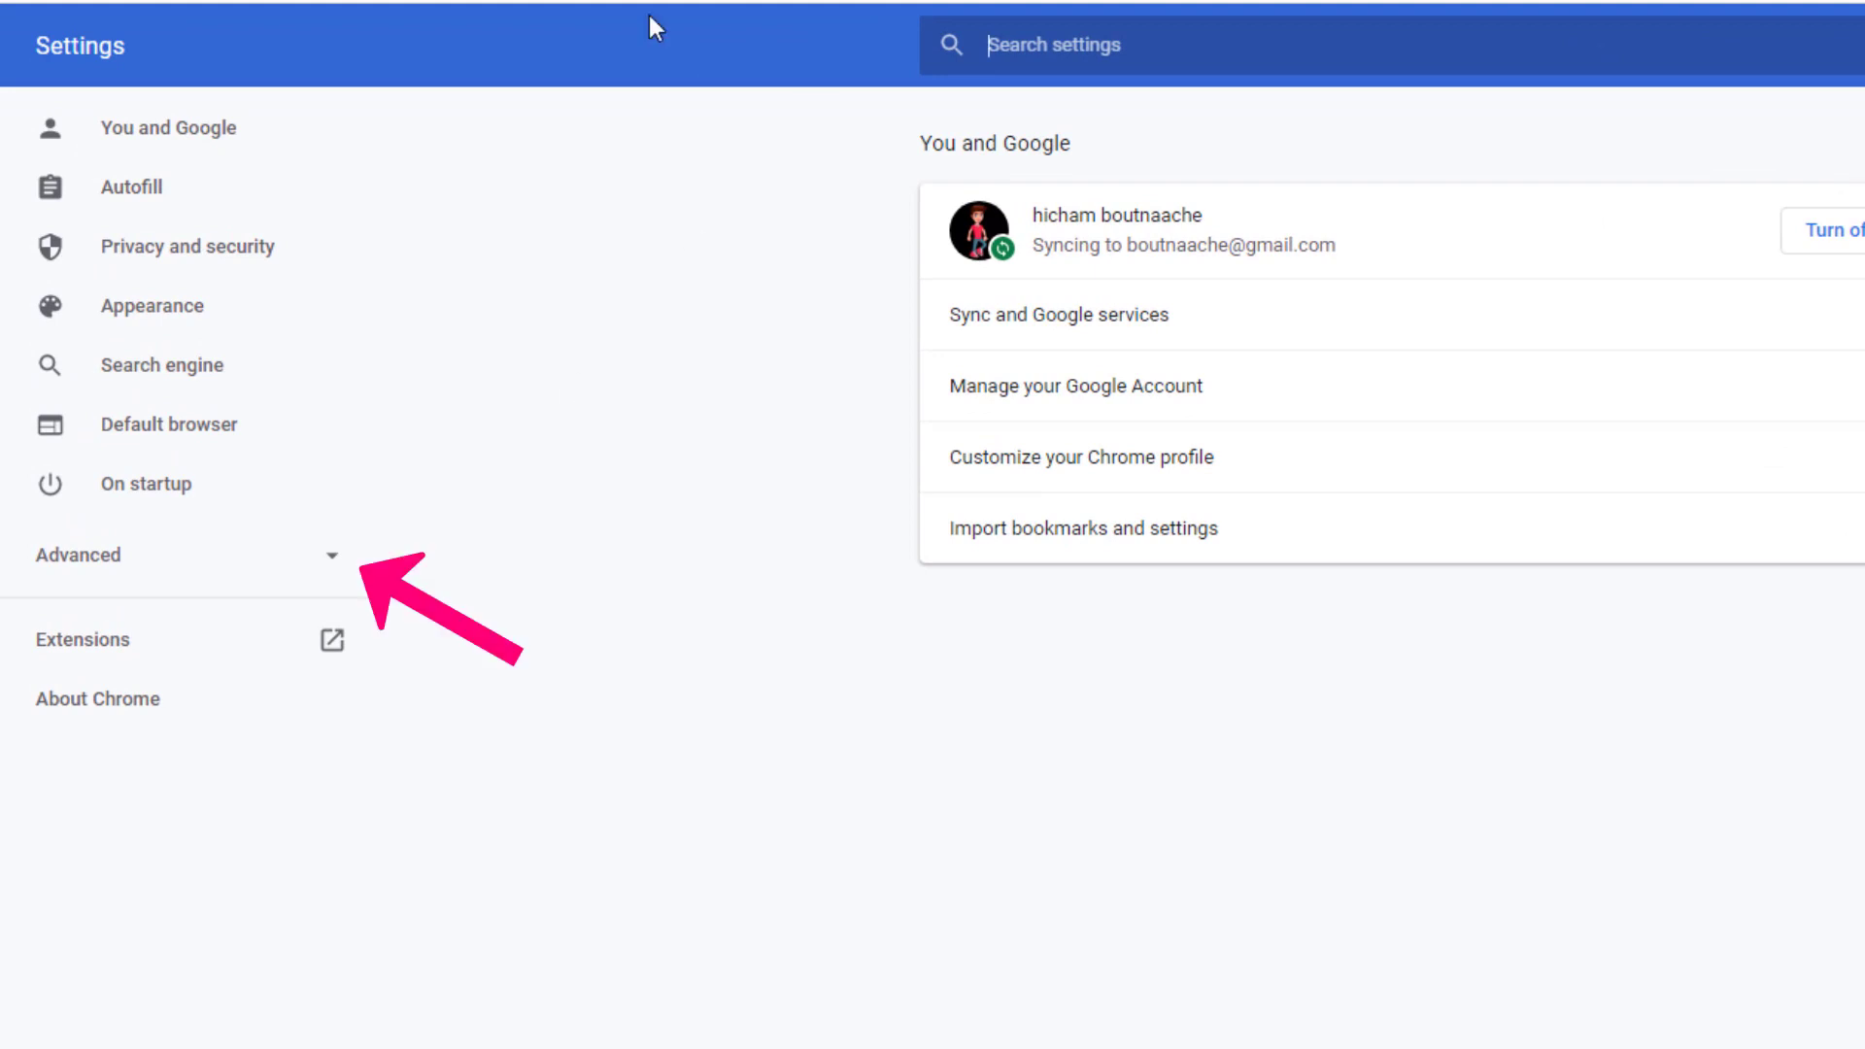
mouse_move(119, 574)
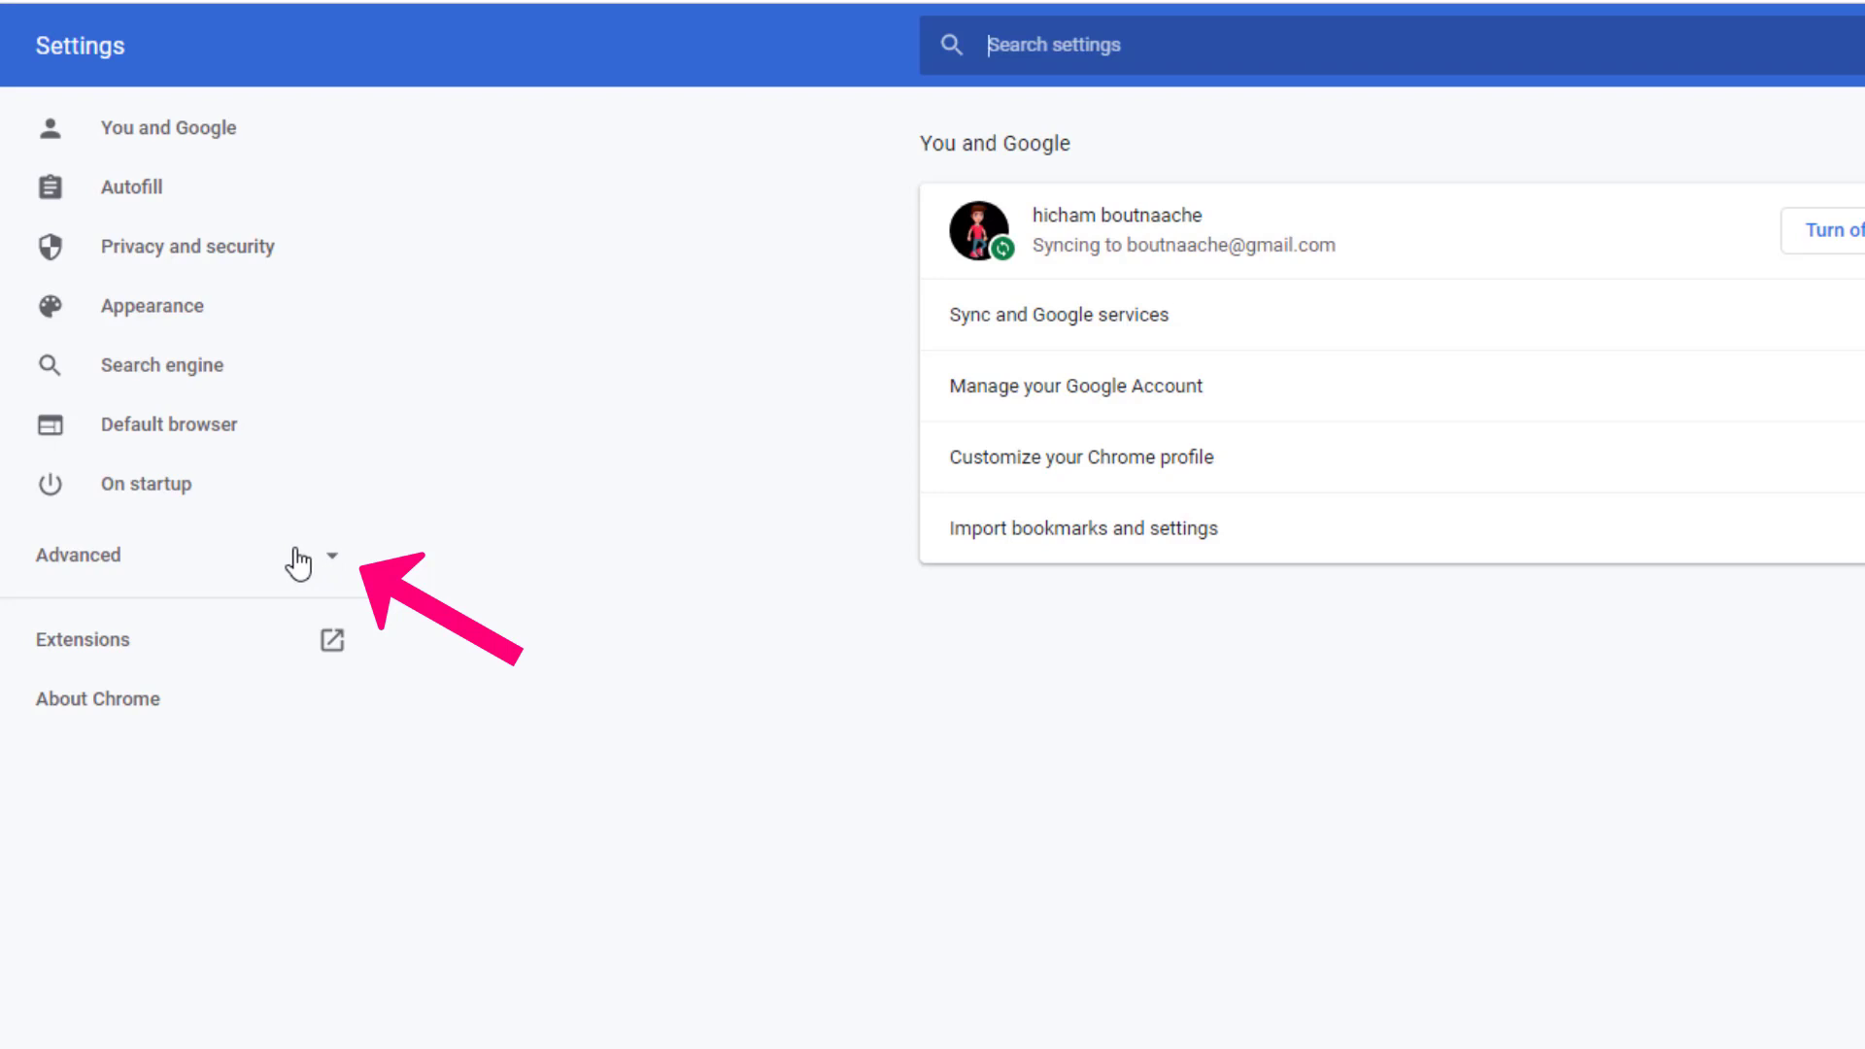
mouse_move(104, 568)
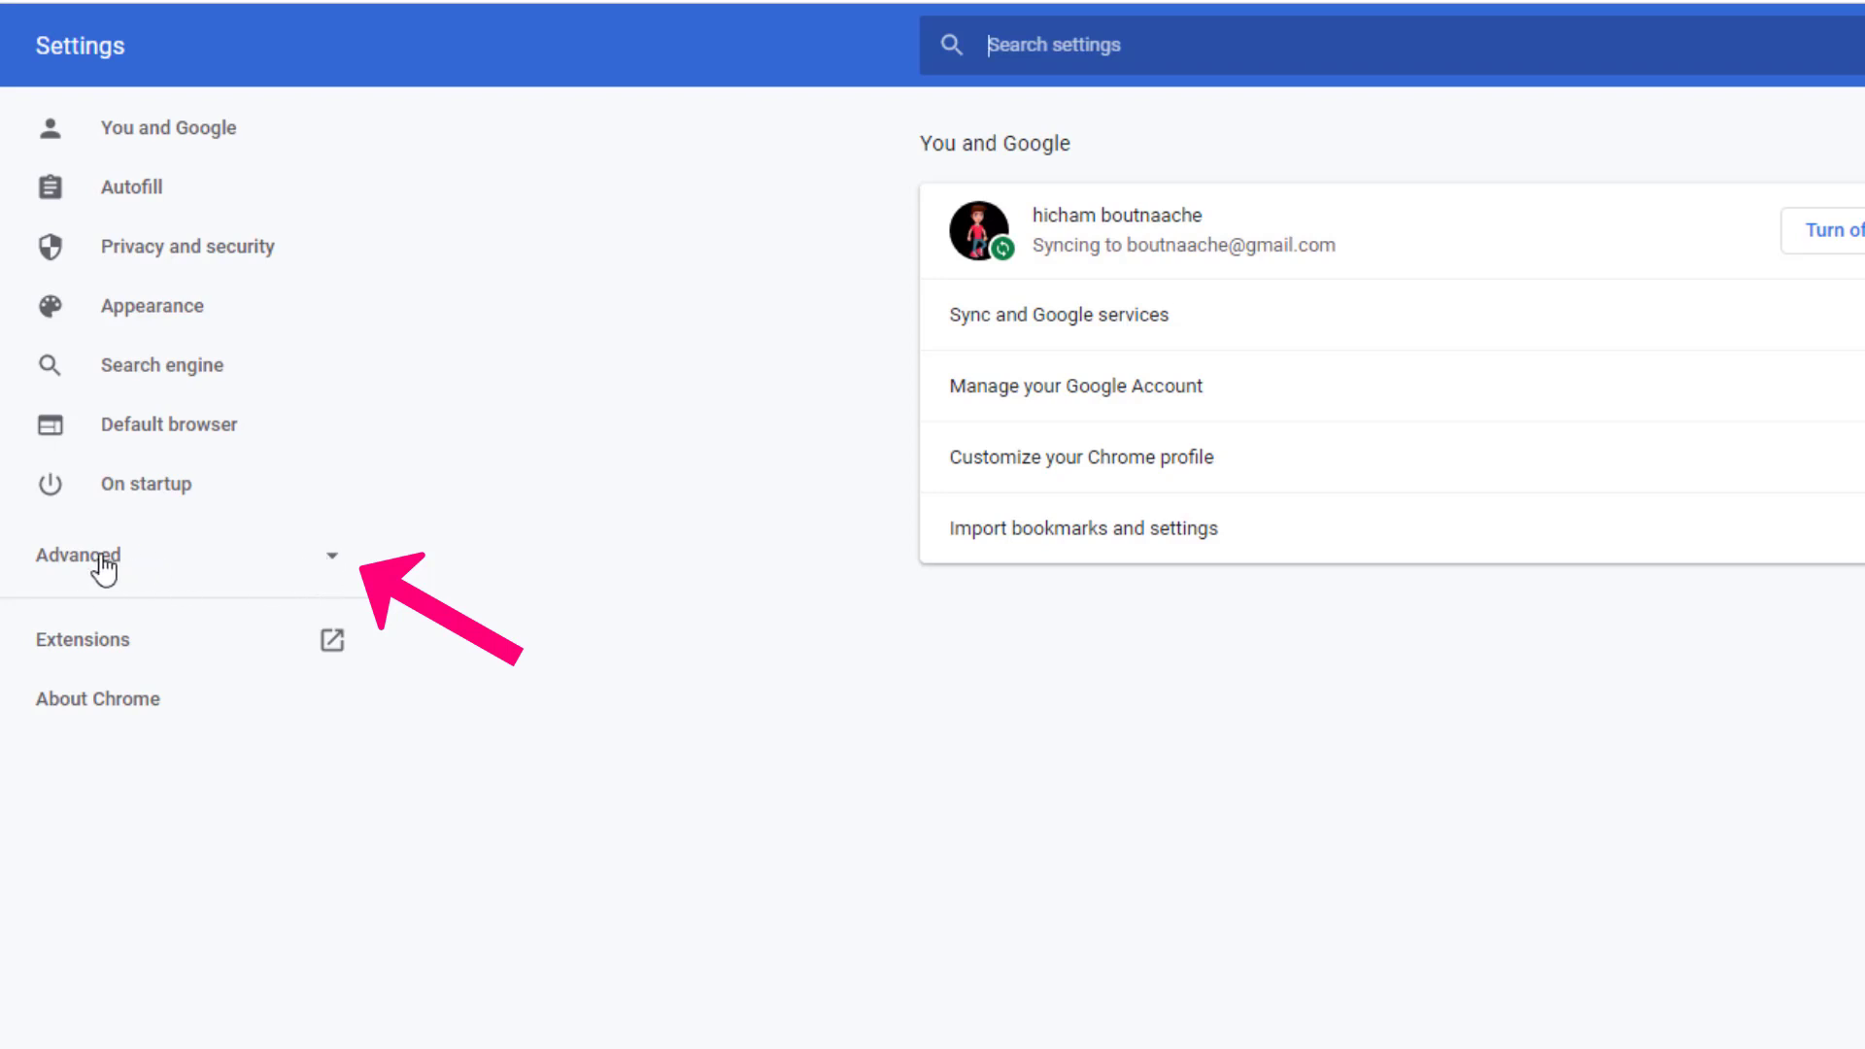
mouse_move(94, 575)
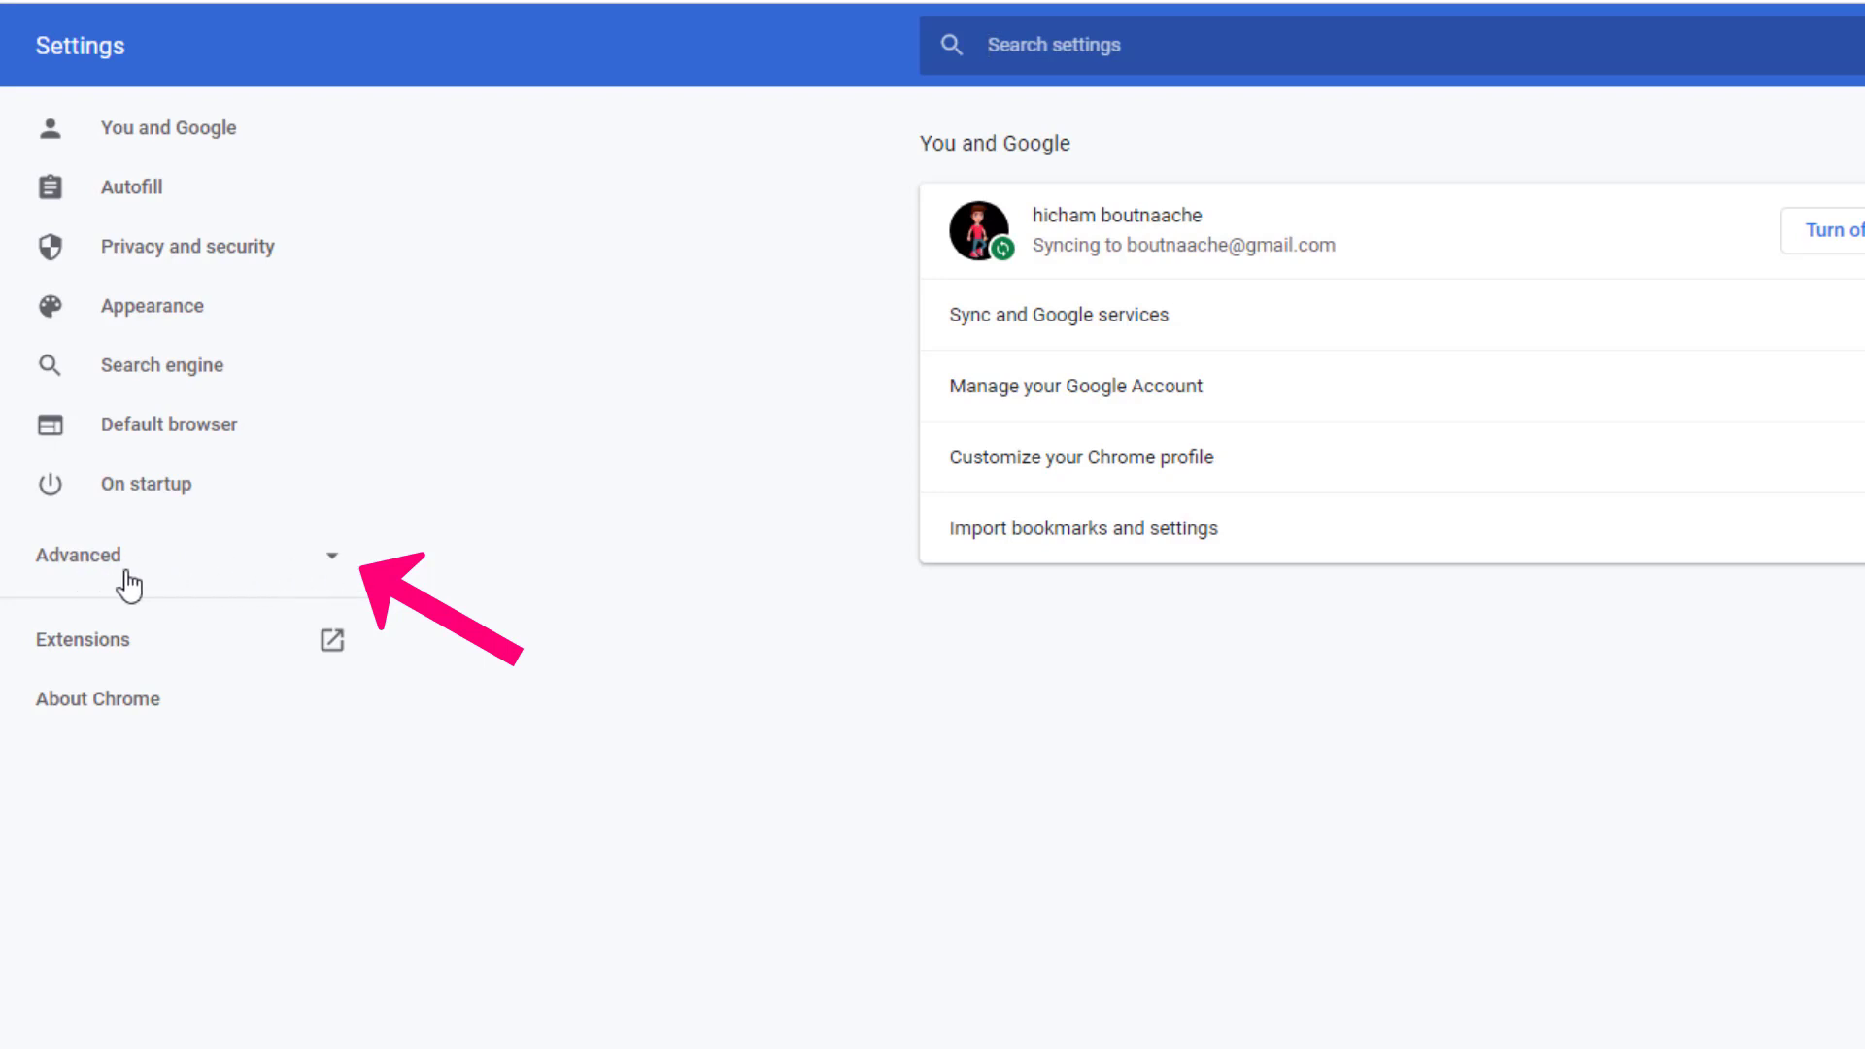
mouse_move(69, 598)
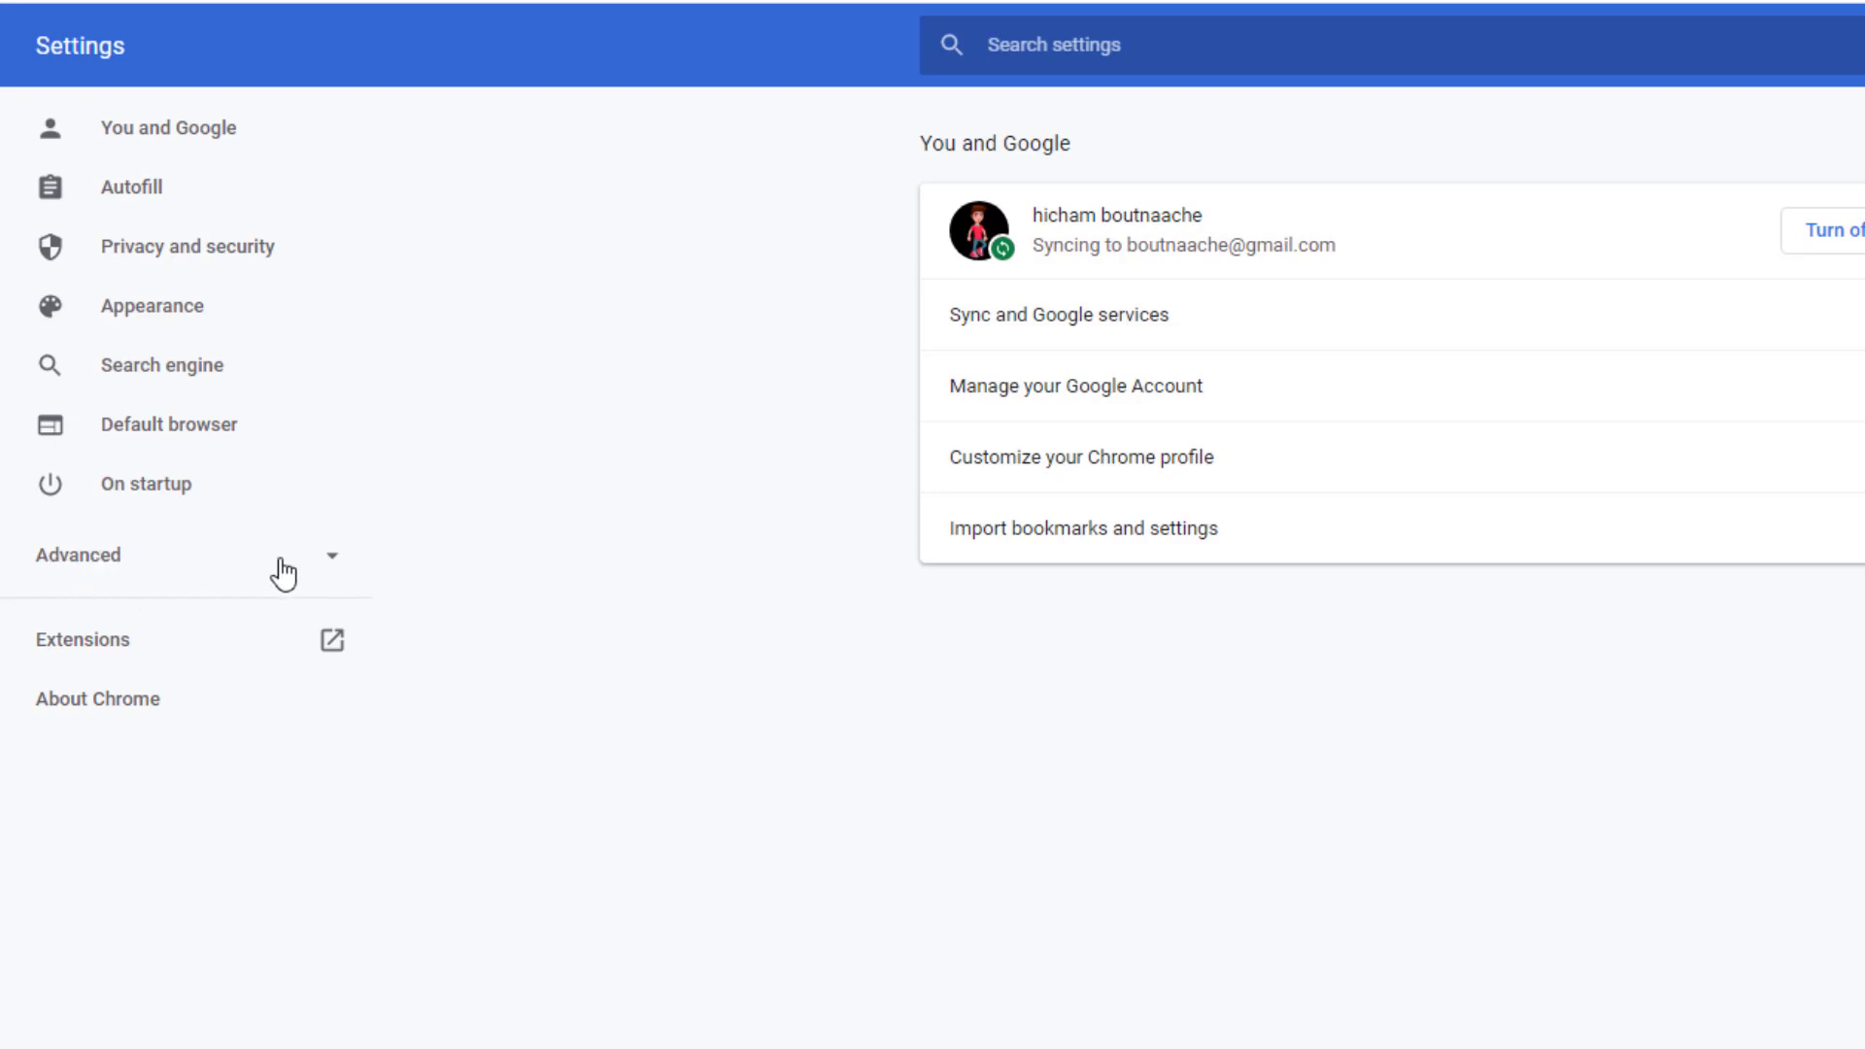
Step: Expand Advanced in the Settings sidebar and go to System
click(78, 554)
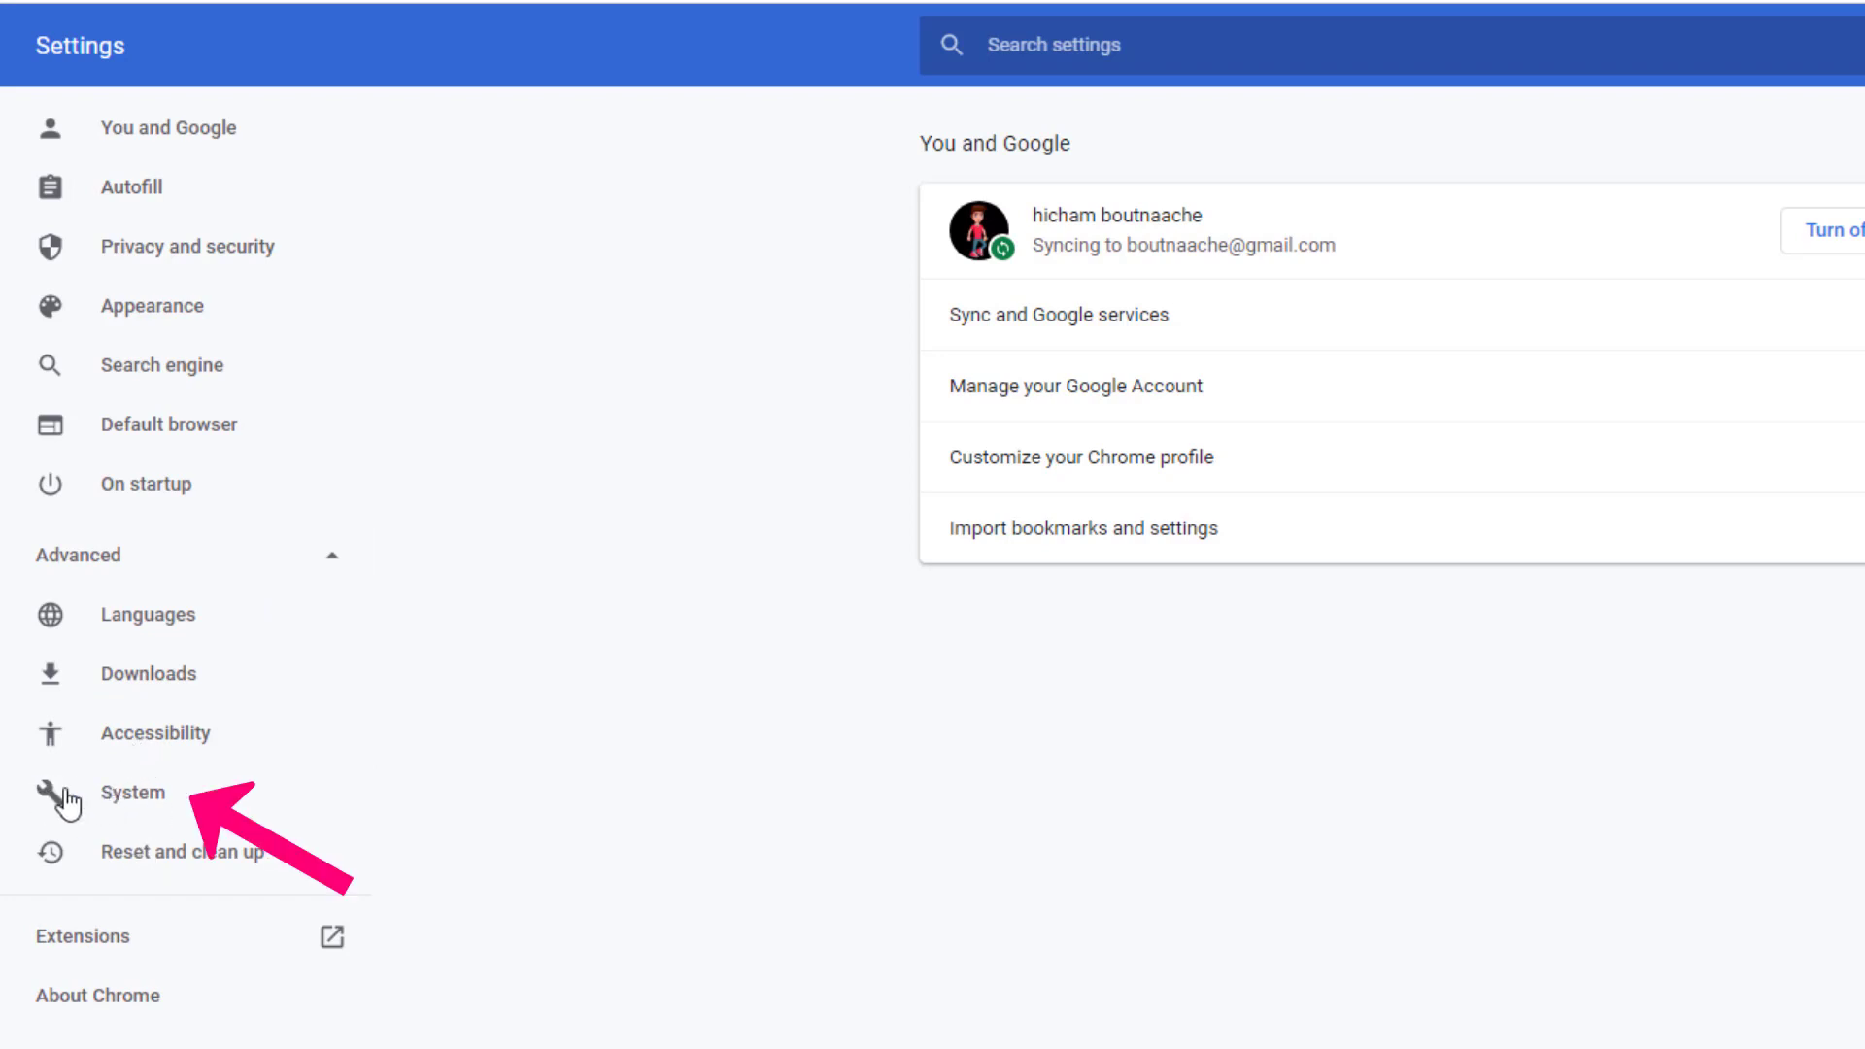
click(132, 792)
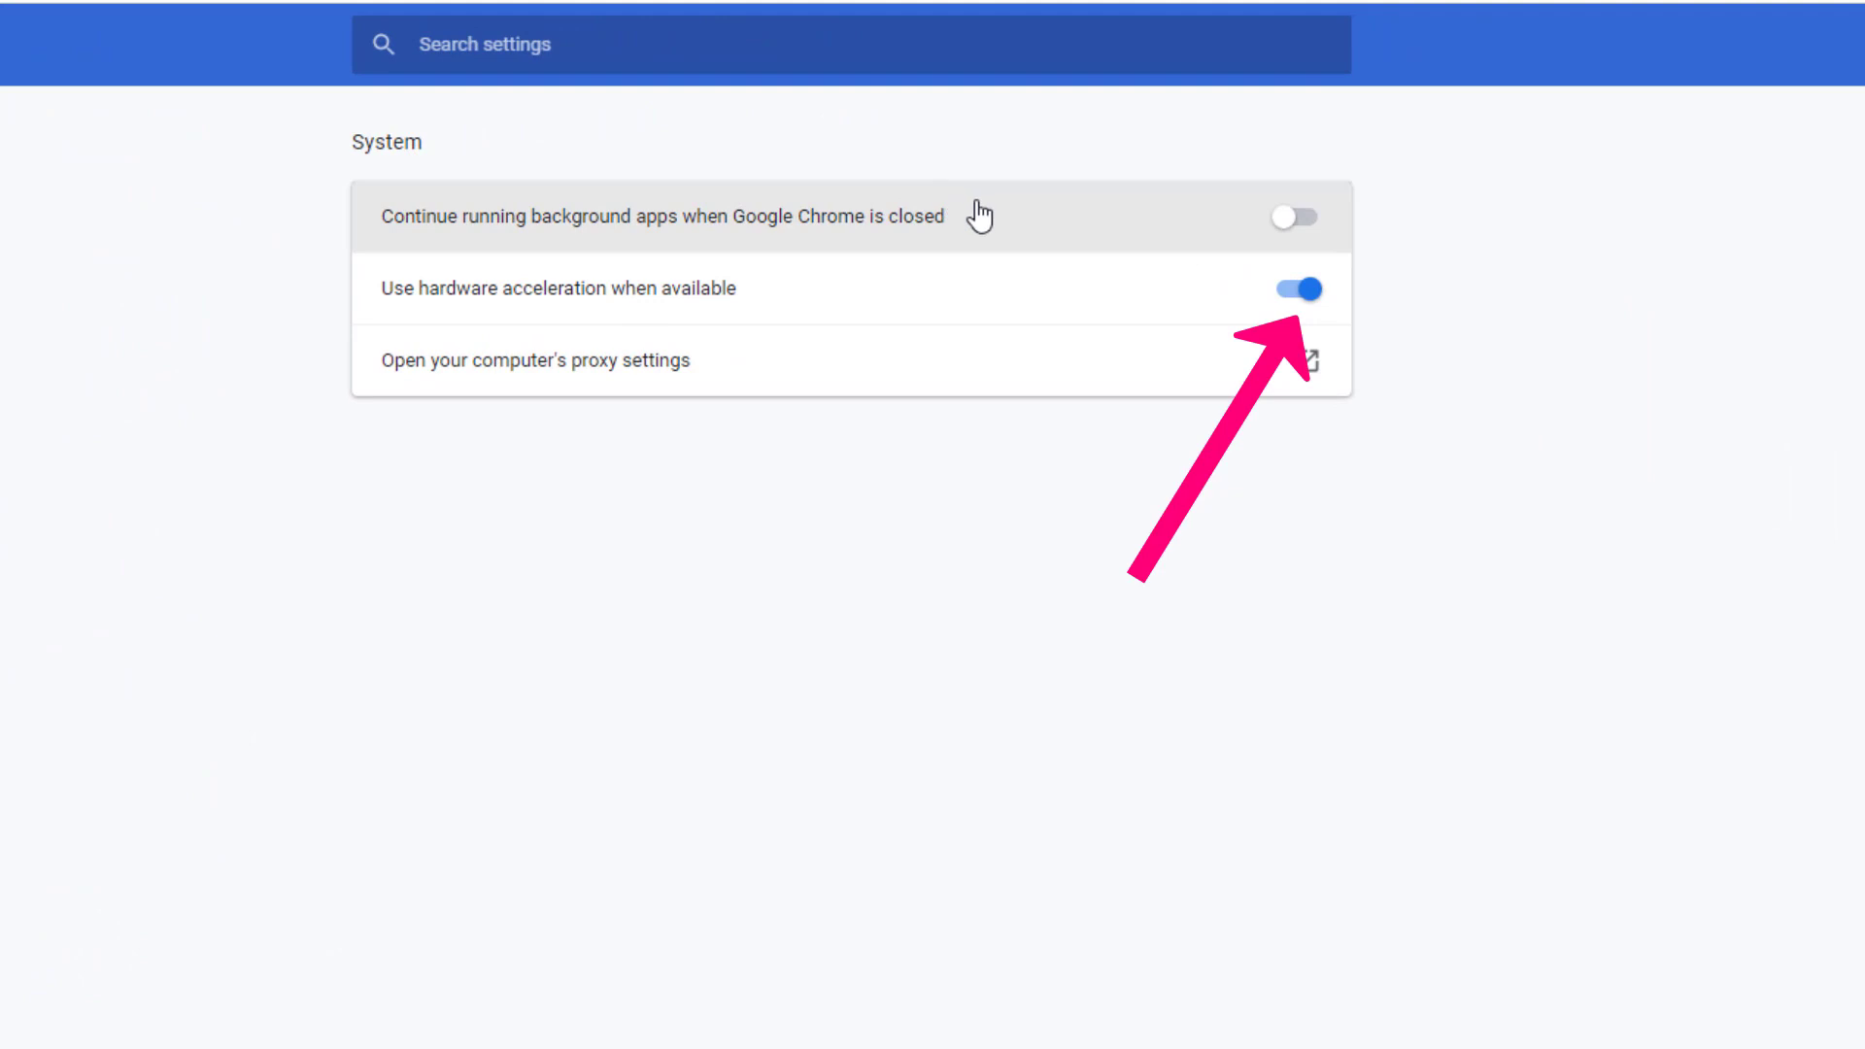
mouse_move(393, 289)
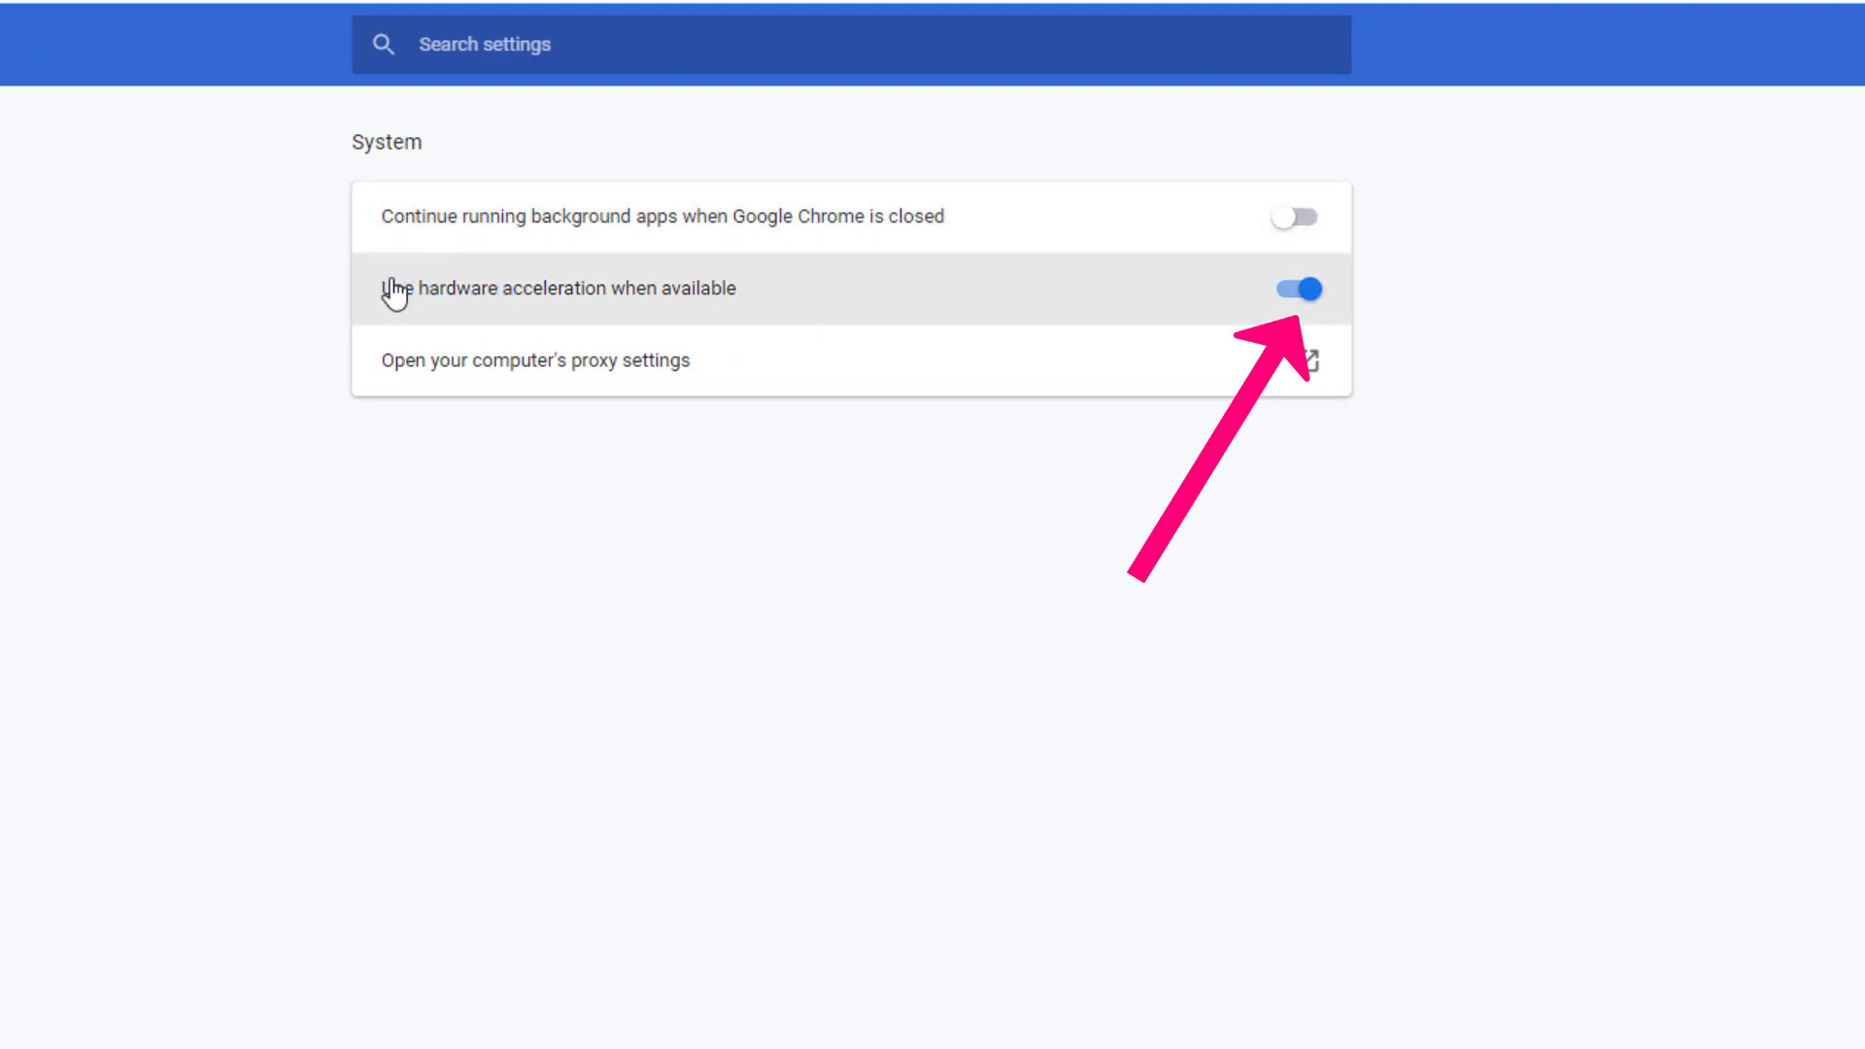
mouse_move(435, 313)
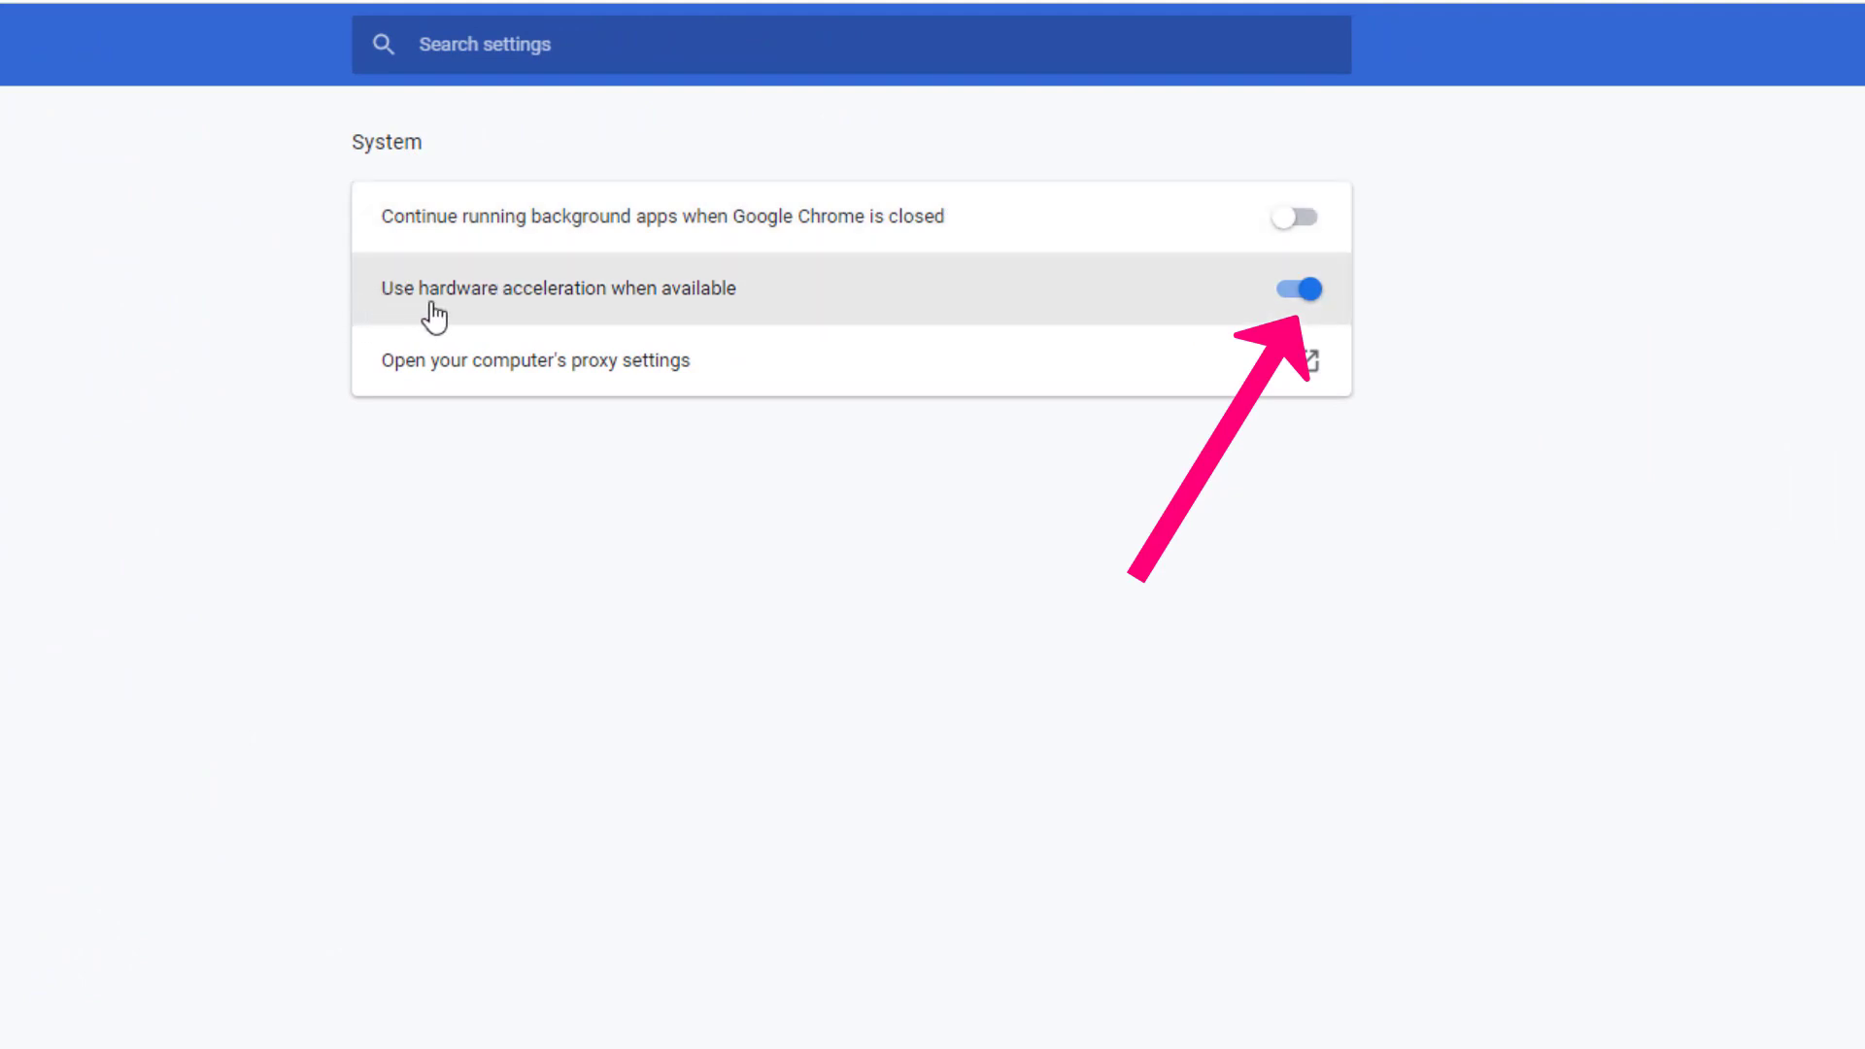
mouse_move(640, 308)
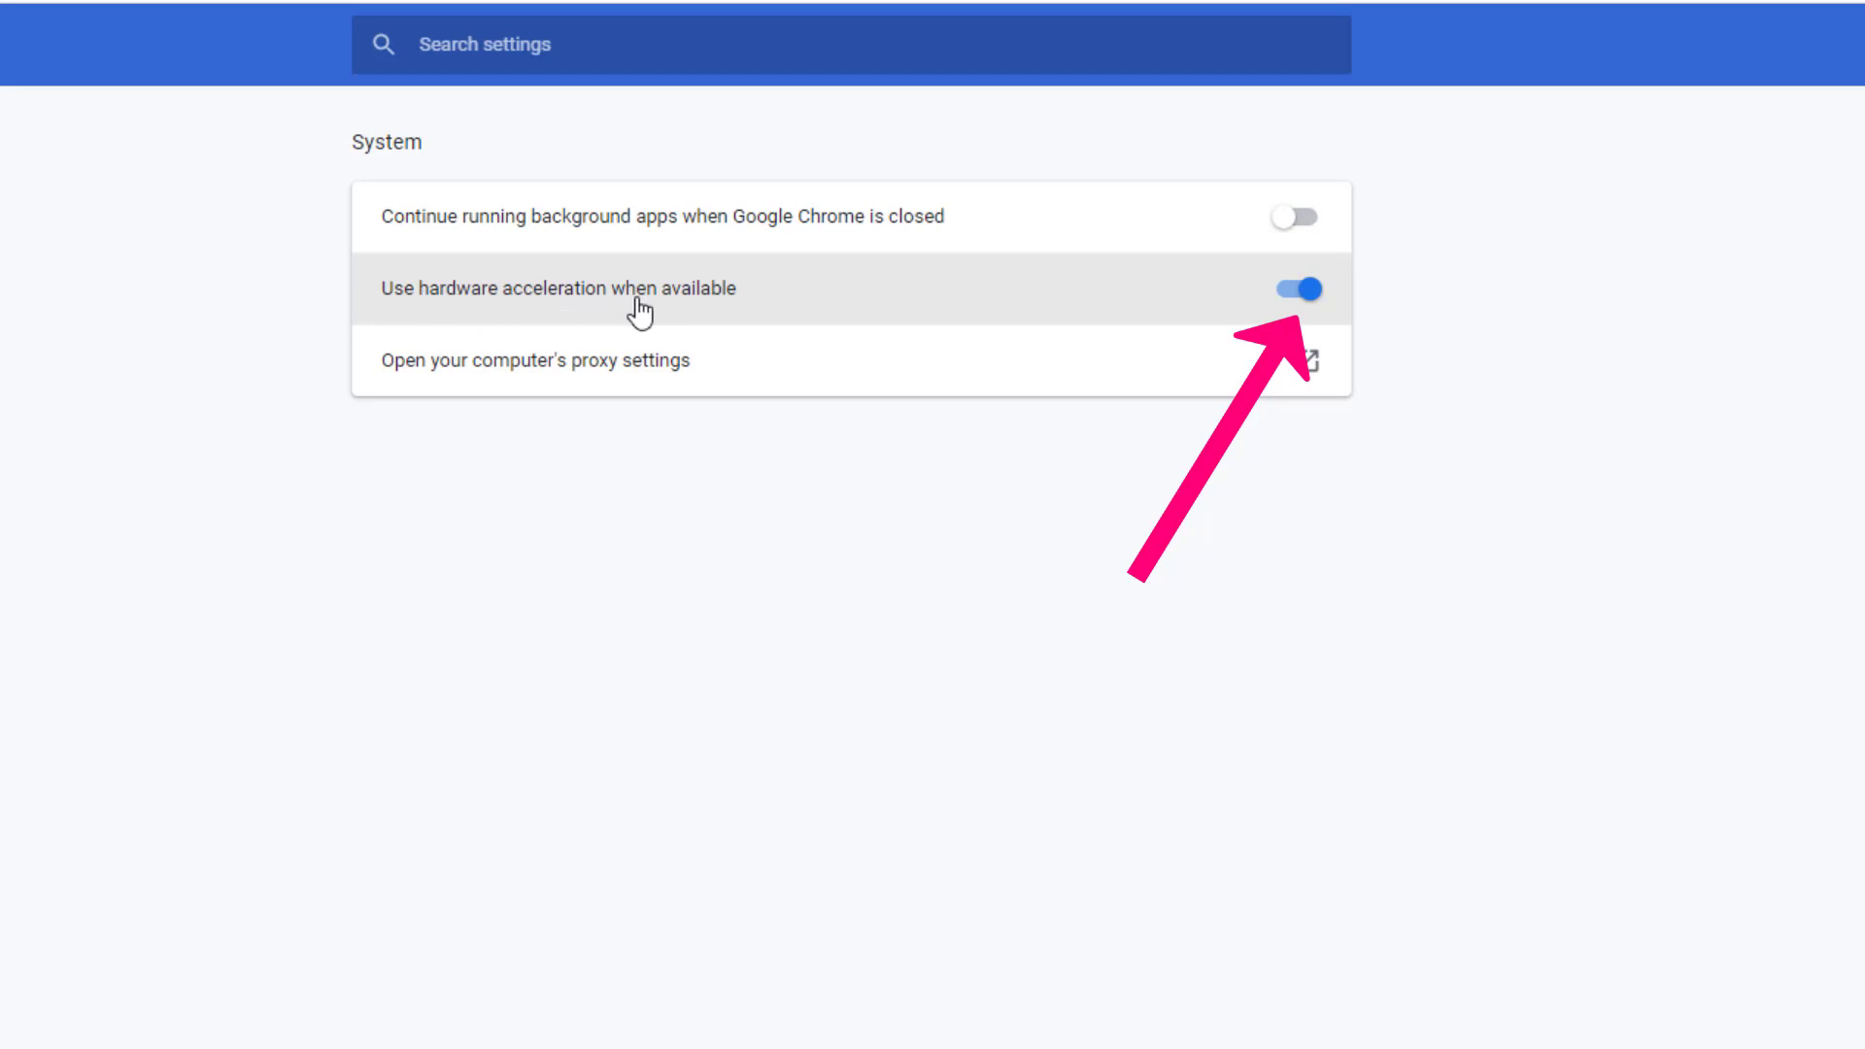
mouse_move(754, 304)
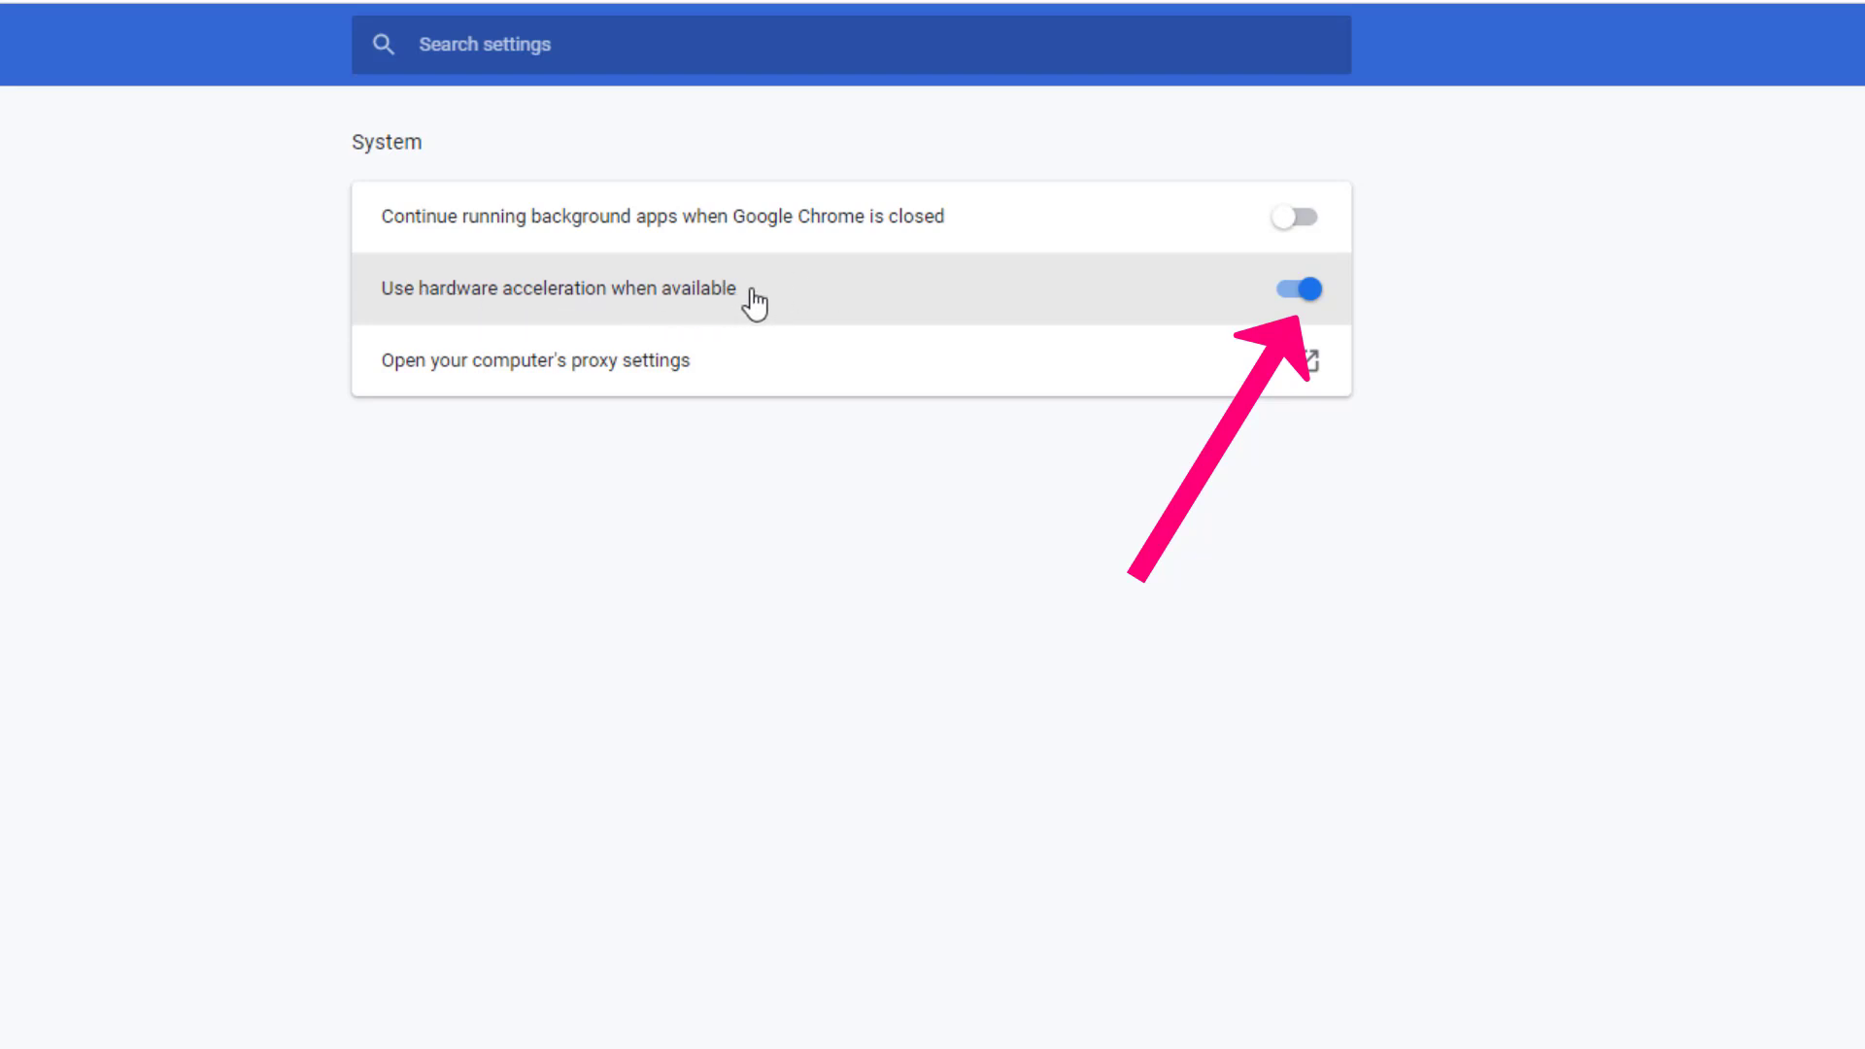
mouse_move(1292, 292)
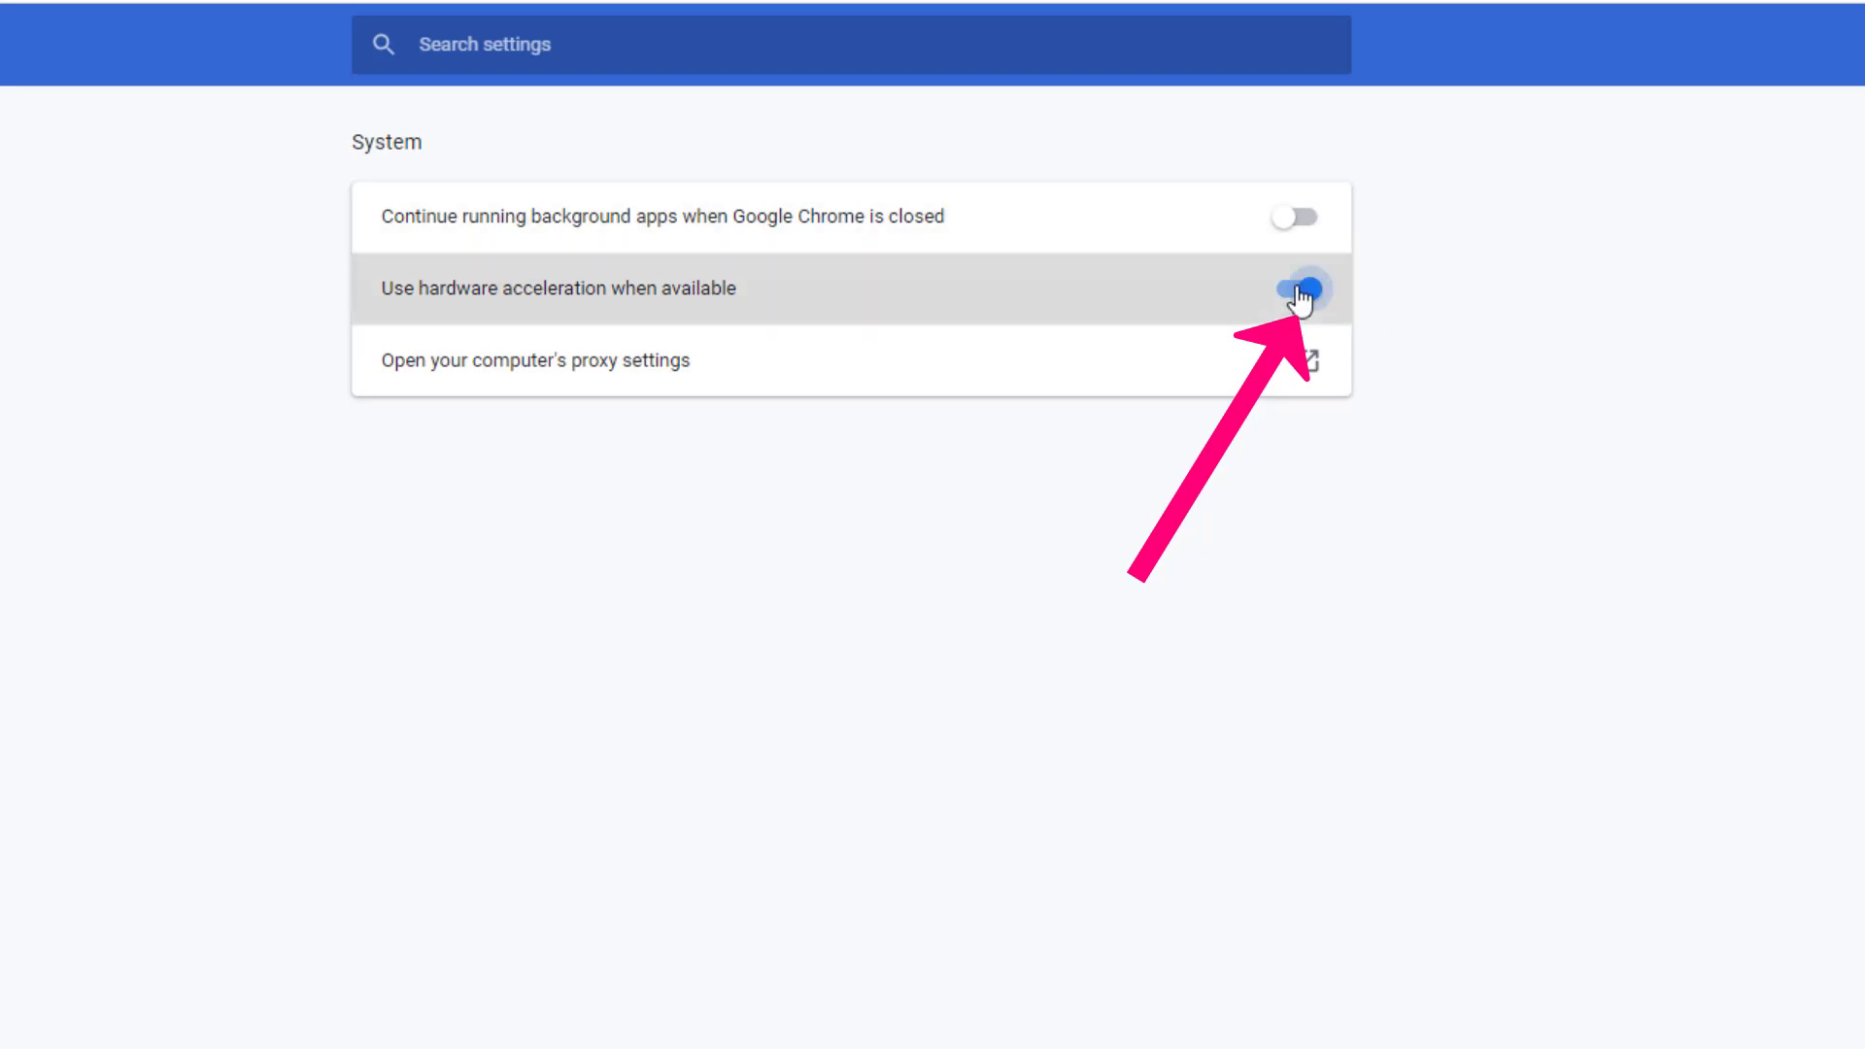
Step: Turn off 'Use hardware acceleration when available' and relaunch Chrome
click(1293, 287)
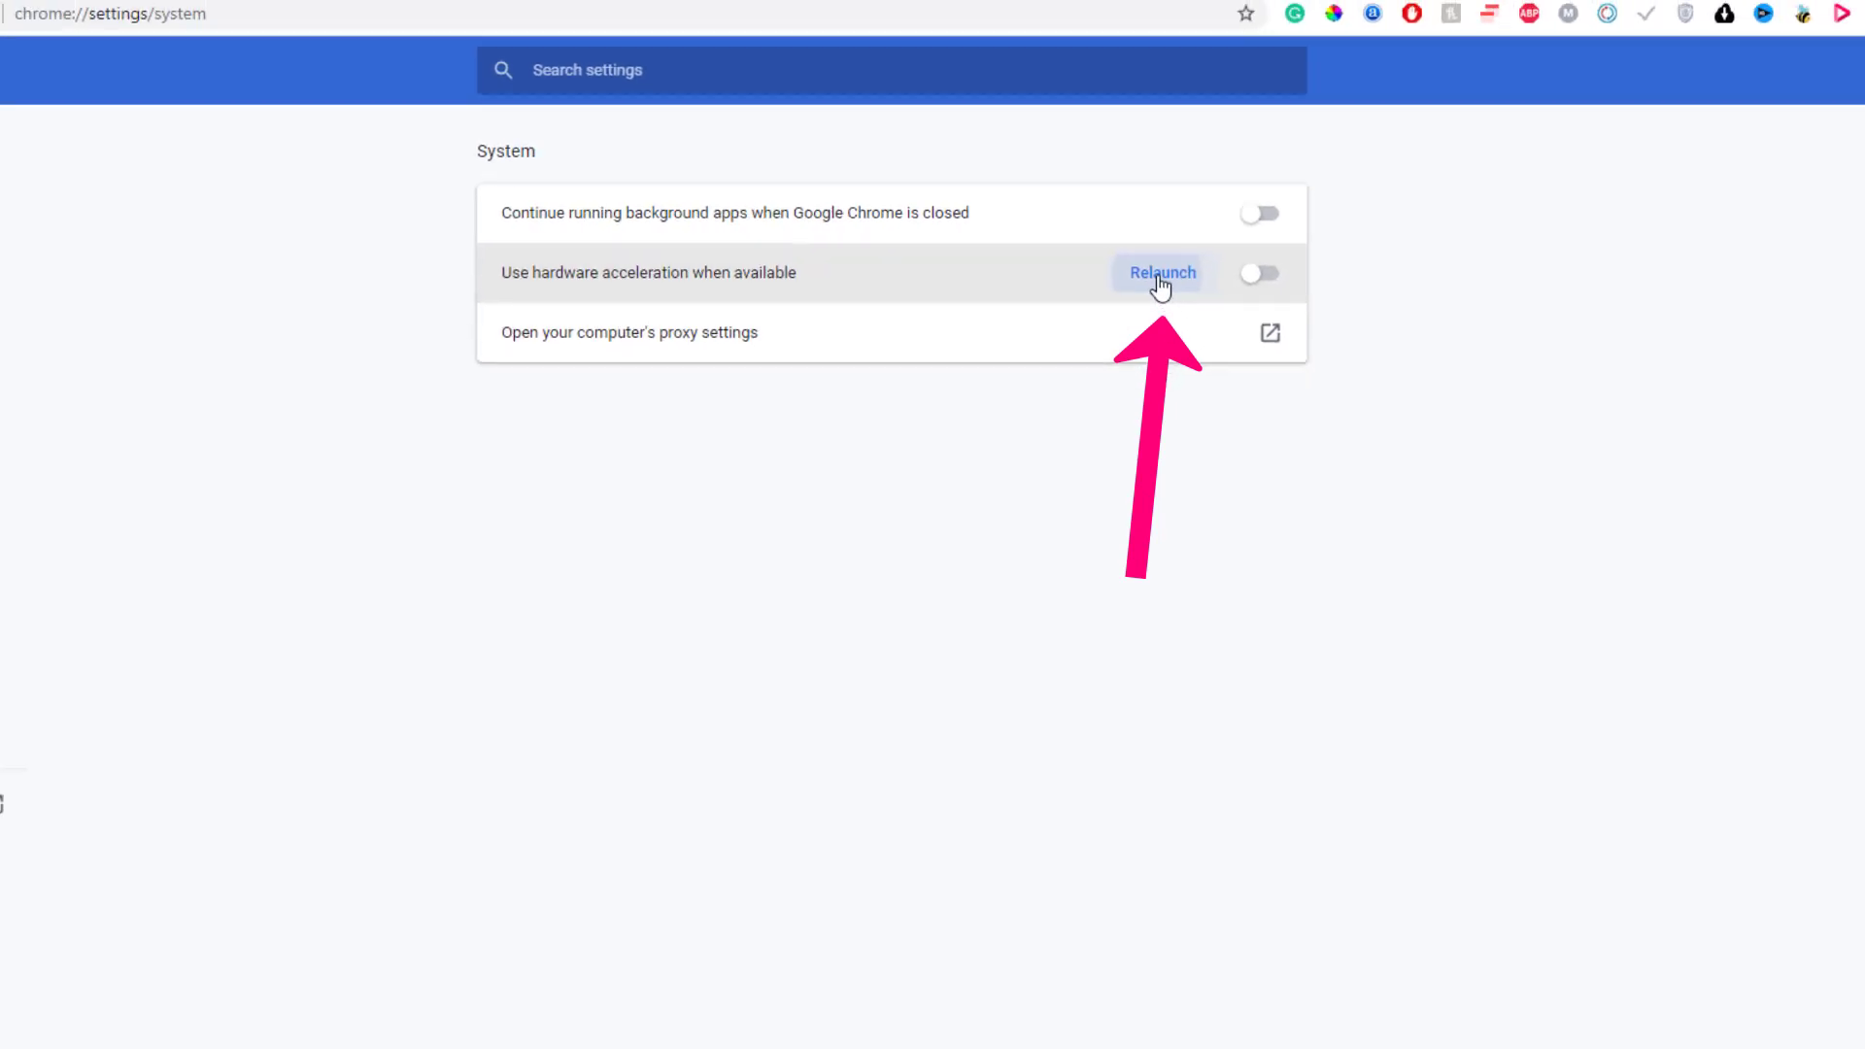
click(1161, 272)
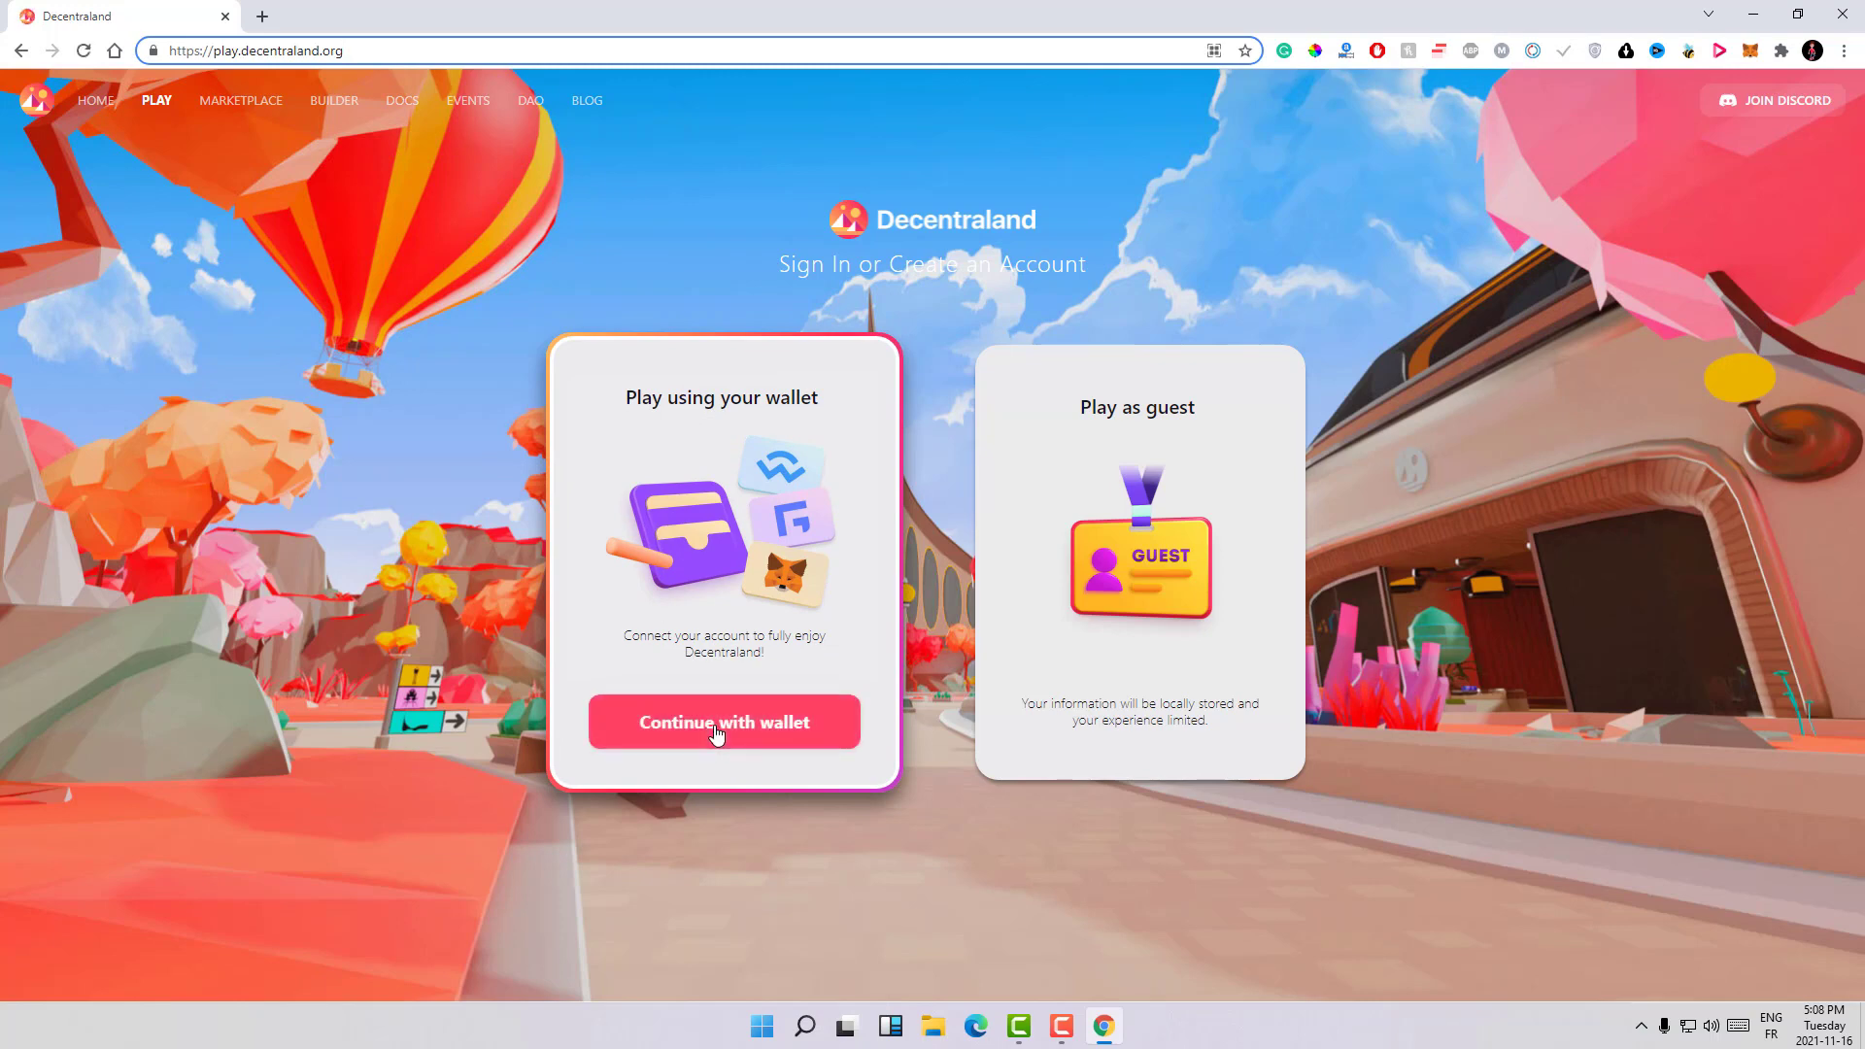
Step: Choose 'Continue with wallet' on the Decentraland sign-in page
click(722, 722)
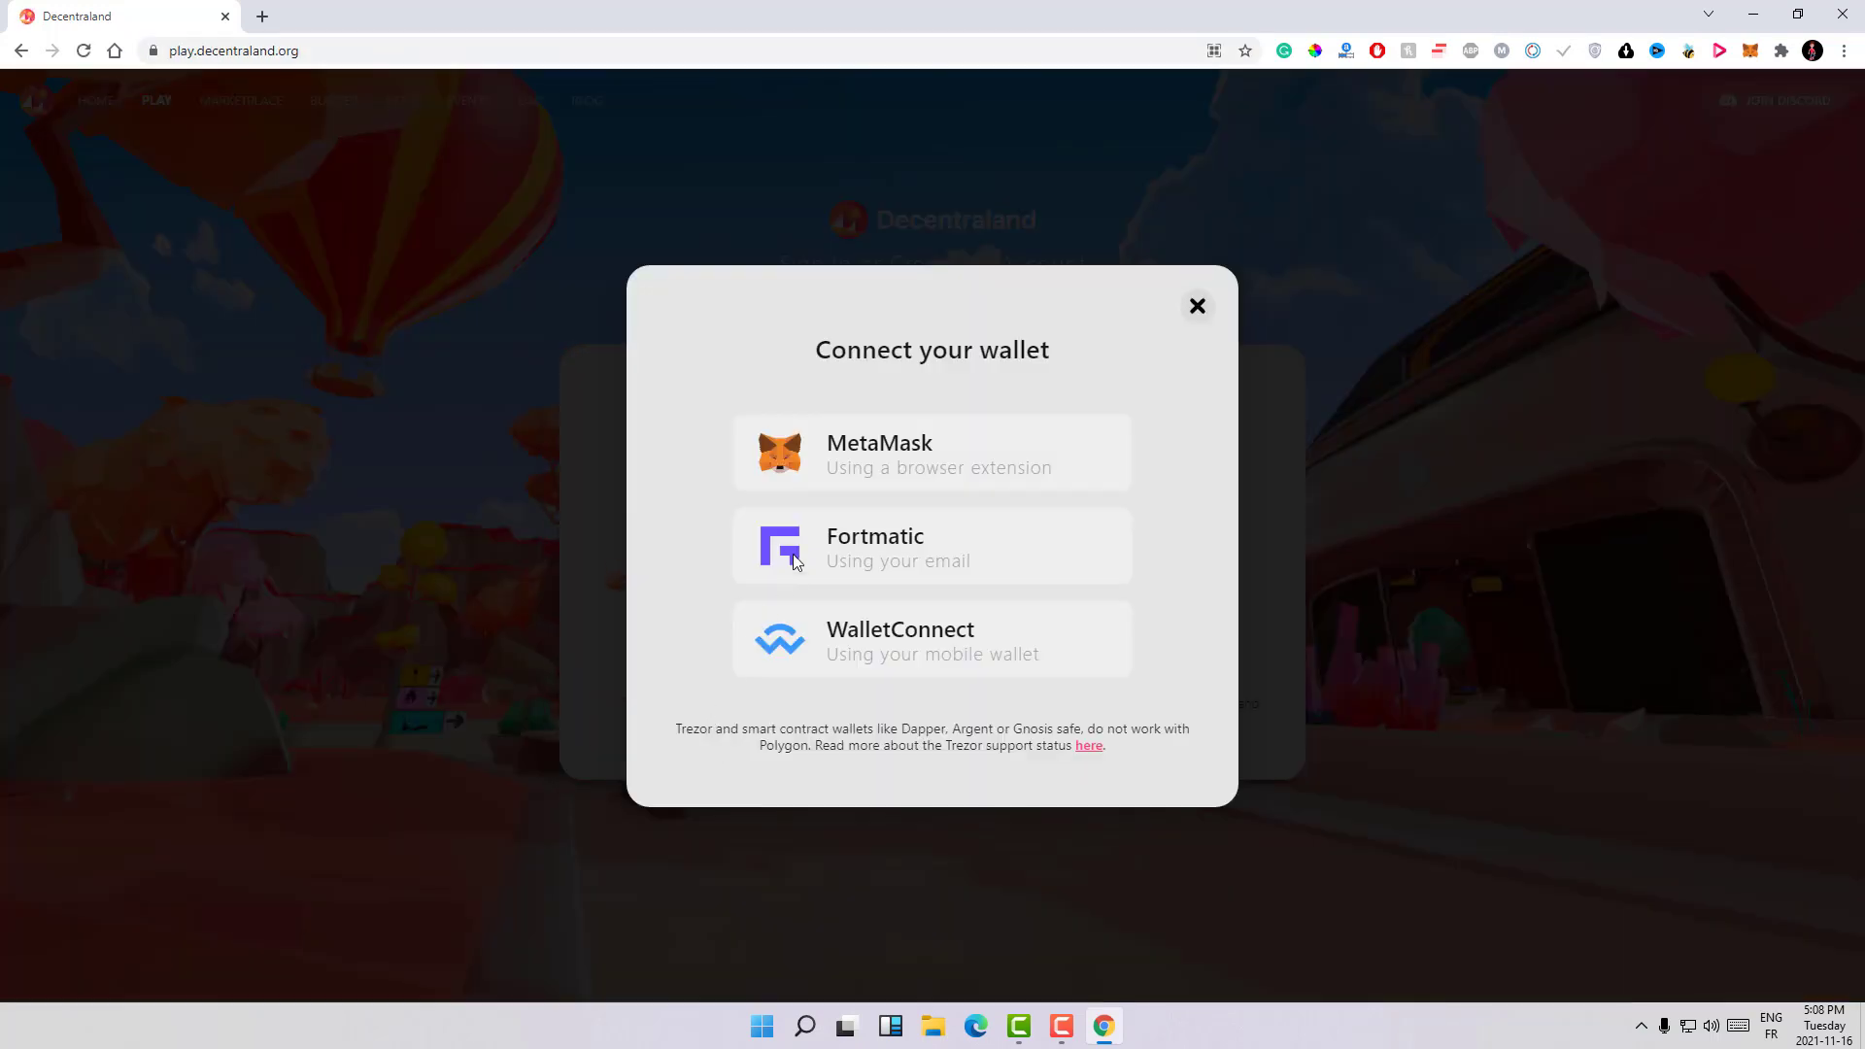
mouse_move(895, 462)
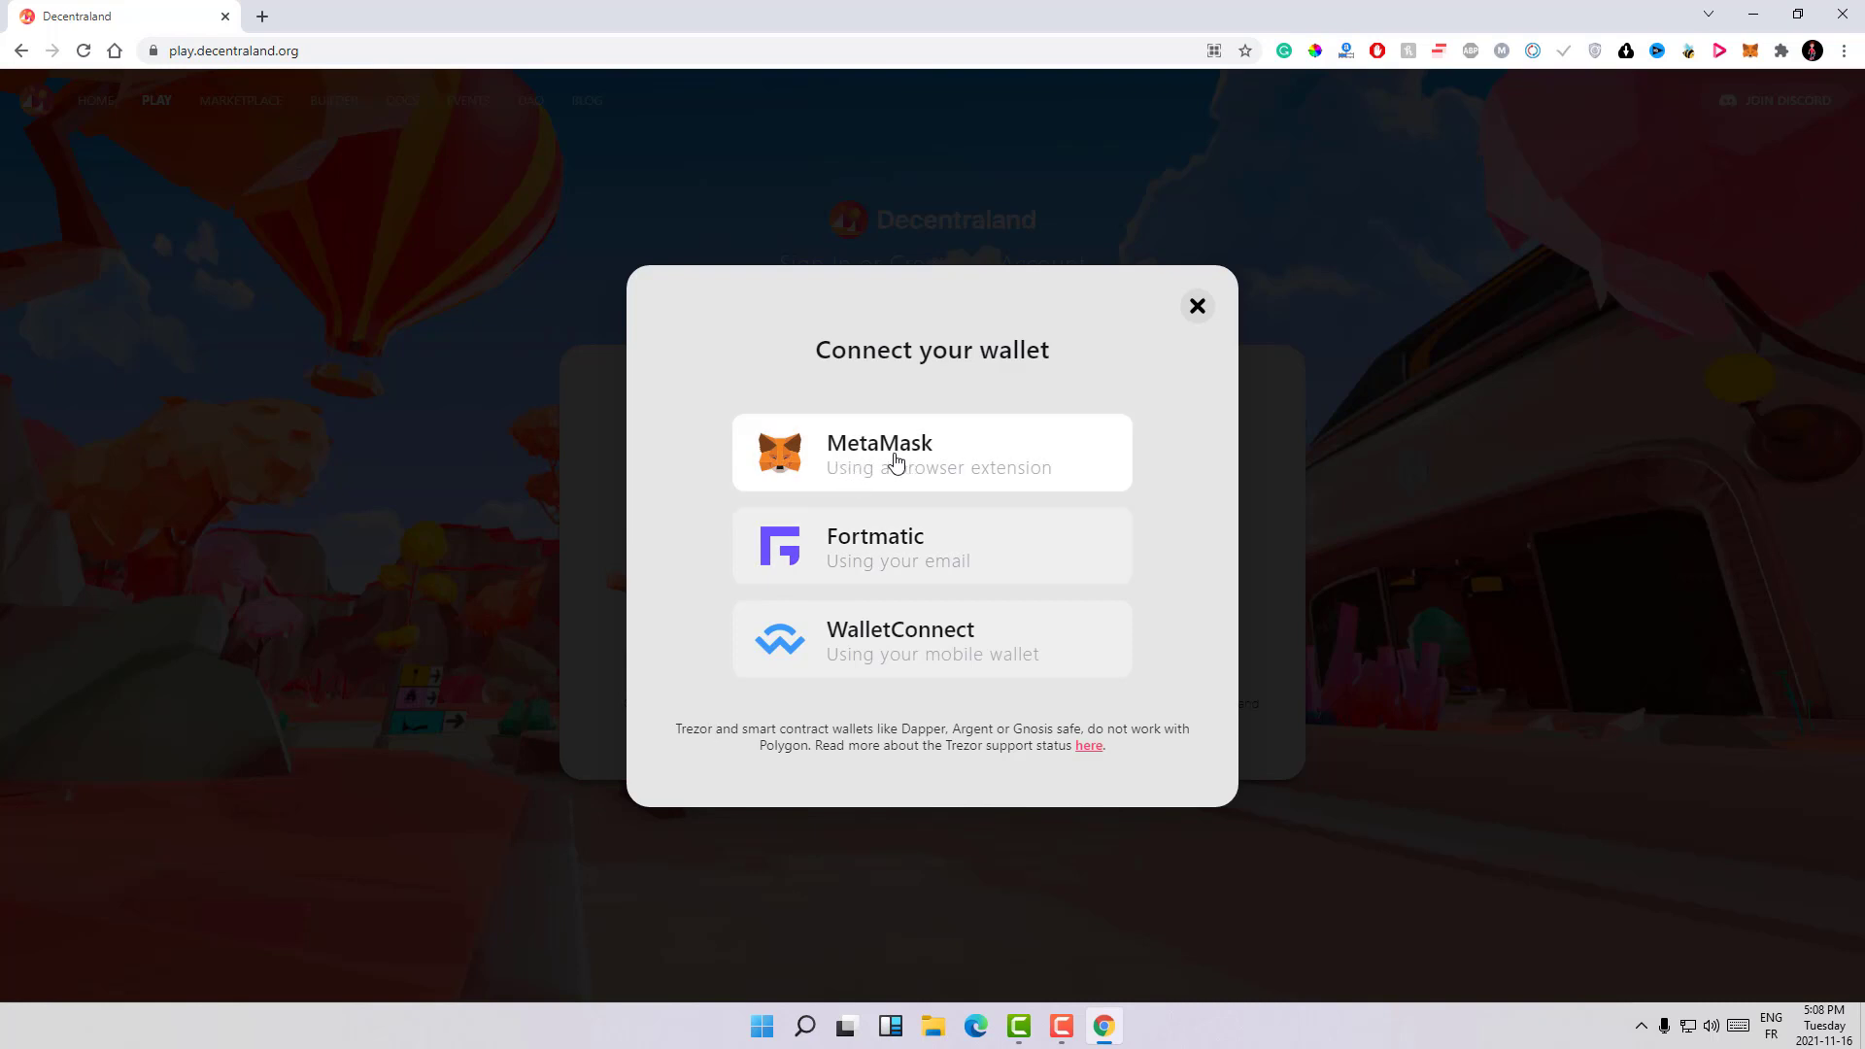
mouse_move(869, 455)
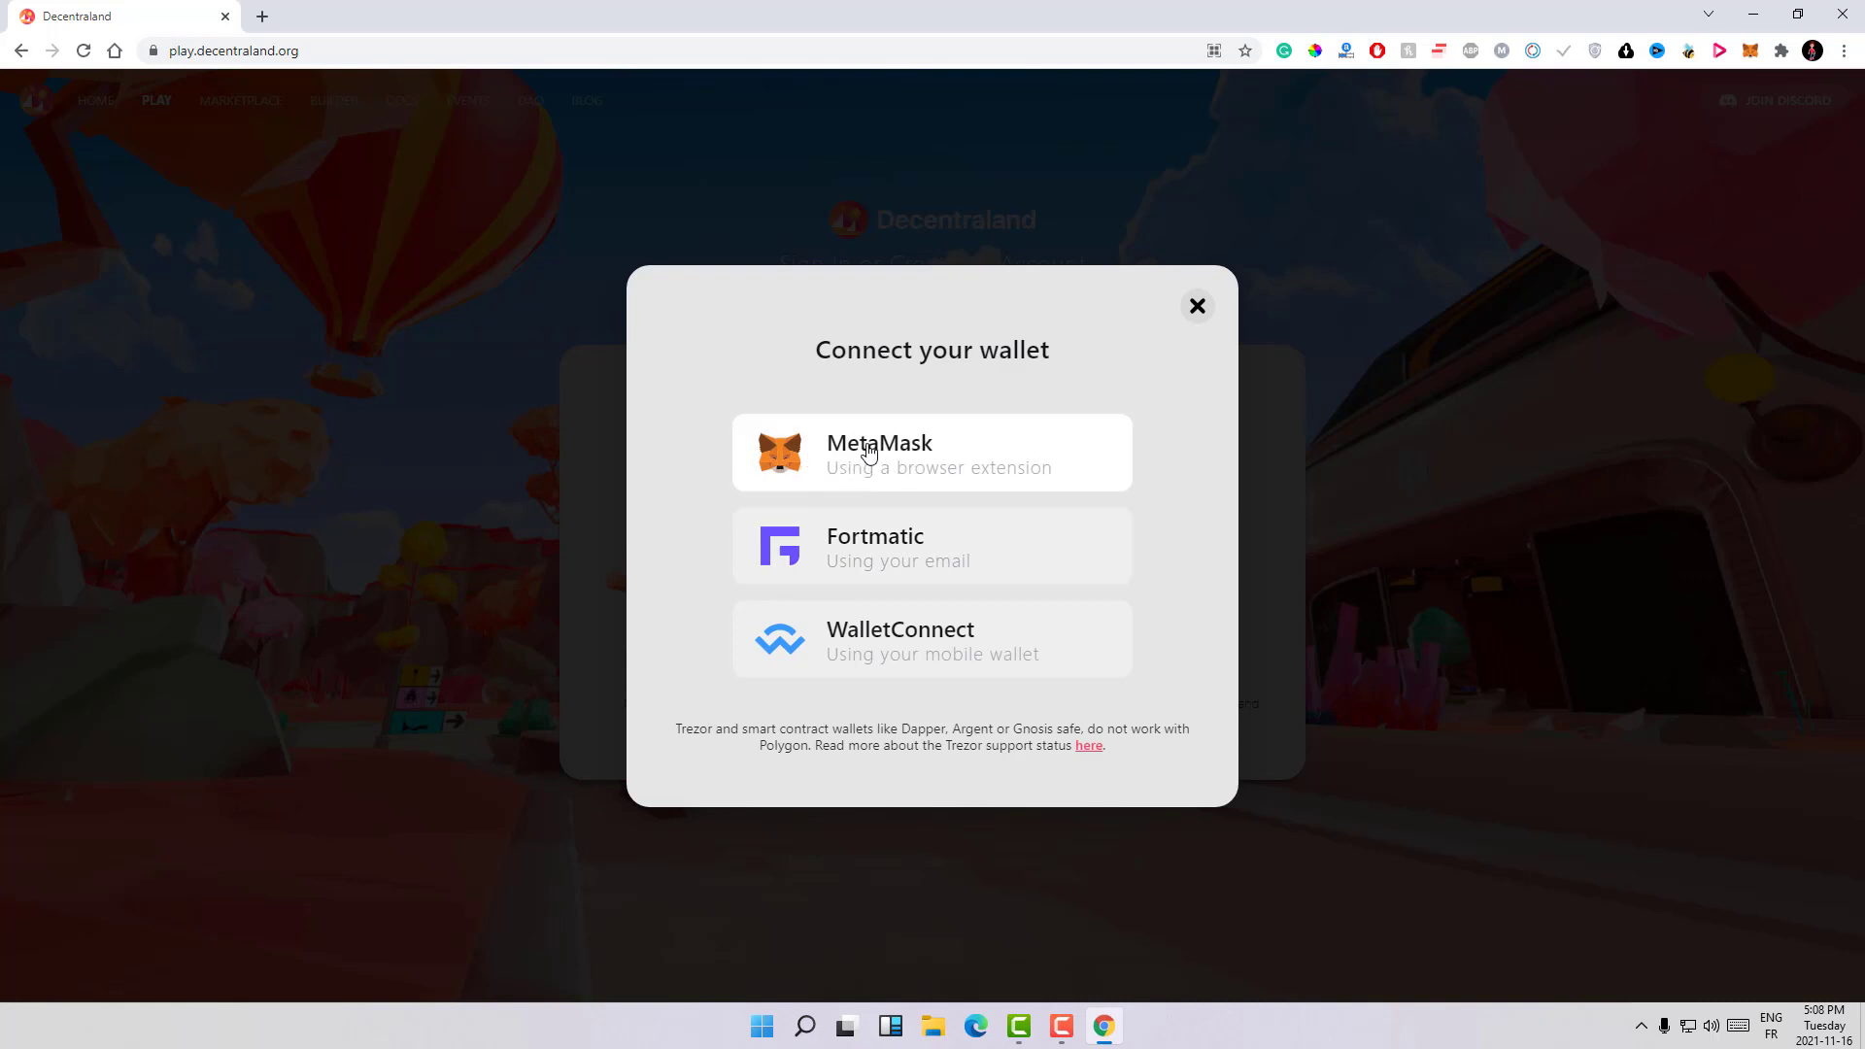